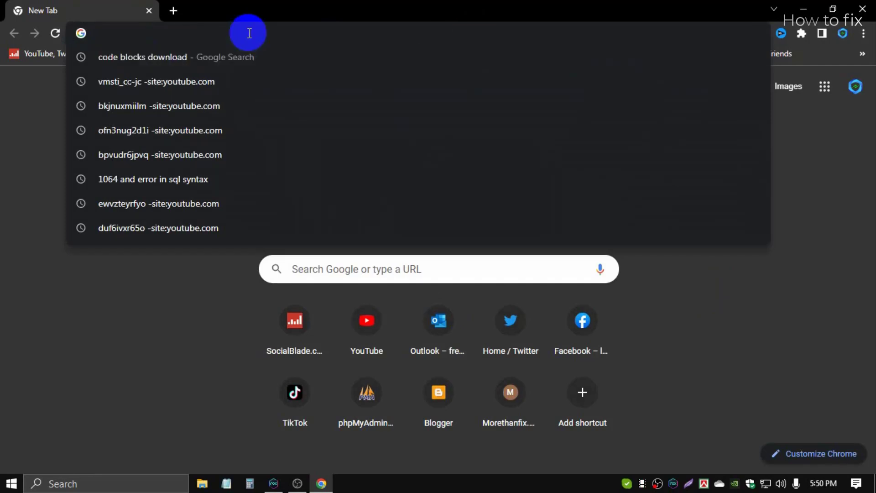
Google 'codeblocks download' and open the 'Downloads - Code::Blocks' result.
text(codeblocks dwonload)
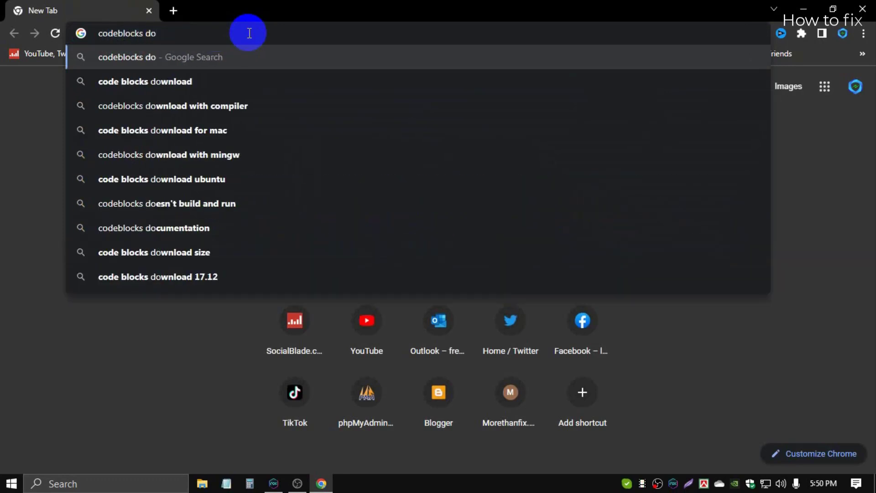
text(wnload)
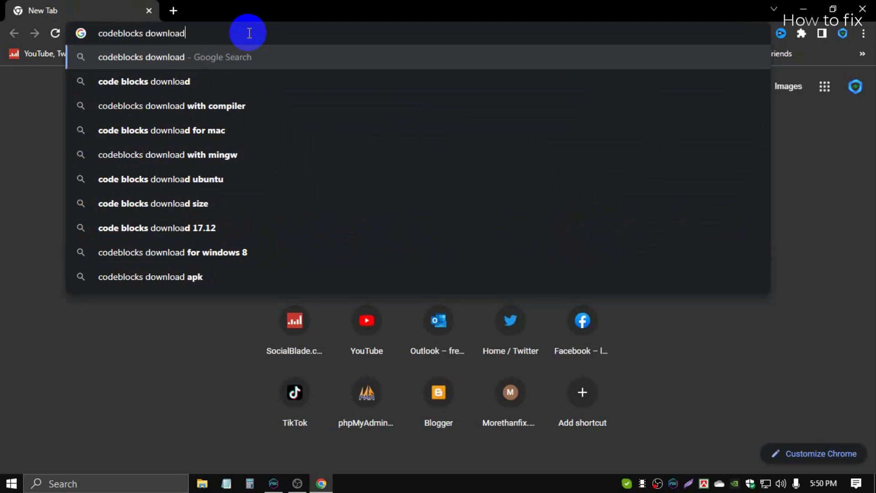
key(Return)
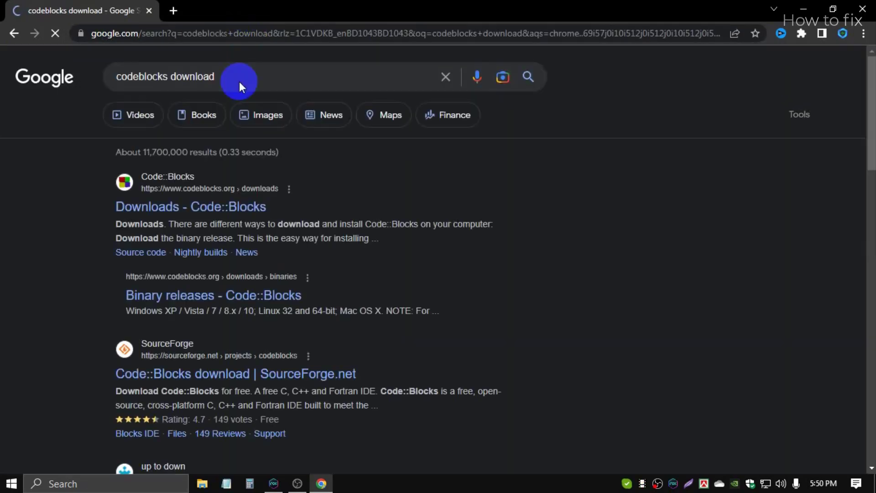
mouse_move(109, 182)
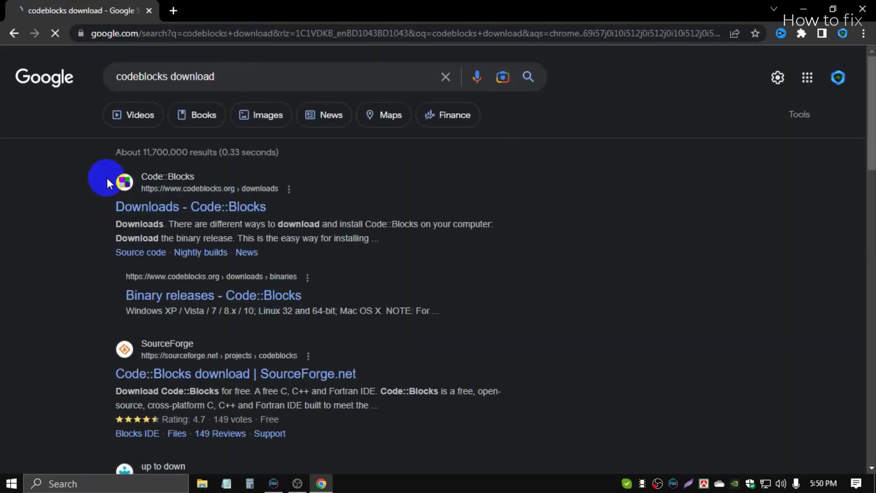
mouse_move(134, 218)
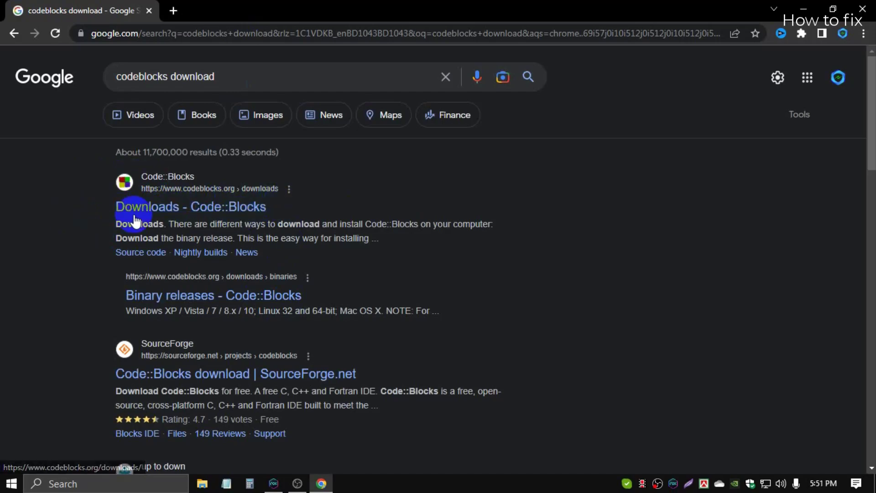
click(191, 206)
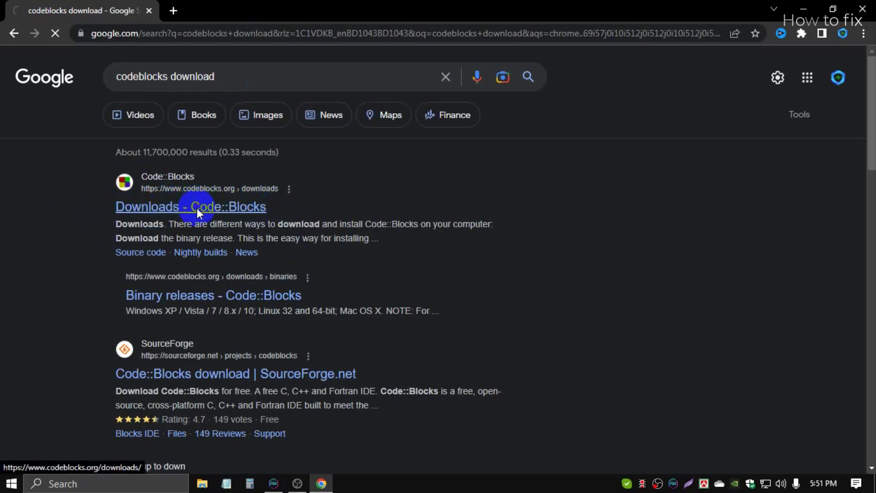
Open the binary release section of the Code::Blocks Downloads page.
click(190, 206)
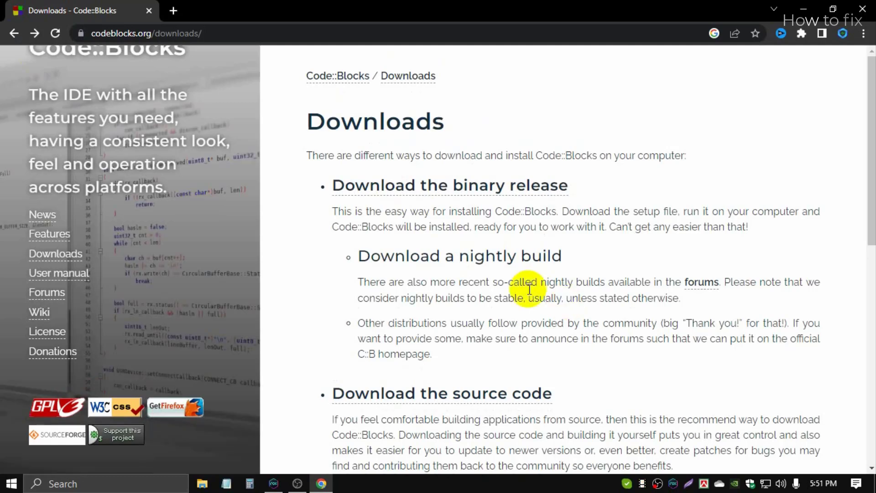
double_click(376, 121)
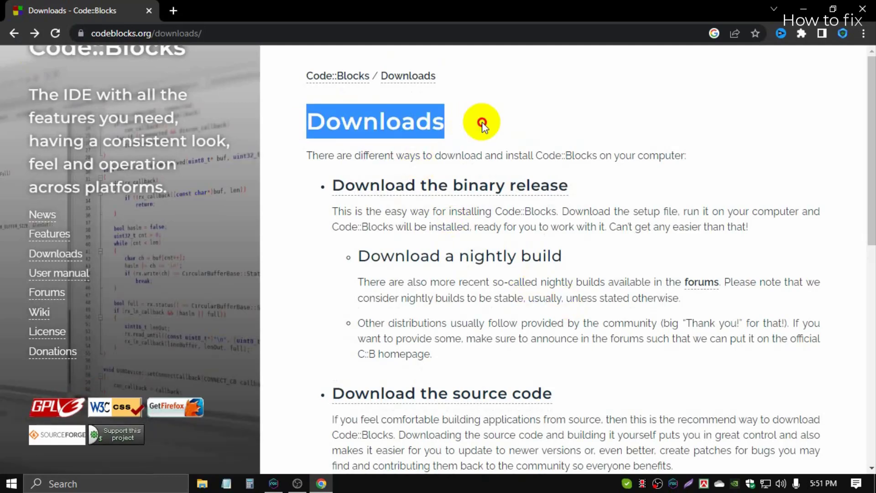
mouse_move(419, 184)
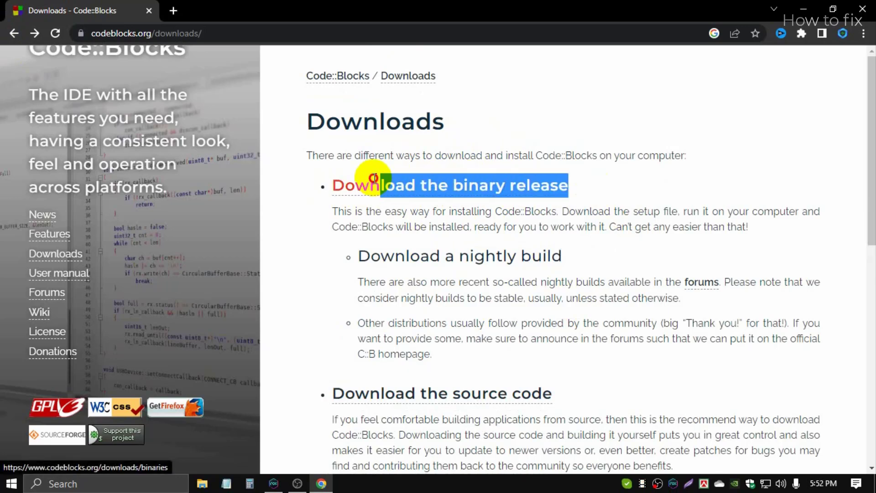
mouse_move(402, 185)
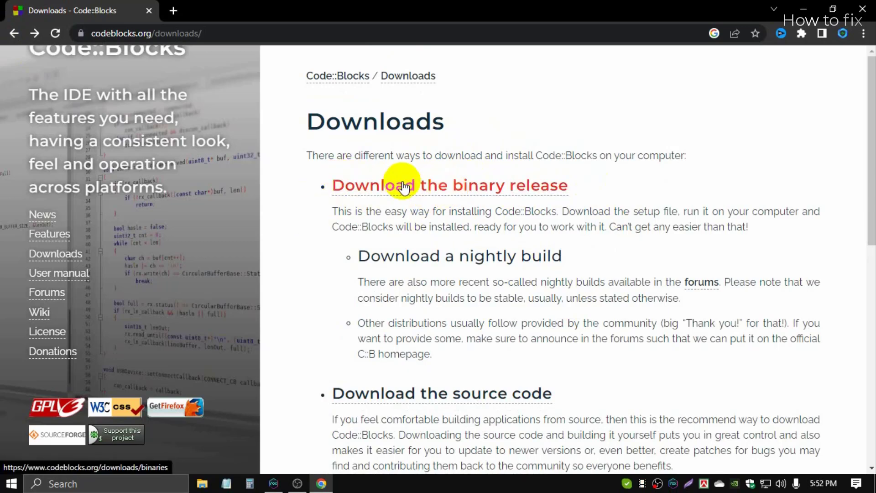
click(391, 185)
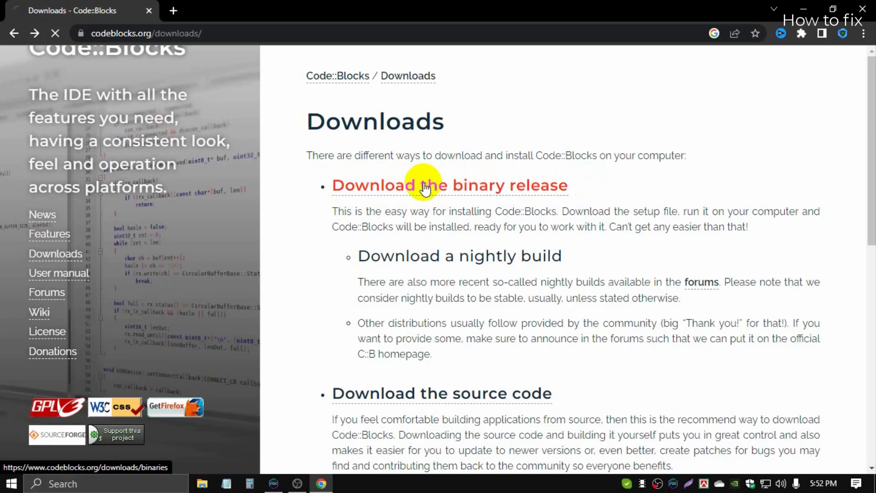
click(449, 185)
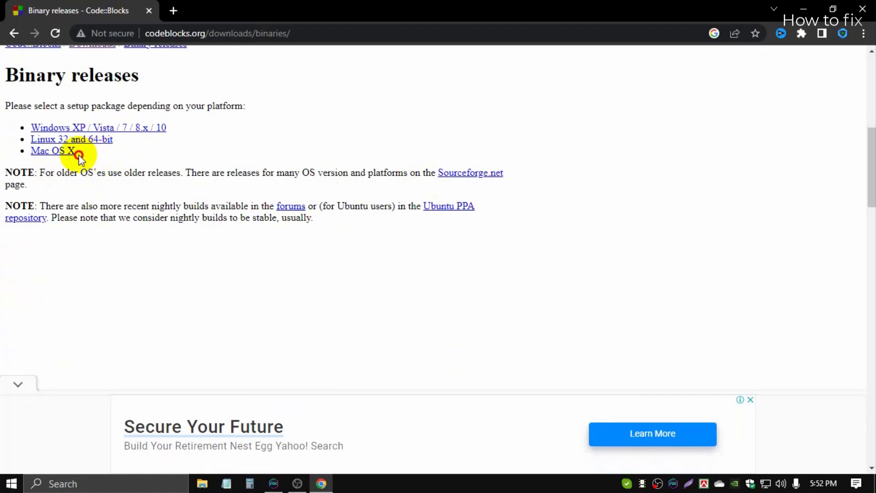
mouse_move(176, 158)
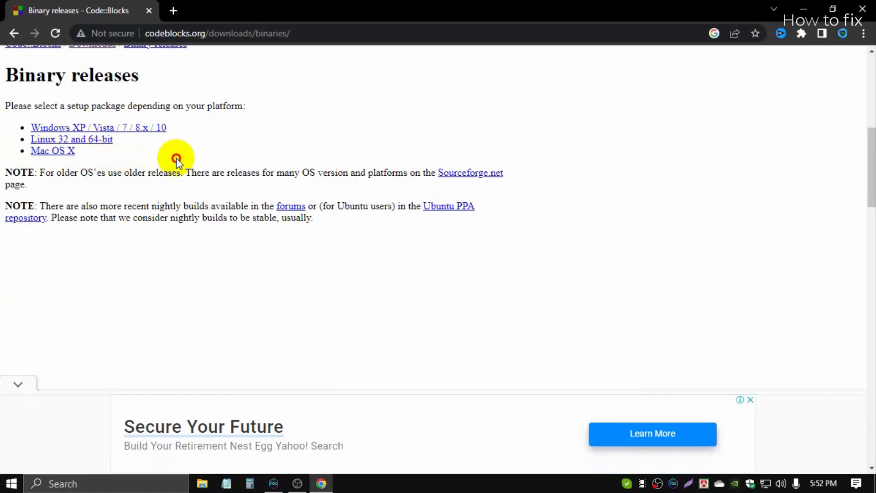
Find codeblocks-20.03mingw-setup.exe under Windows and follow its Sourceforge.net link.
scroll(down, 3)
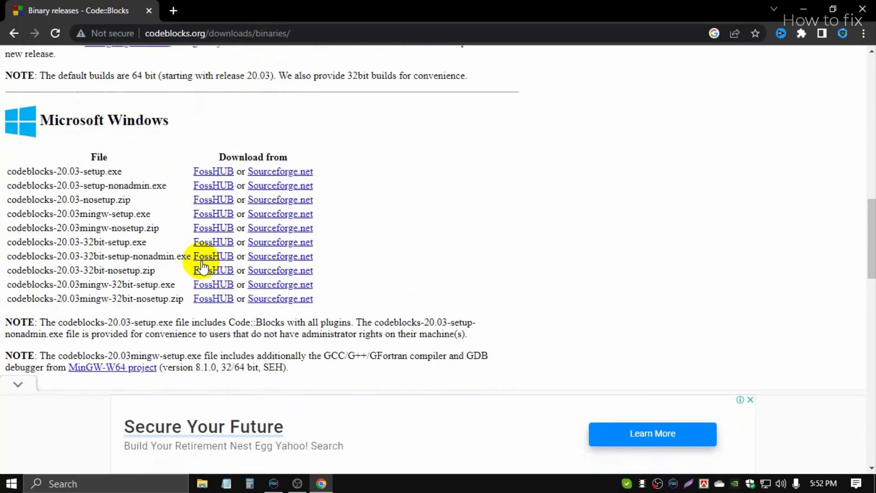
scroll(up, 3)
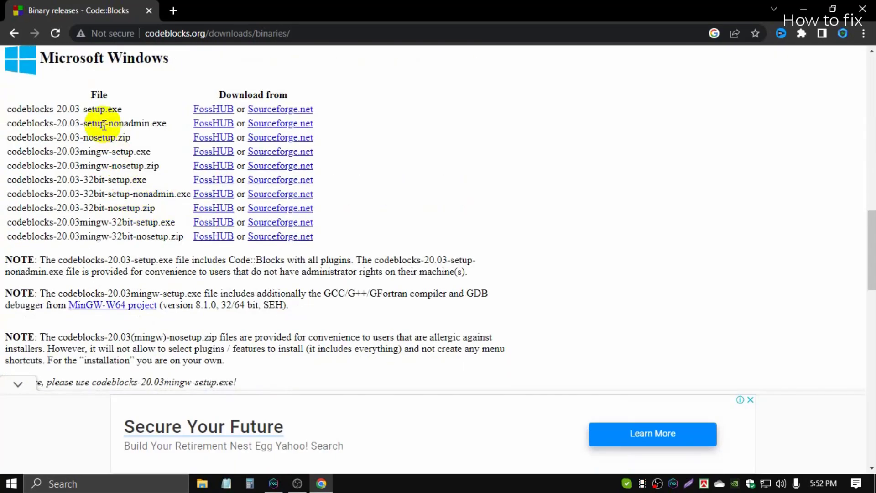
scroll(up, 3)
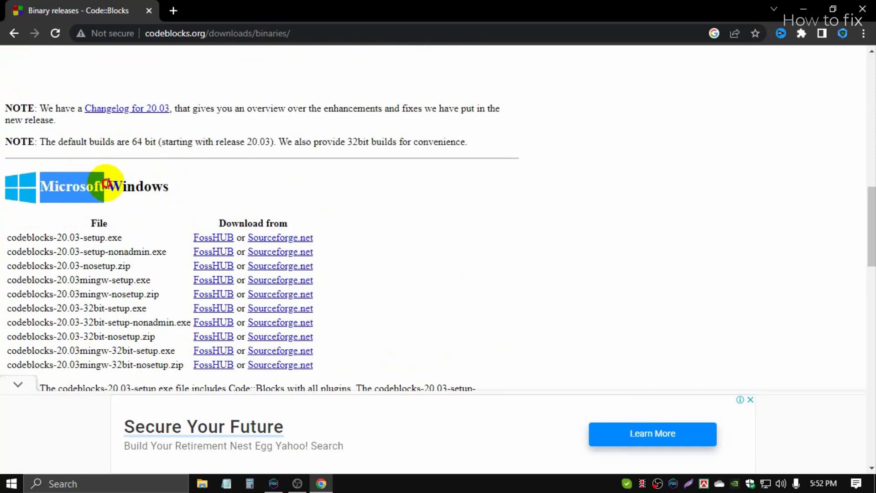
scroll(down, 3)
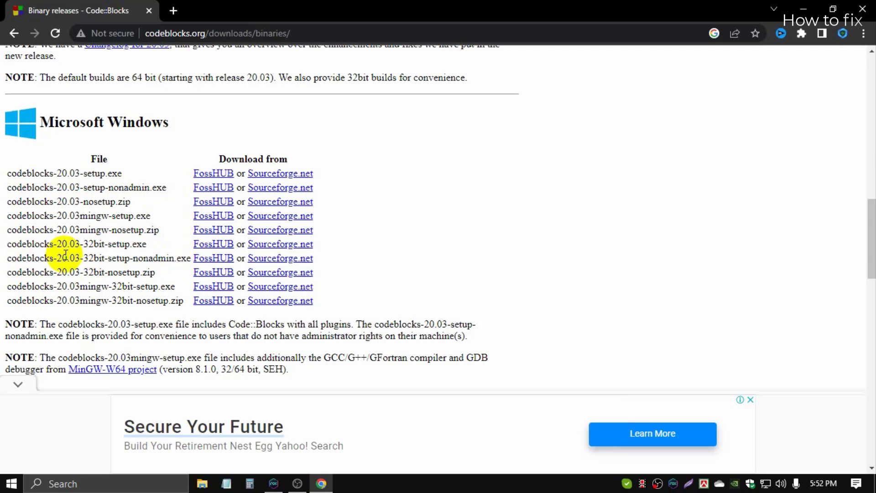
mouse_move(53, 219)
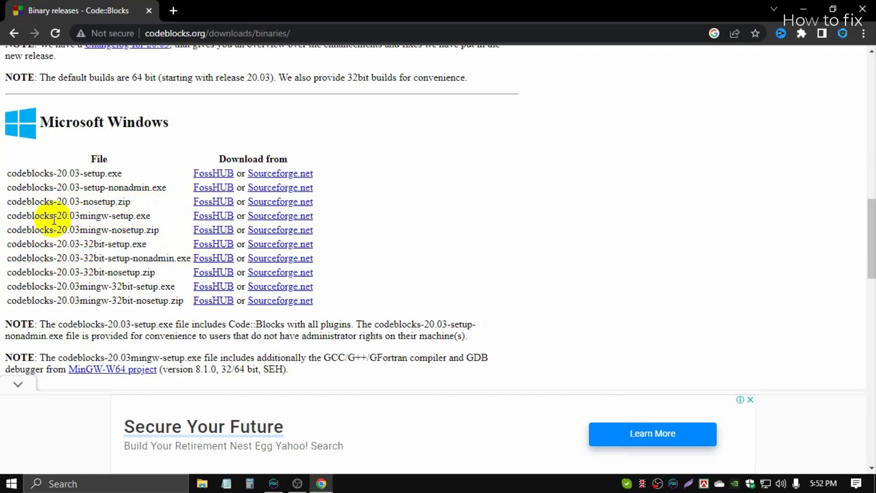
mouse_move(8, 221)
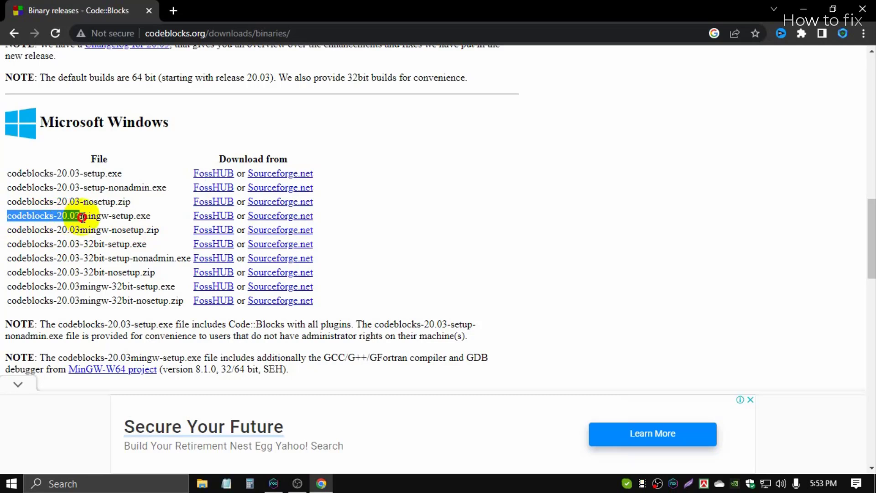
mouse_move(44, 223)
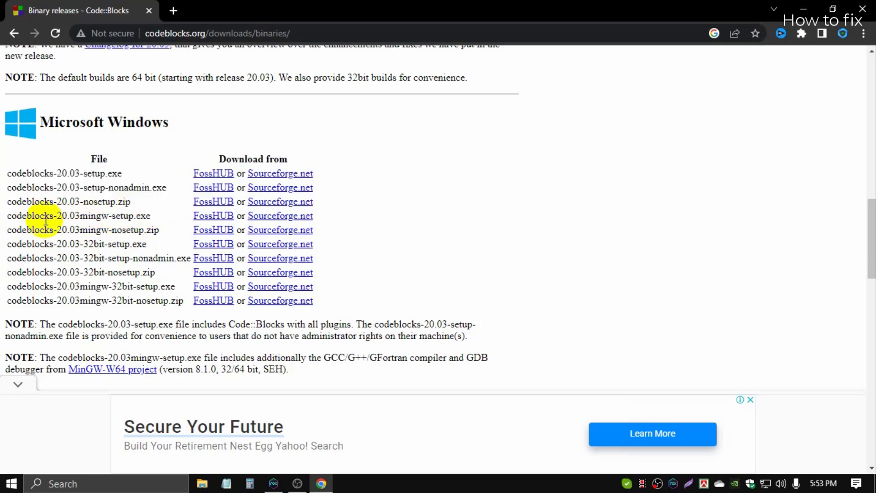
double_click(78, 216)
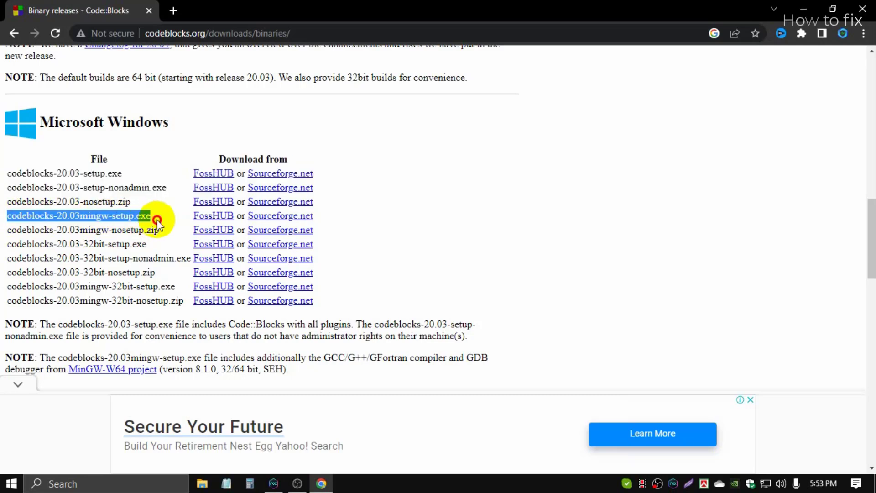
mouse_move(280, 215)
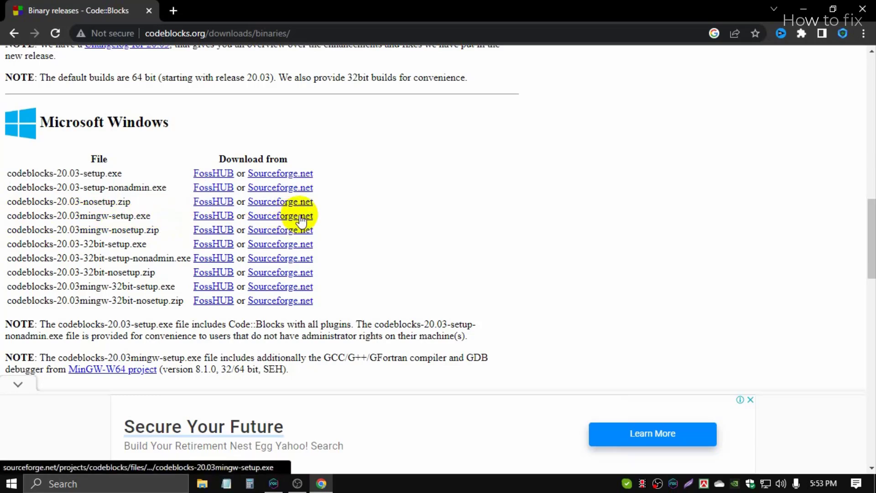
mouse_move(272, 219)
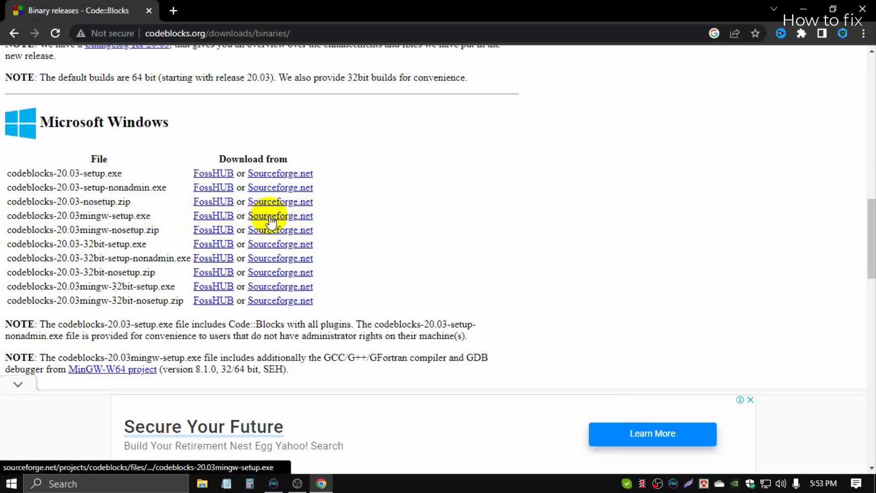
mouse_move(293, 218)
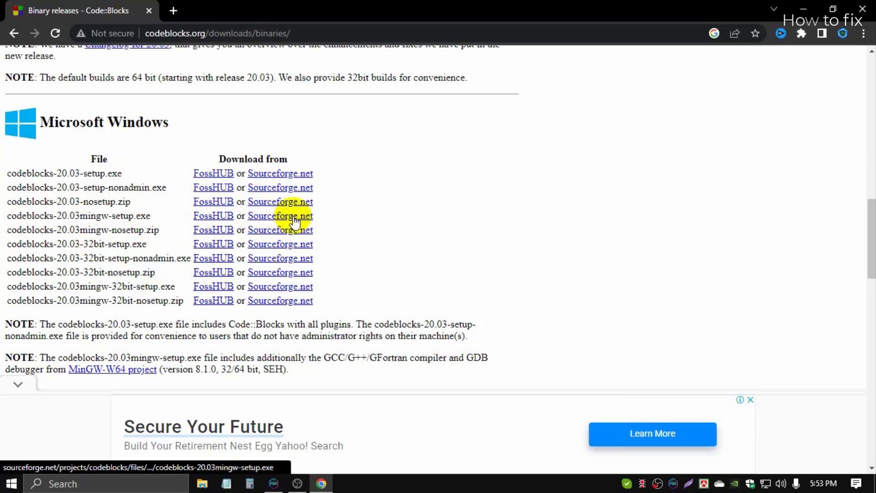
mouse_move(287, 218)
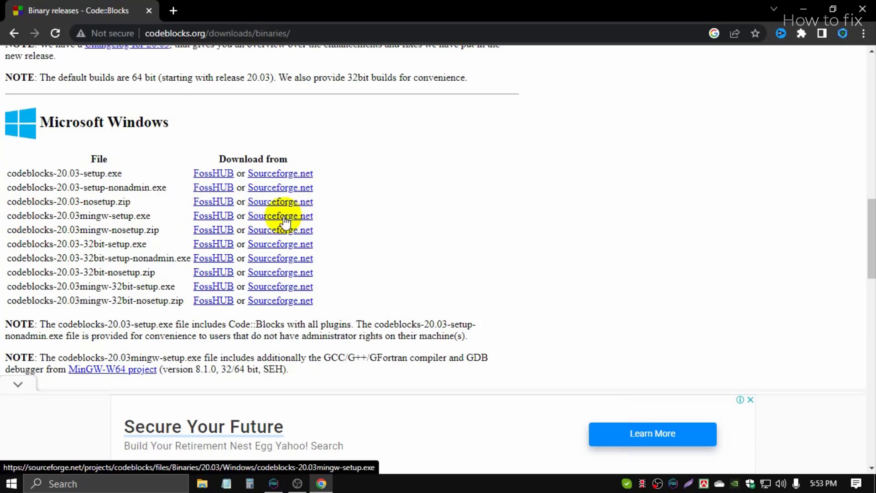
click(281, 216)
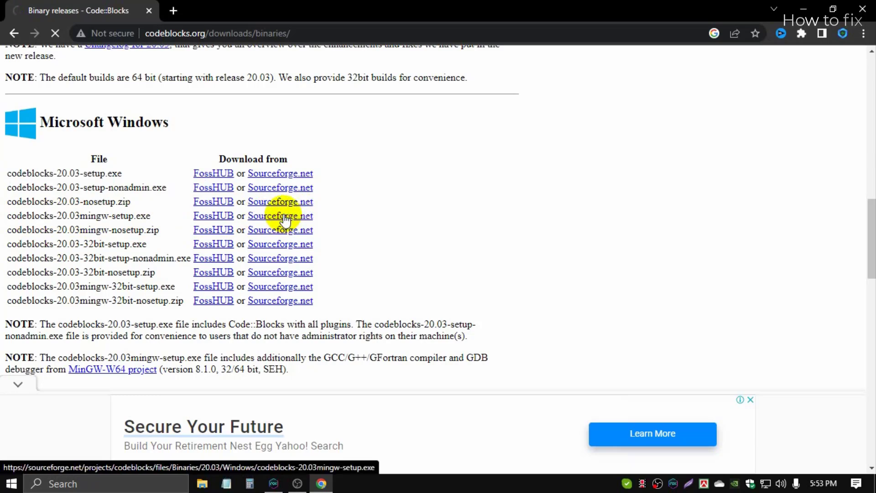
Download the codeblocks-20.03mingw-setup.exe installer and show it in its folder.
click(281, 216)
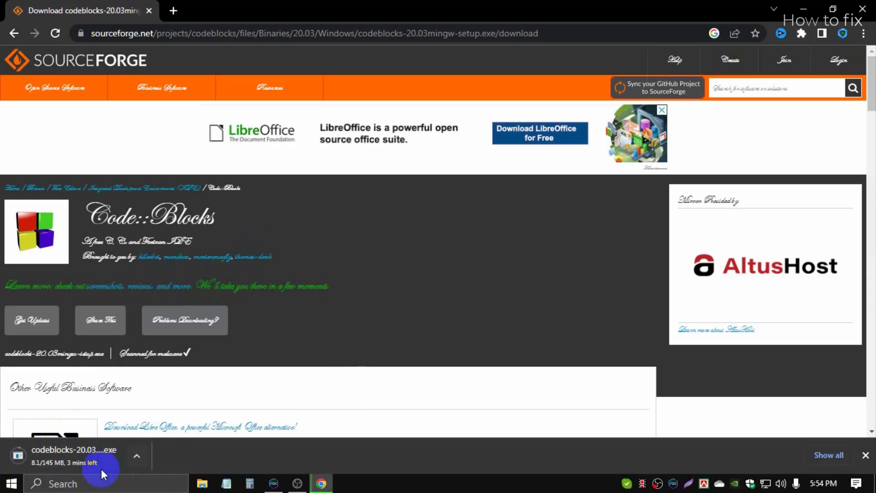
mouse_move(326, 389)
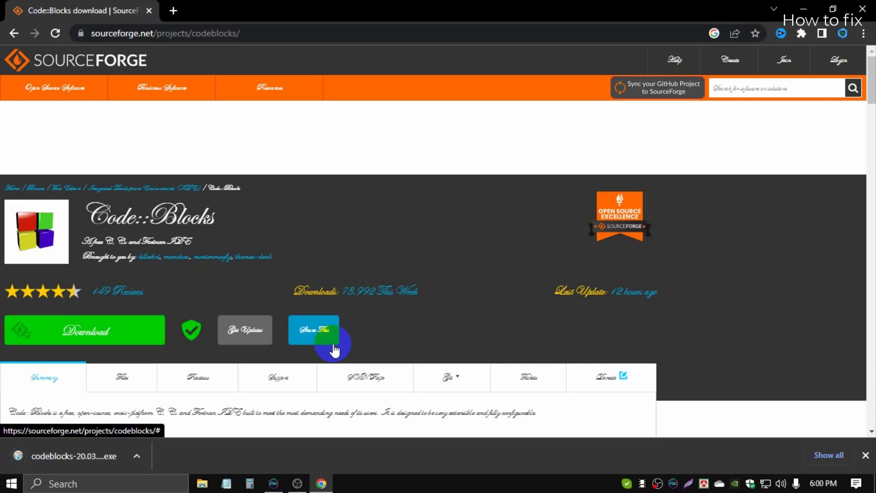
mouse_move(148, 438)
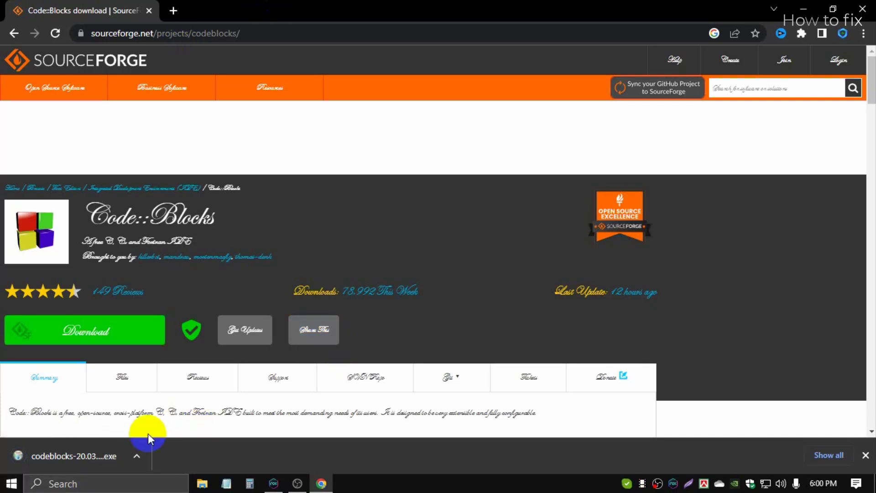
click(137, 456)
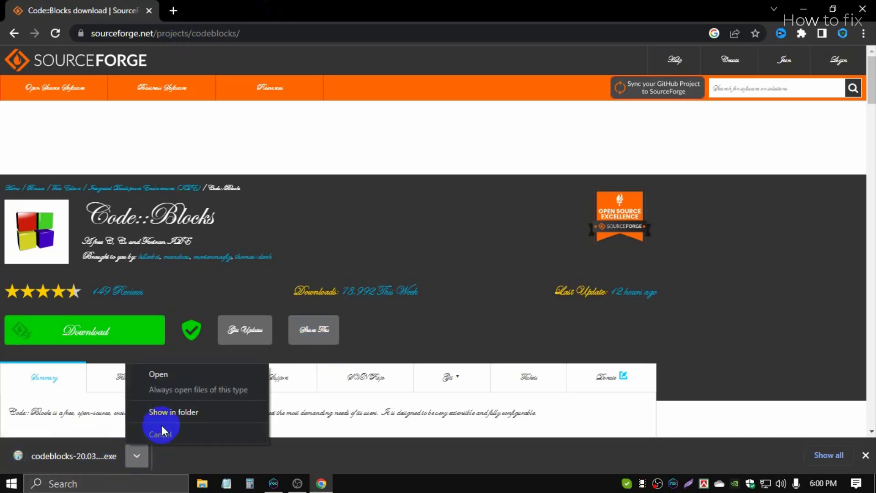
mouse_move(192, 421)
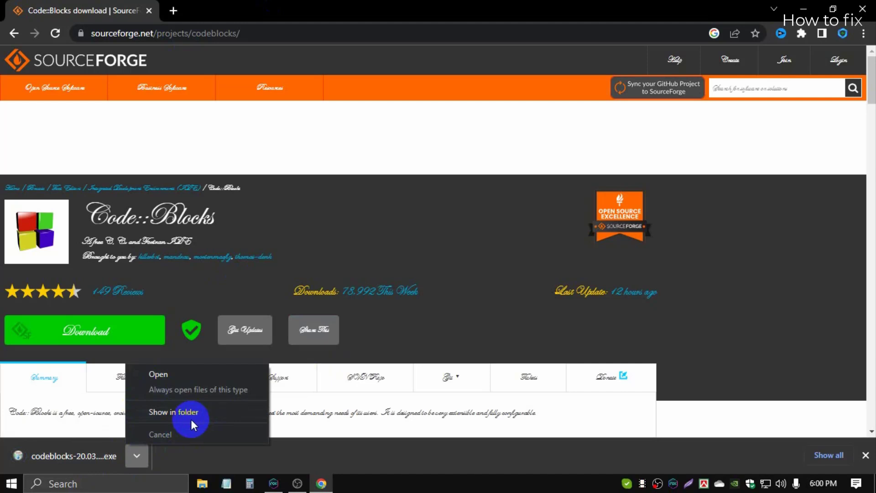
click(160, 433)
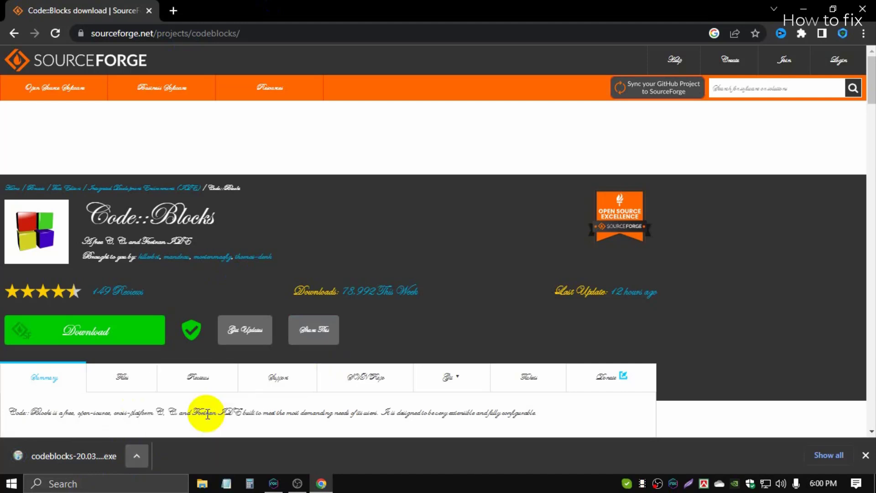
Browse to Downloads\Compressed and select the codeblocks-20.03mingw-setup file.
click(203, 483)
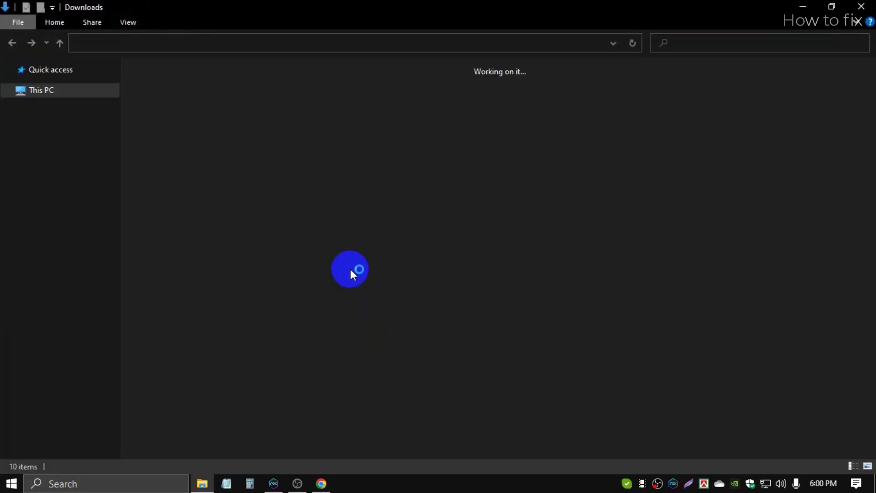
mouse_move(328, 261)
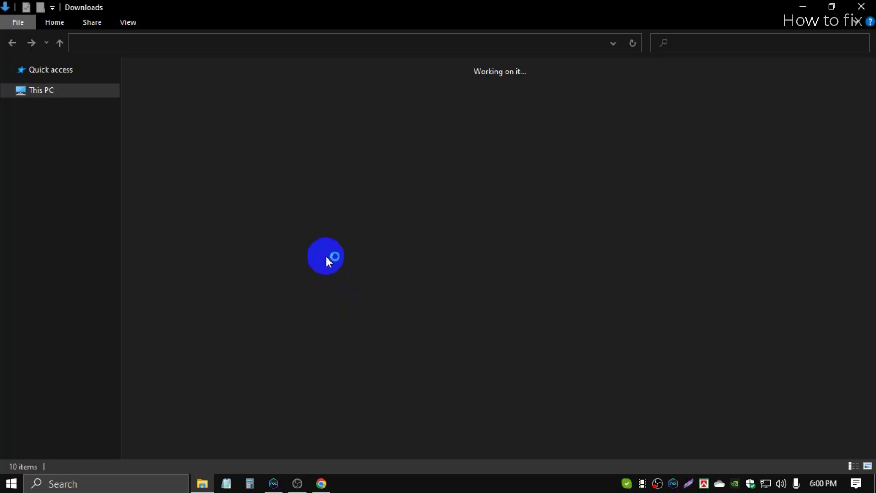
mouse_move(301, 244)
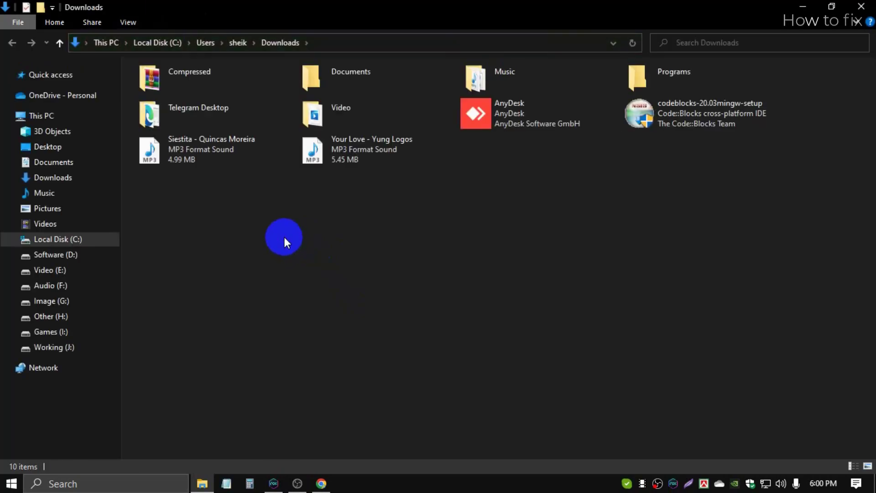
mouse_move(178, 214)
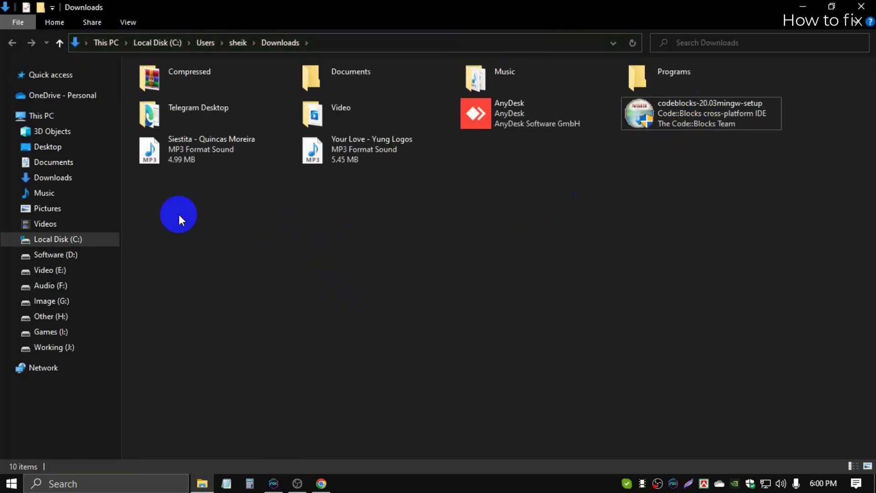
click(53, 177)
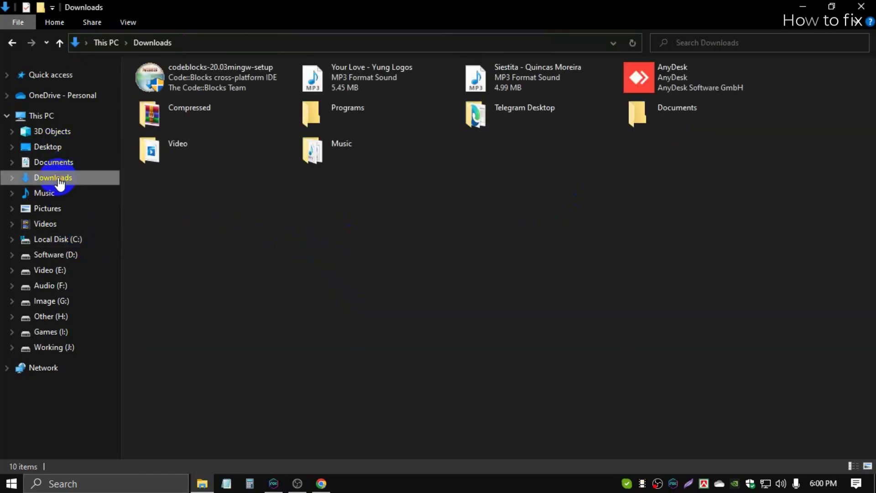
click(212, 77)
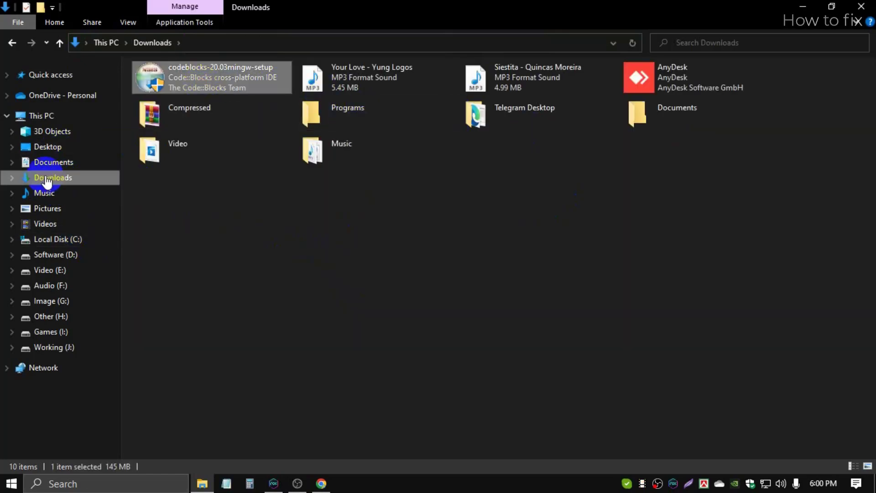
mouse_move(198, 82)
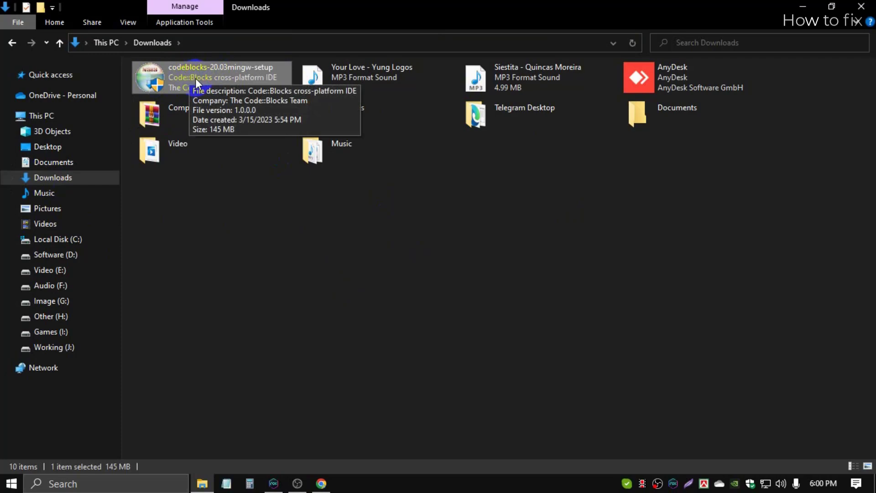
mouse_move(218, 110)
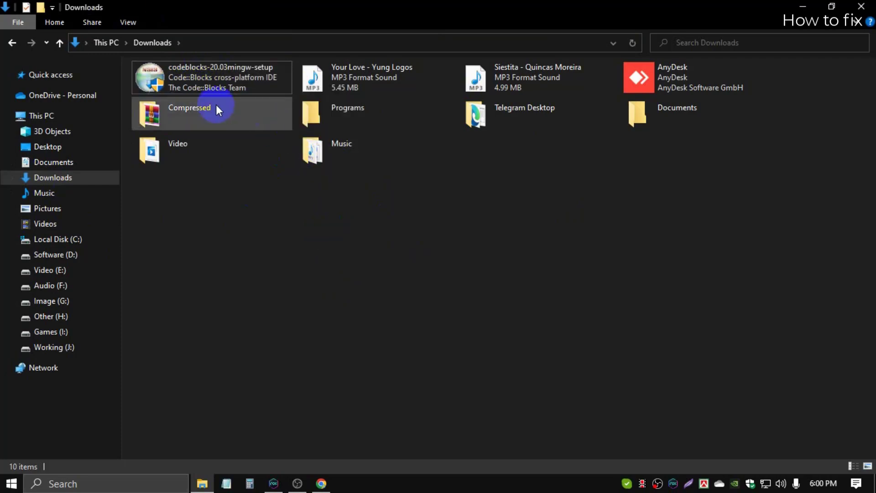
click(213, 77)
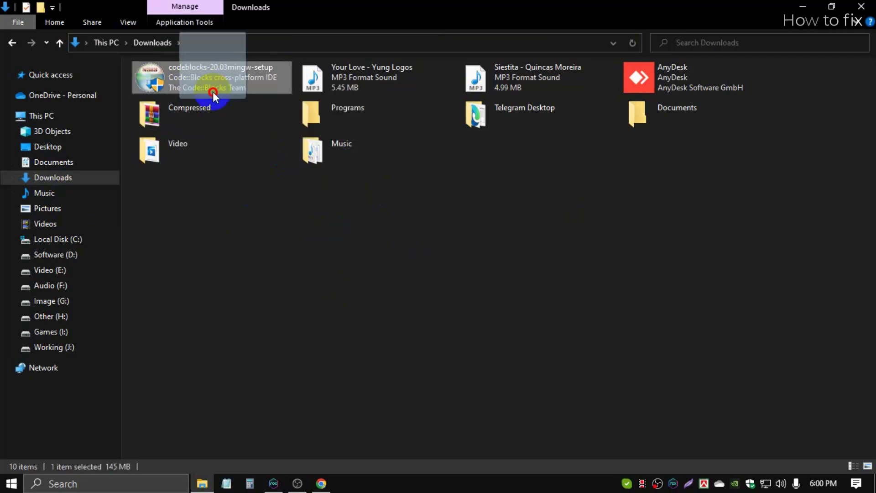
double_click(188, 114)
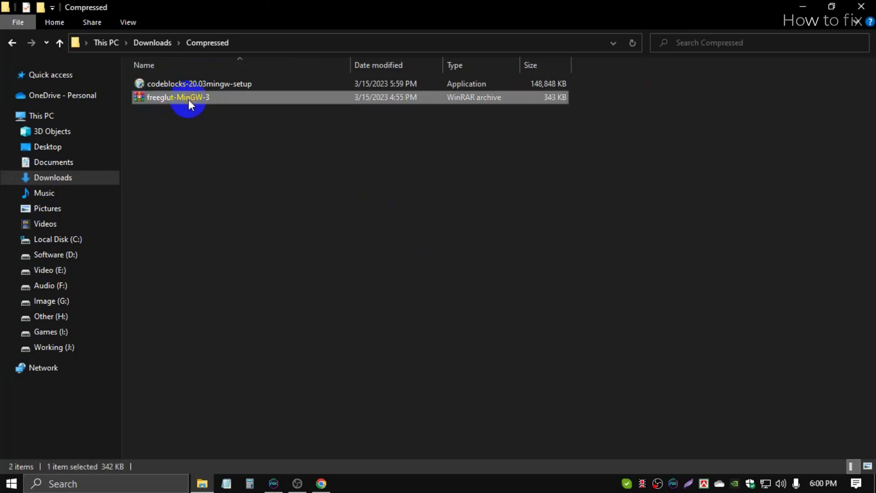
click(218, 147)
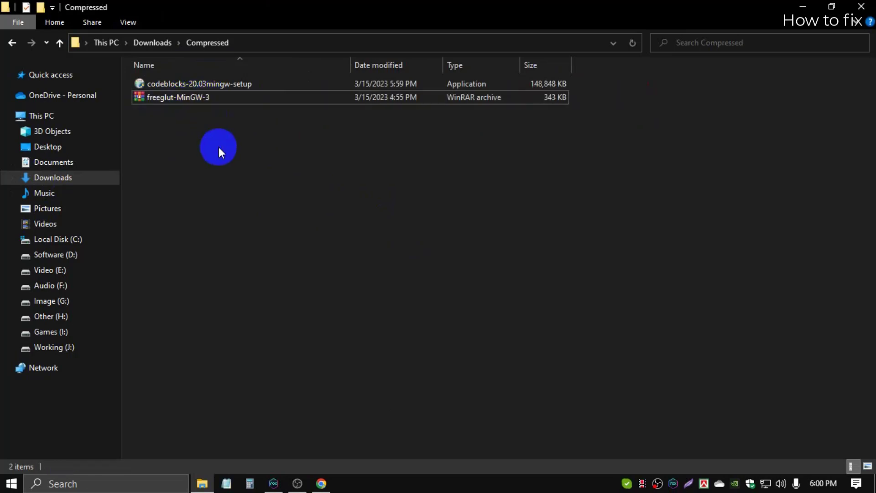
mouse_move(271, 137)
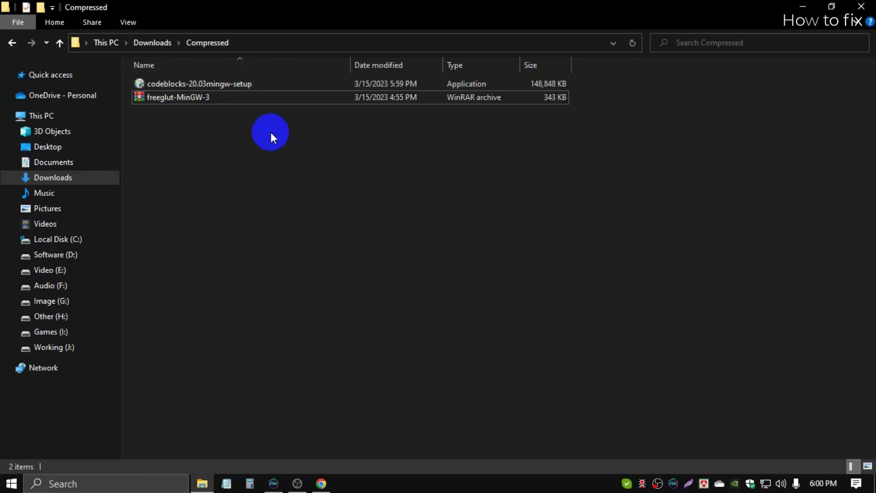
mouse_move(189, 125)
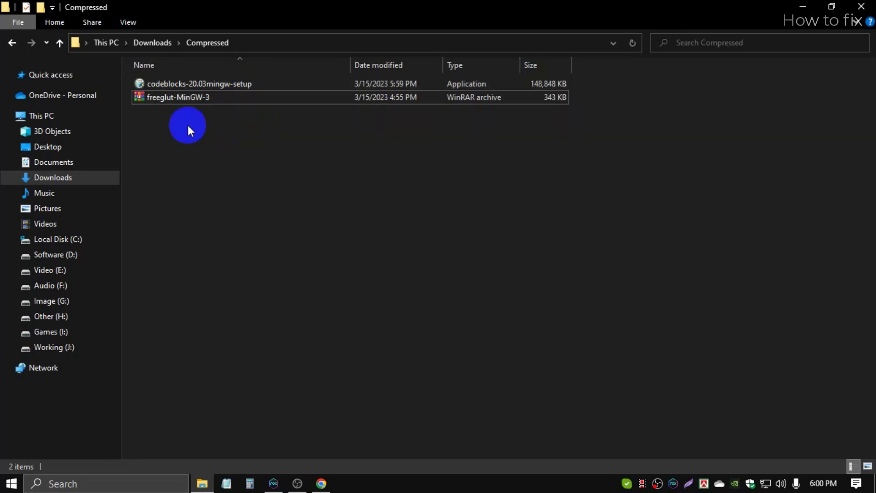
click(199, 84)
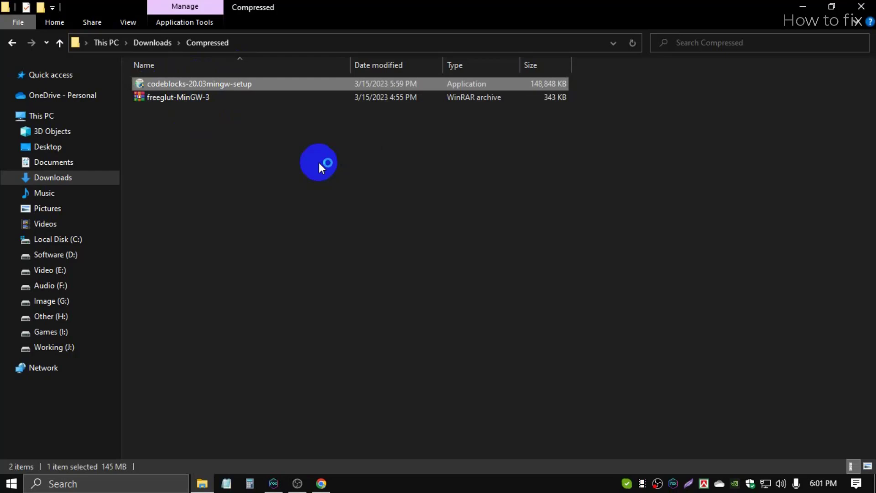
mouse_move(300, 184)
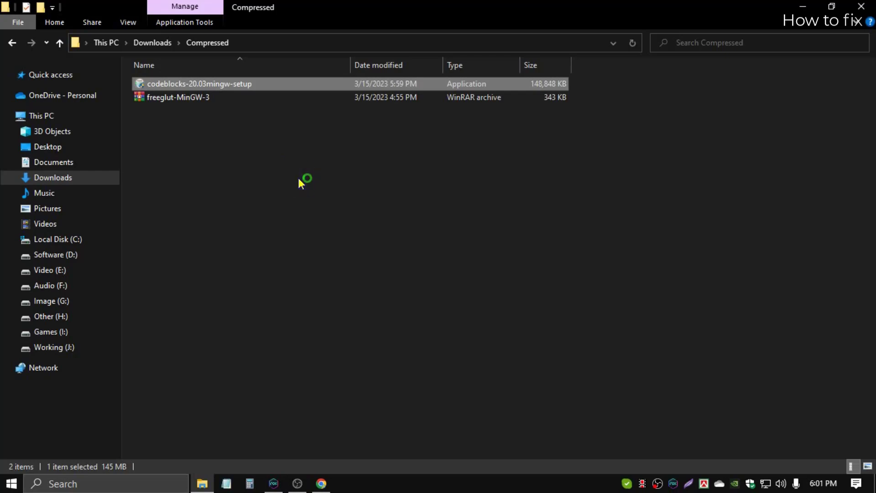
click(298, 178)
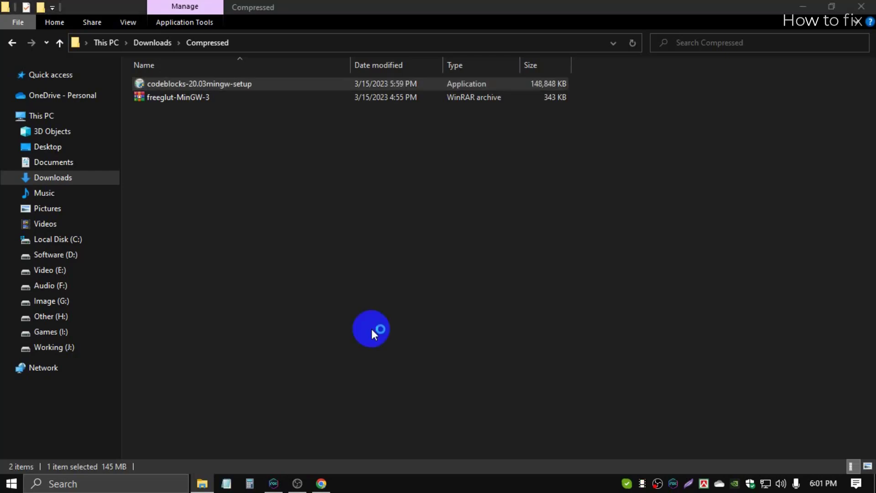
Run codeblocks-20.03mingw-setup, accept the license, and install with the Full component set.
double_click(199, 83)
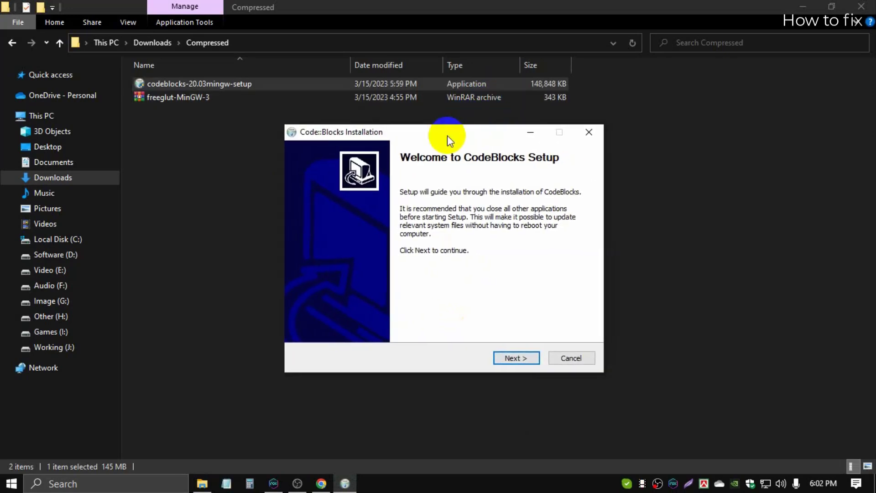
click(515, 358)
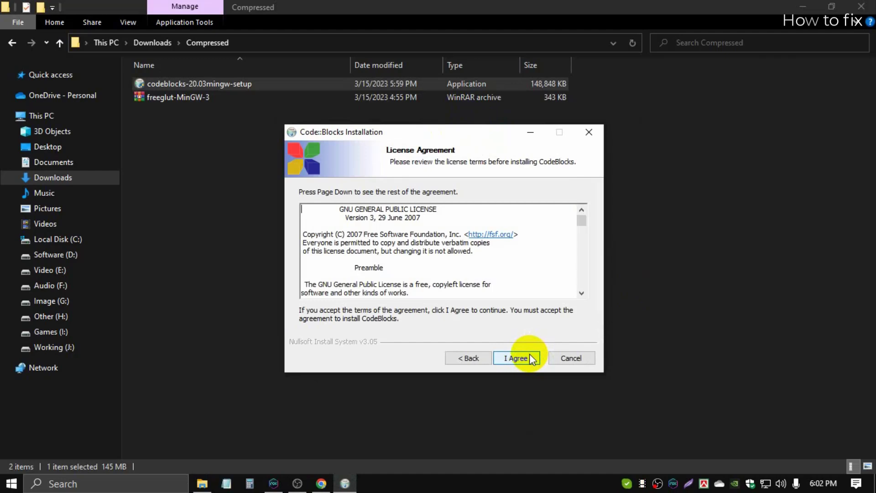
click(515, 358)
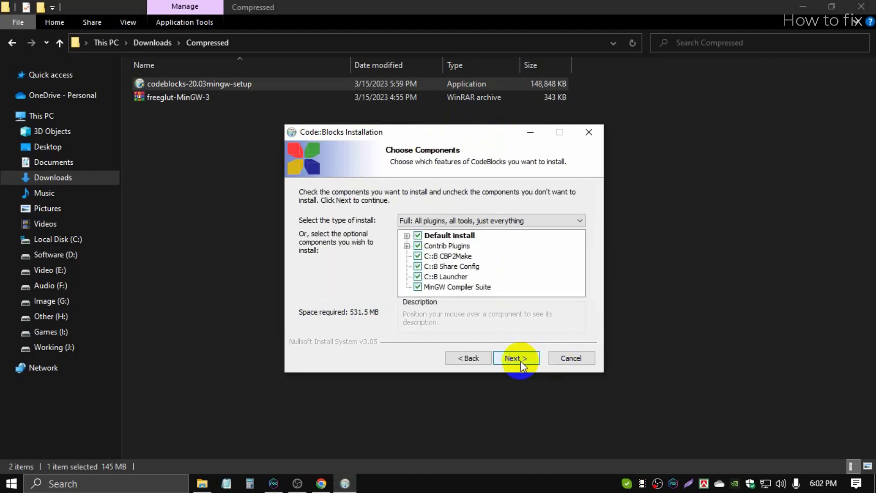
click(515, 357)
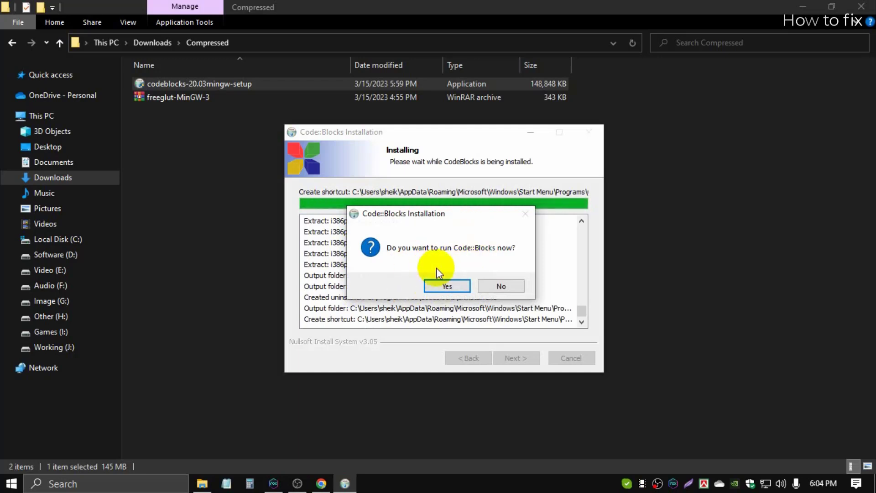
mouse_move(398, 247)
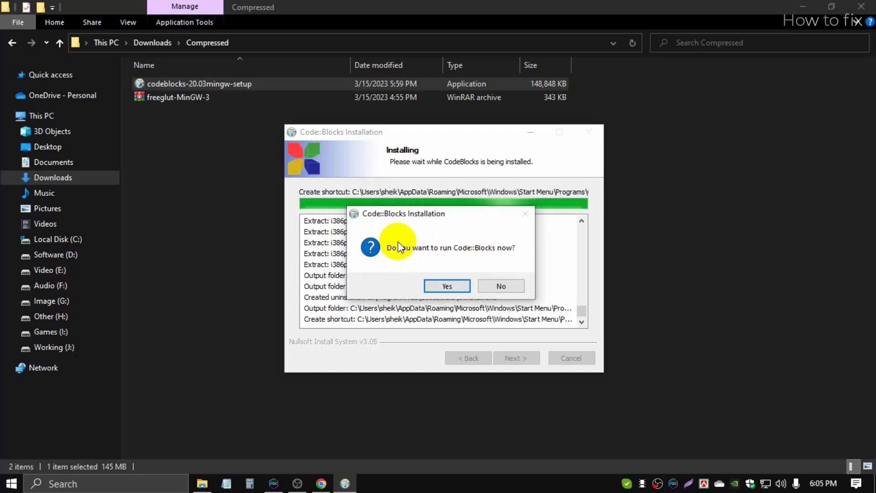
mouse_move(405, 257)
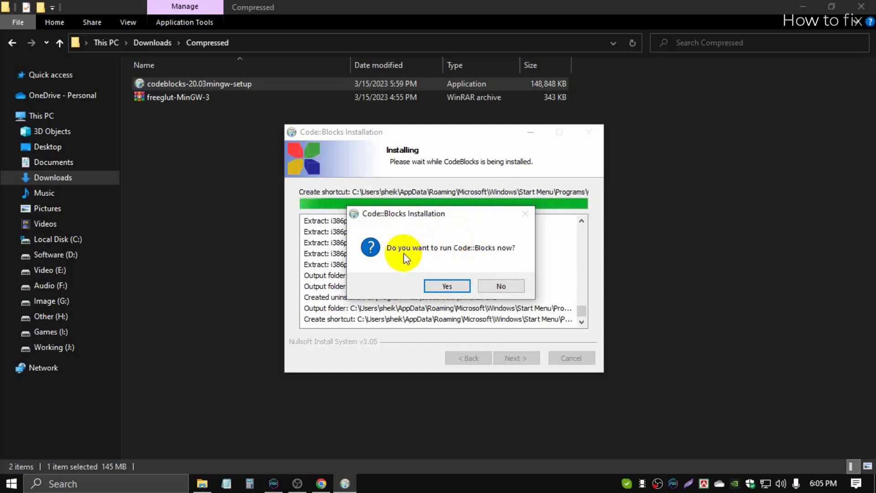
mouse_move(492, 258)
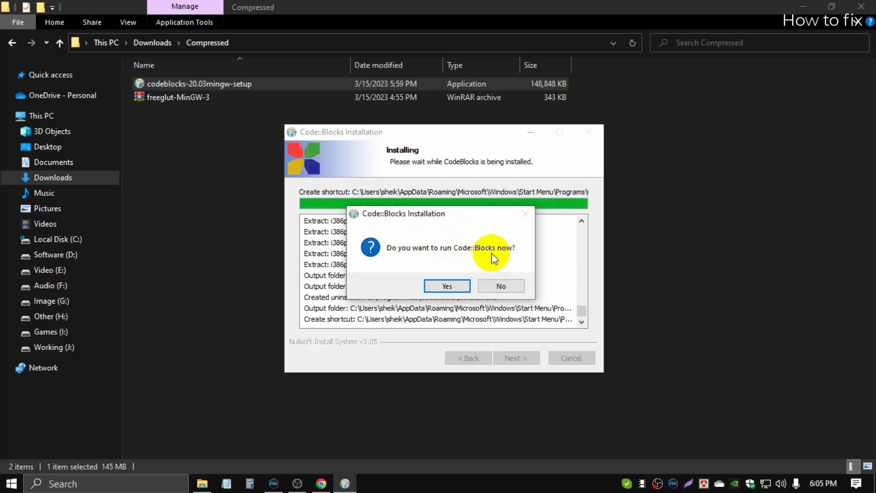
mouse_move(526, 255)
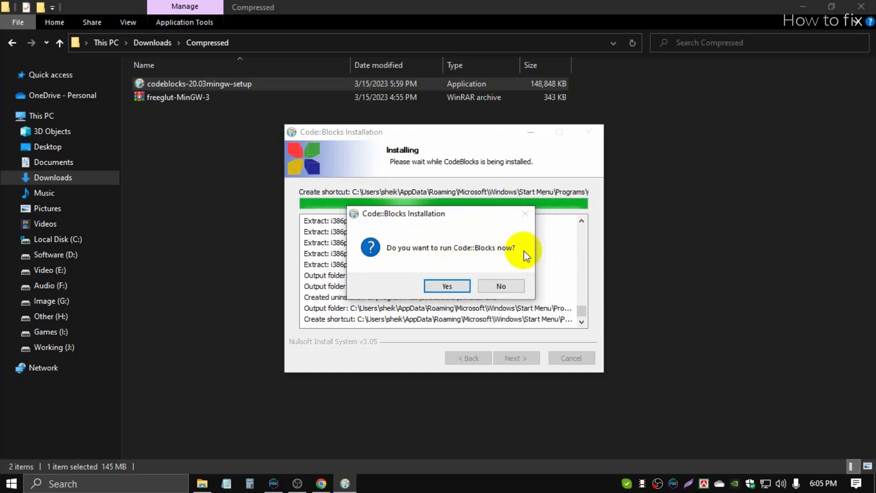
mouse_move(413, 269)
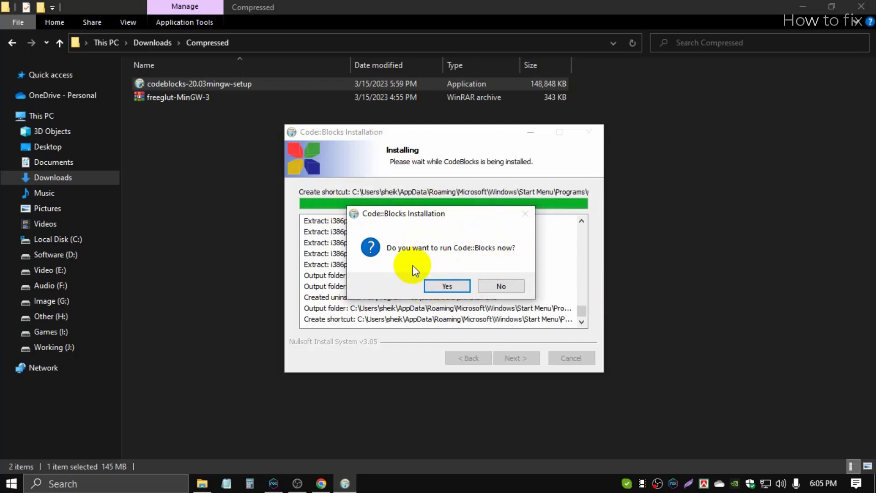
mouse_move(413, 222)
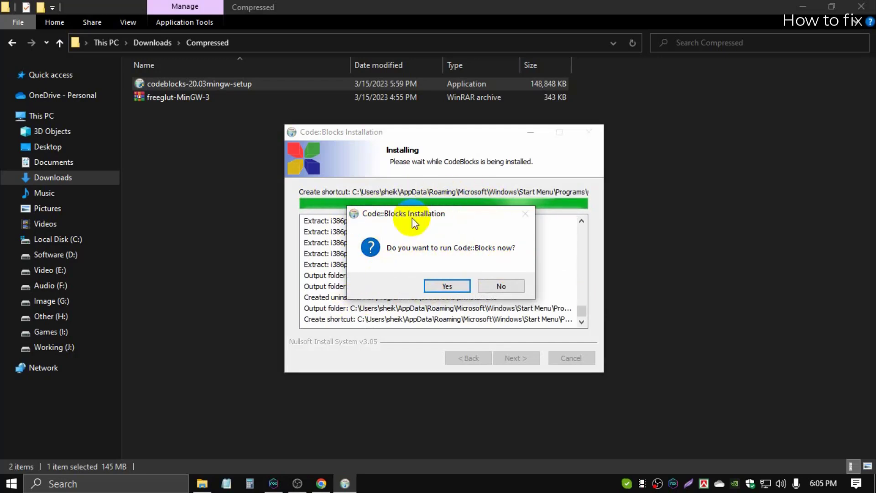
mouse_move(517, 274)
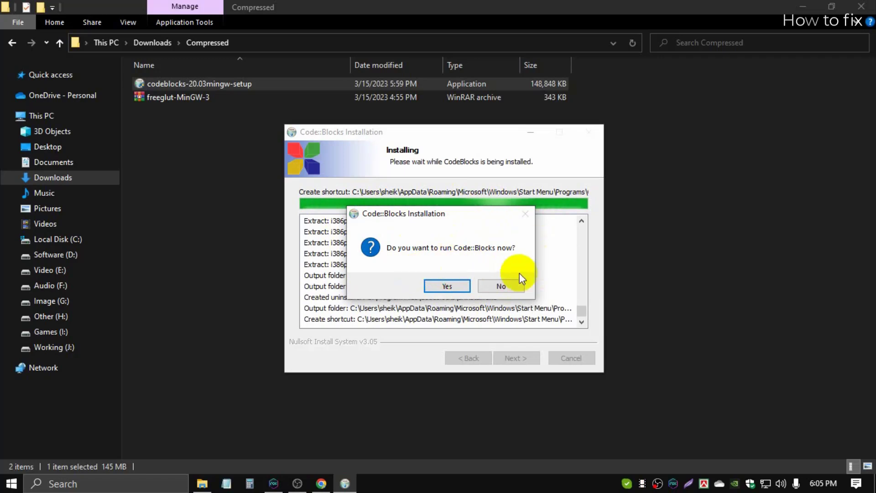
mouse_move(505, 237)
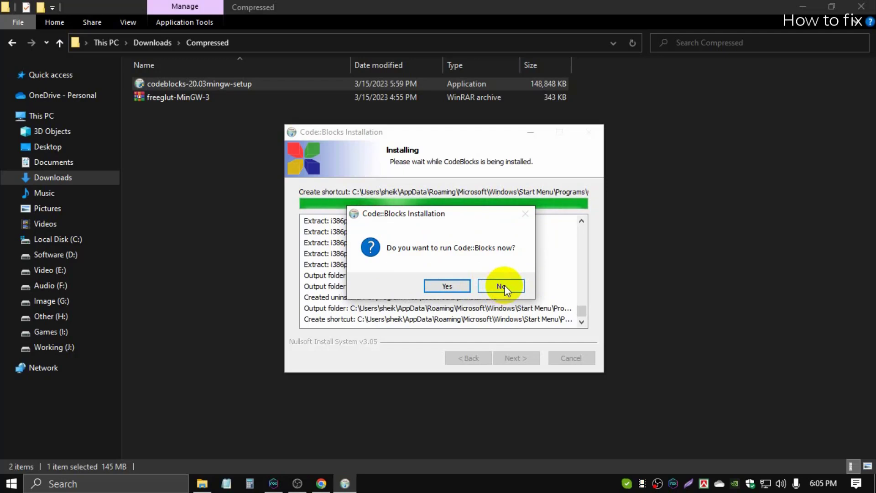
Decline launching Code::Blocks now and finish the setup wizard.
click(500, 286)
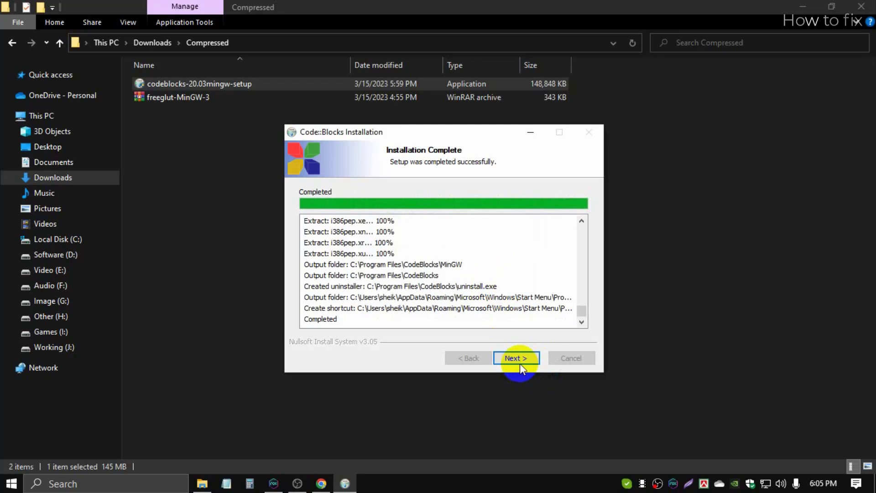
click(515, 357)
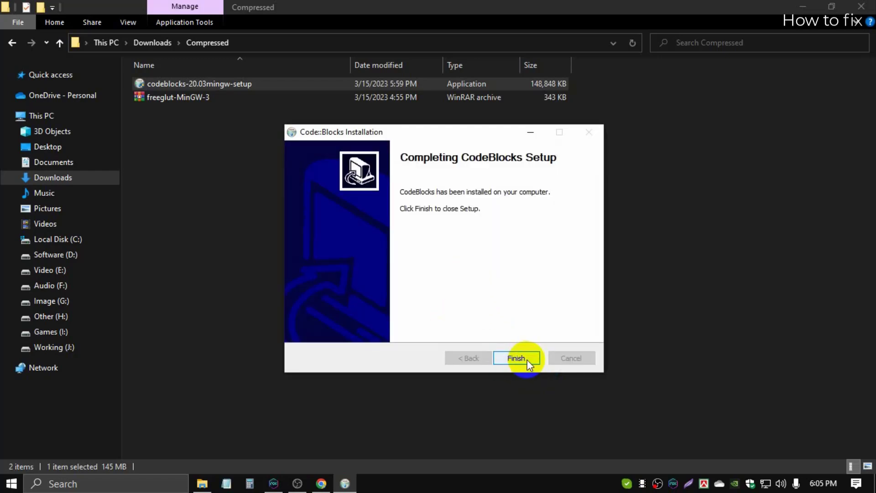
click(515, 358)
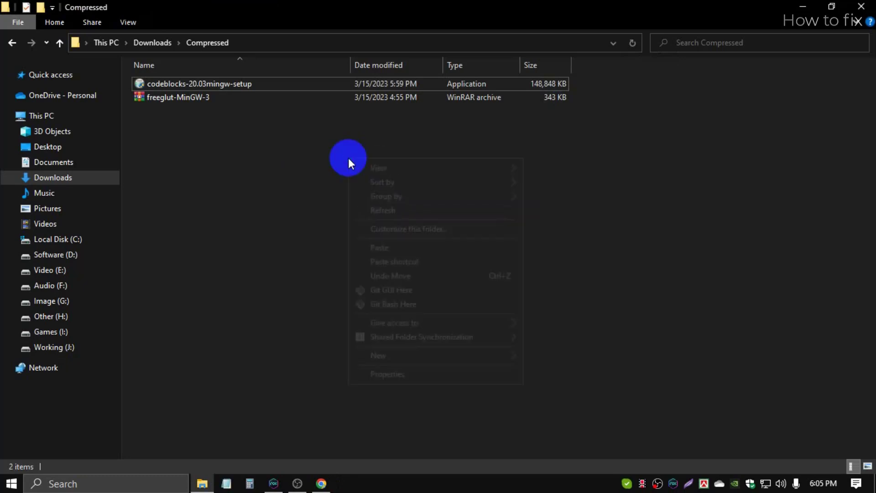
Extract the freeglut-MinGW-3 archive here in the Compressed folder.
click(177, 97)
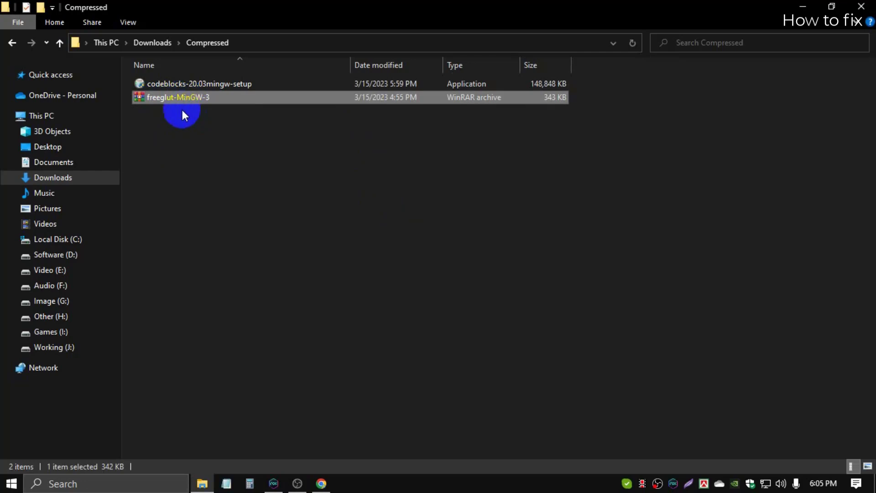
right_click(177, 97)
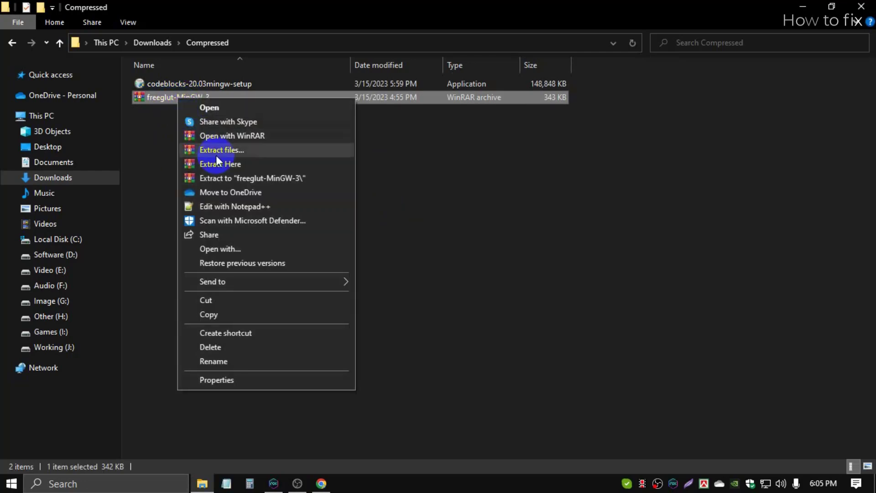
mouse_move(243, 167)
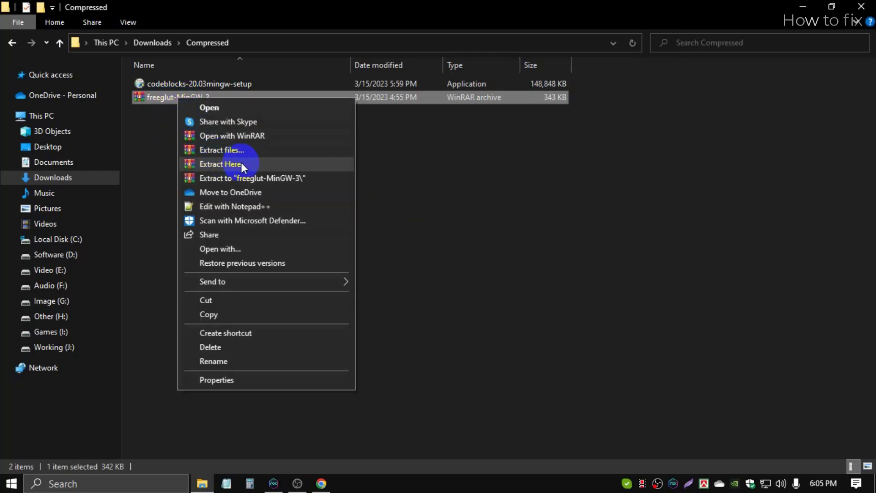
click(220, 163)
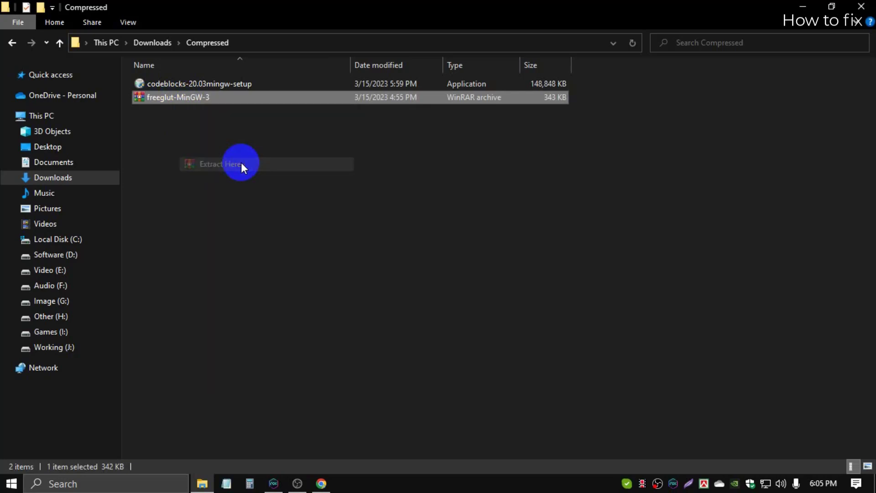
Open freeglut-MinGW-3\freeglut\bin to show the x32 and x64 folders.
click(220, 163)
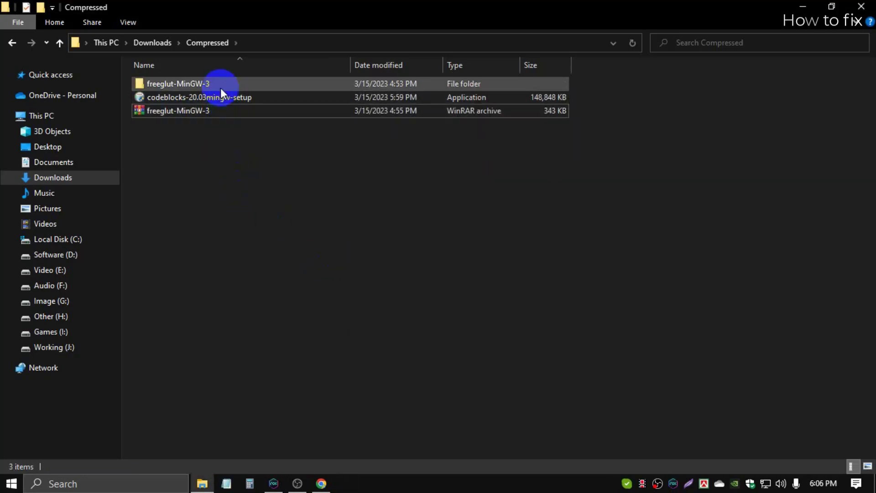
double_click(178, 83)
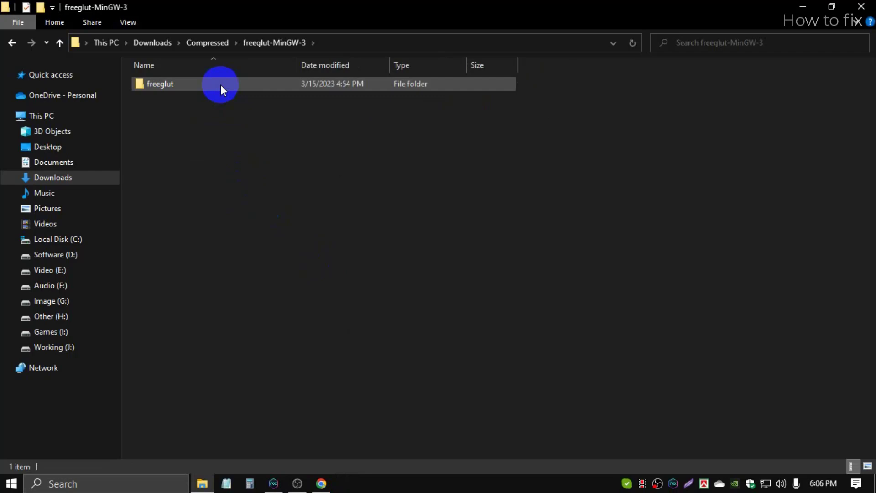
double_click(160, 83)
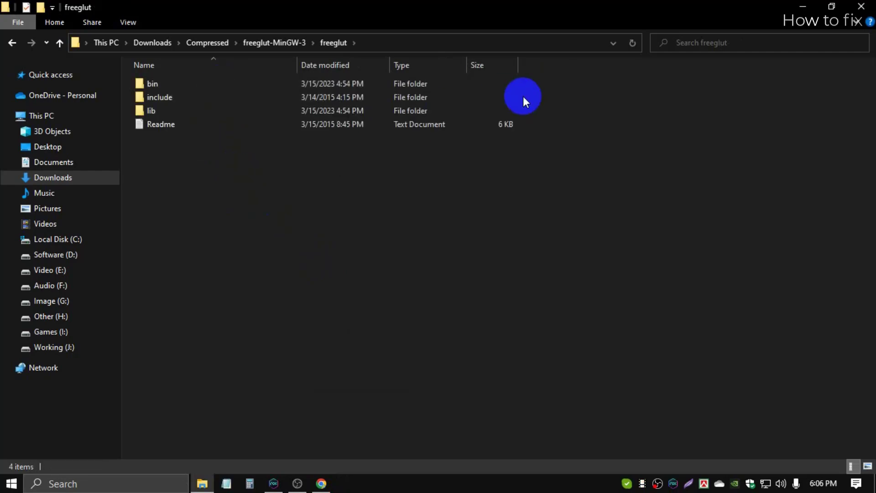
click(160, 97)
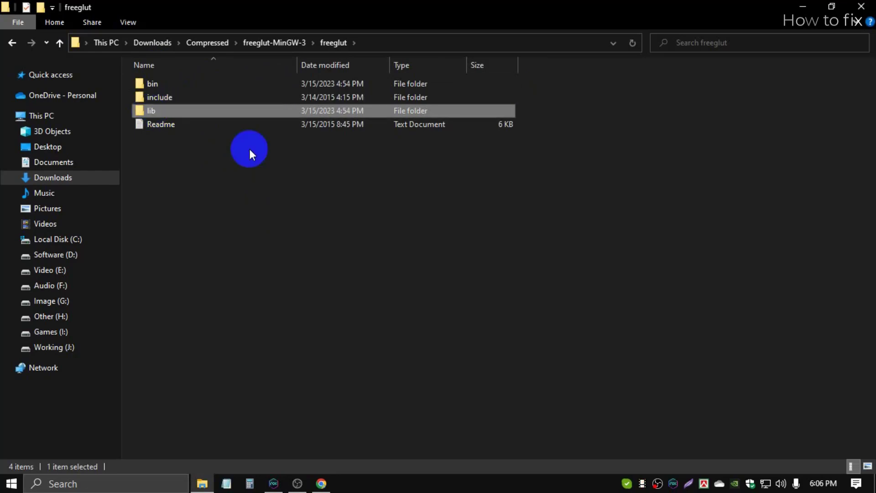
double_click(152, 83)
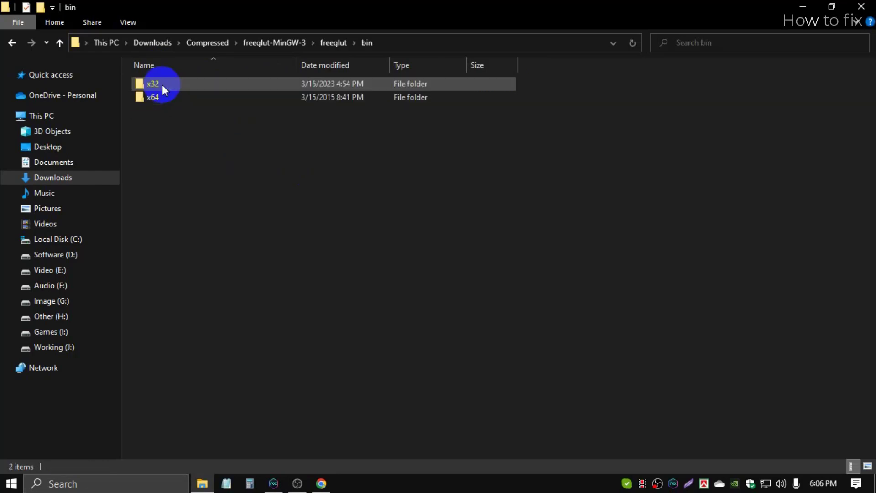
click(164, 99)
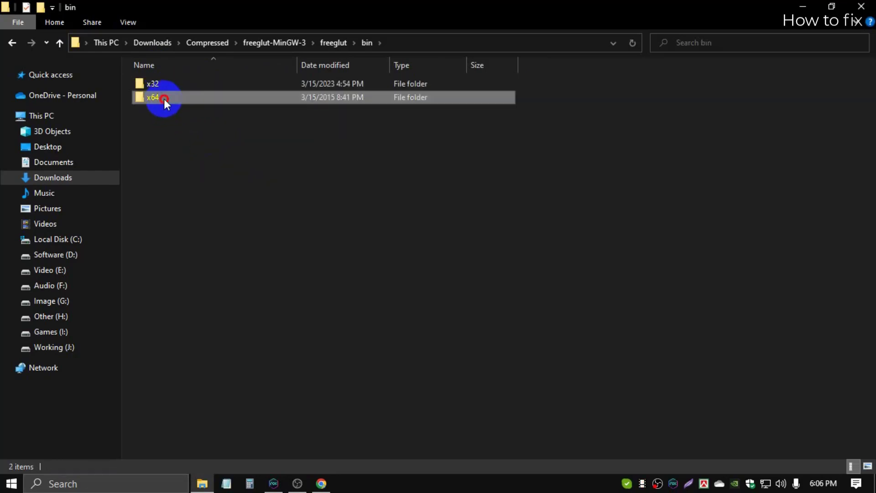
click(162, 101)
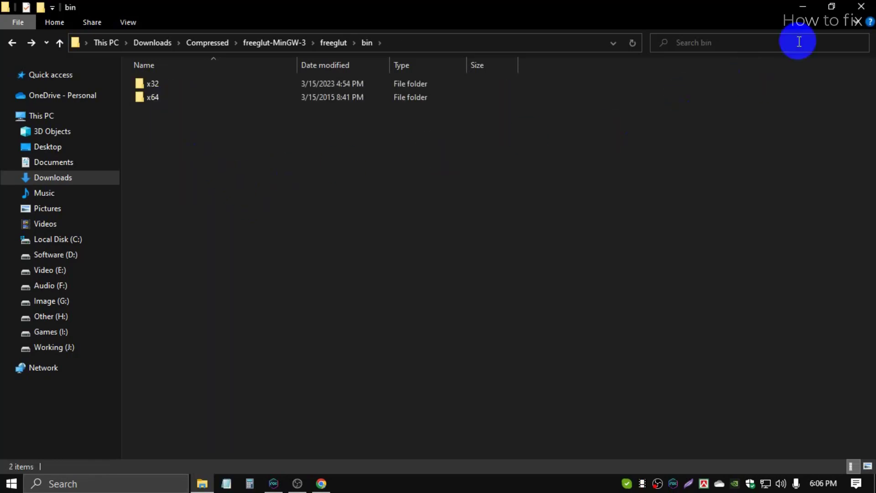
Check This PC's Properties for a 64-bit system type, then close Settings.
click(320, 484)
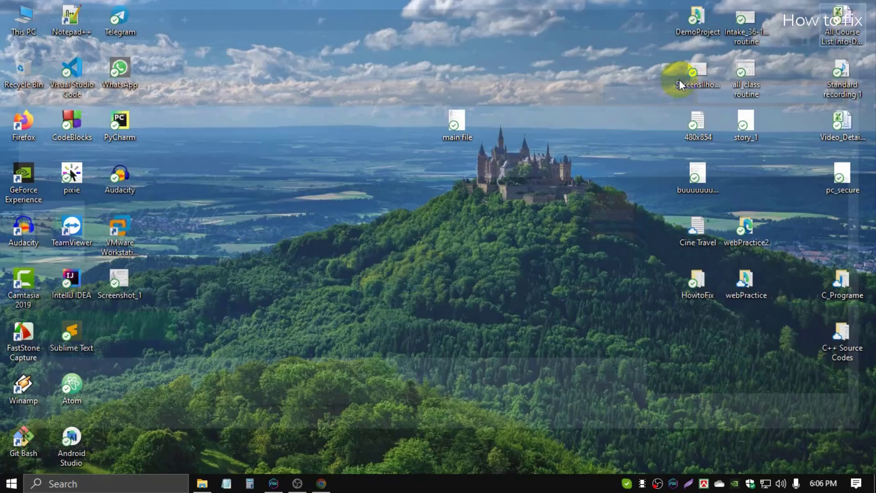
right_click(23, 19)
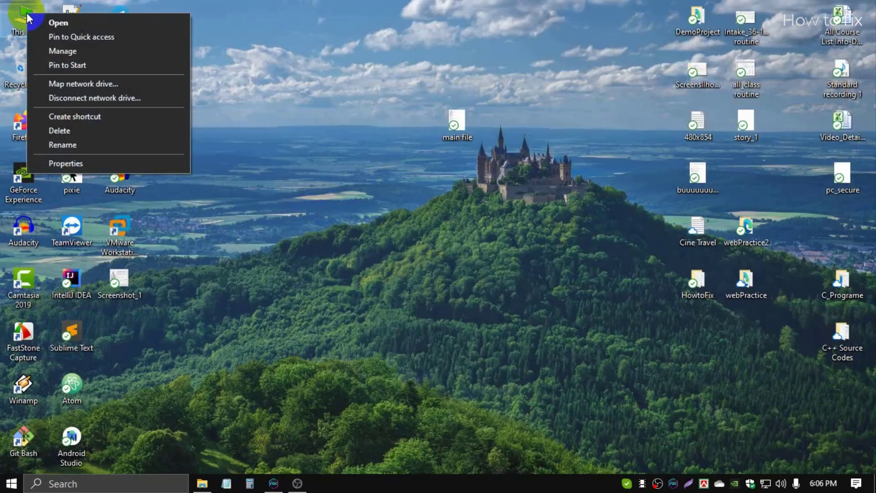
mouse_move(65, 164)
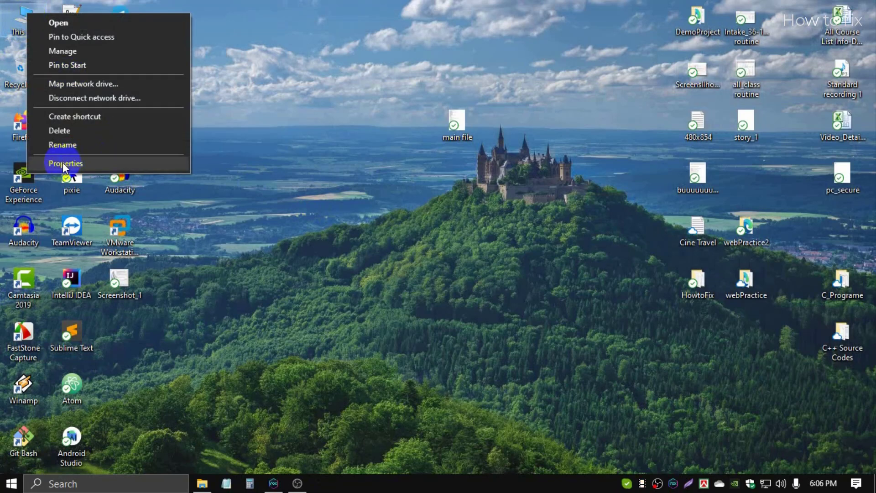
click(66, 164)
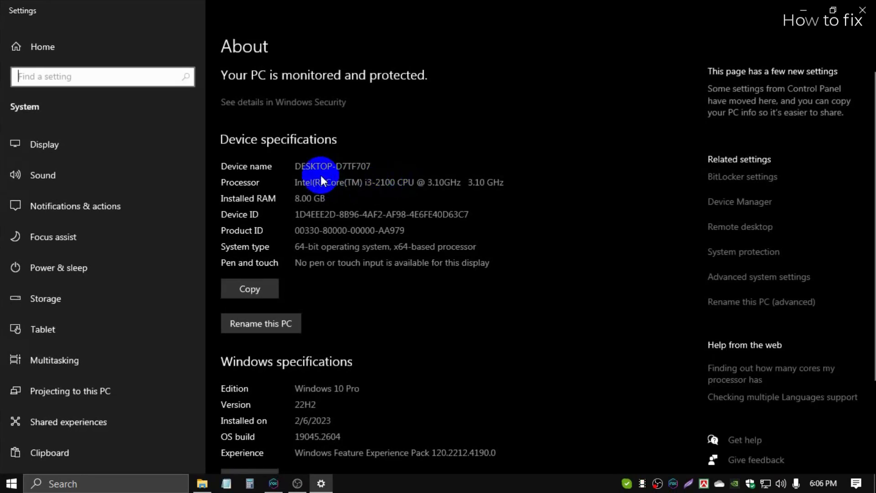
mouse_move(447, 195)
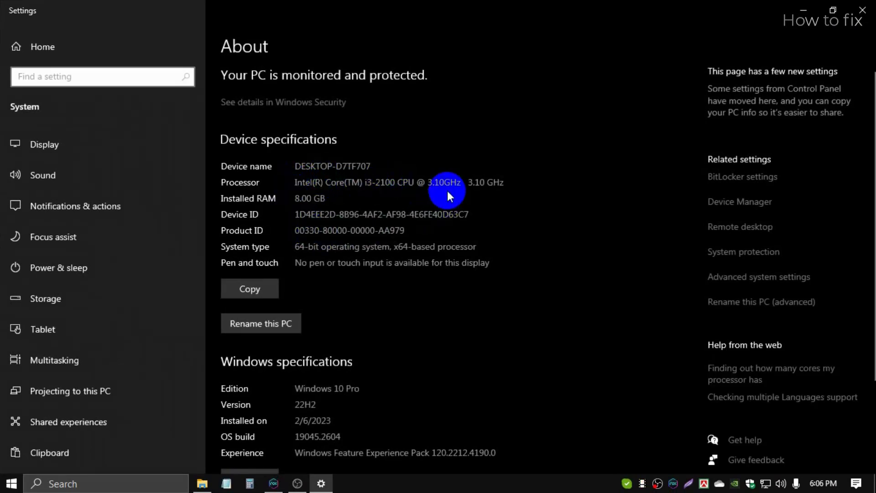
mouse_move(222, 253)
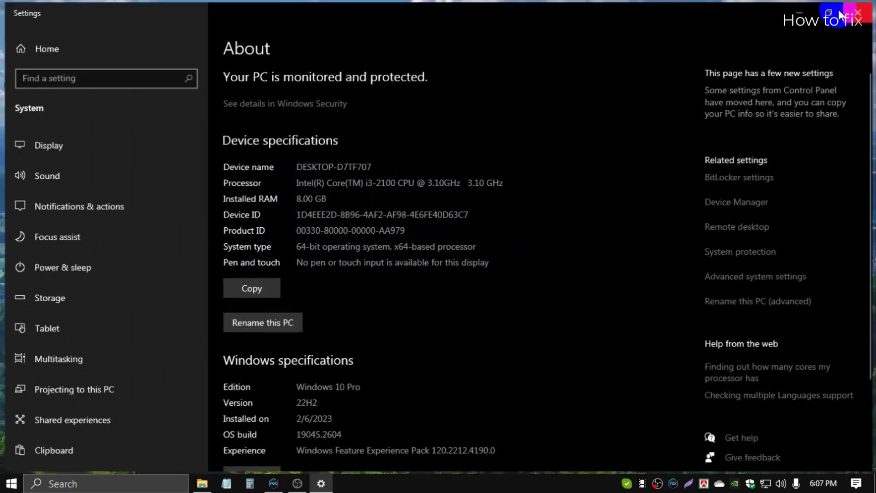
click(202, 483)
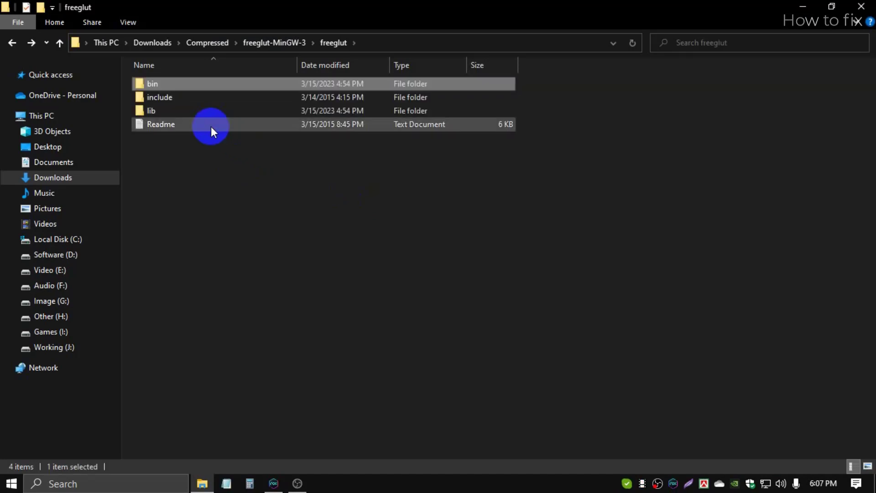
Copy freeglut.dll from the freeglut bin\x64 folder.
double_click(152, 83)
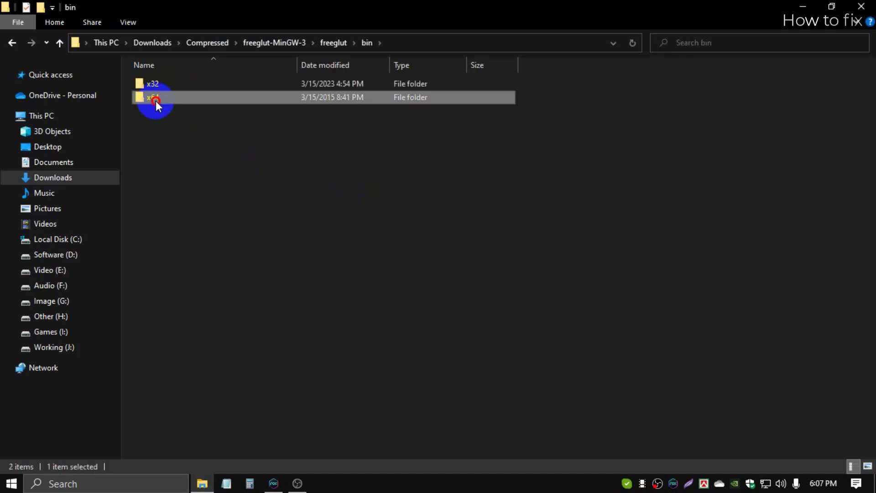
double_click(153, 97)
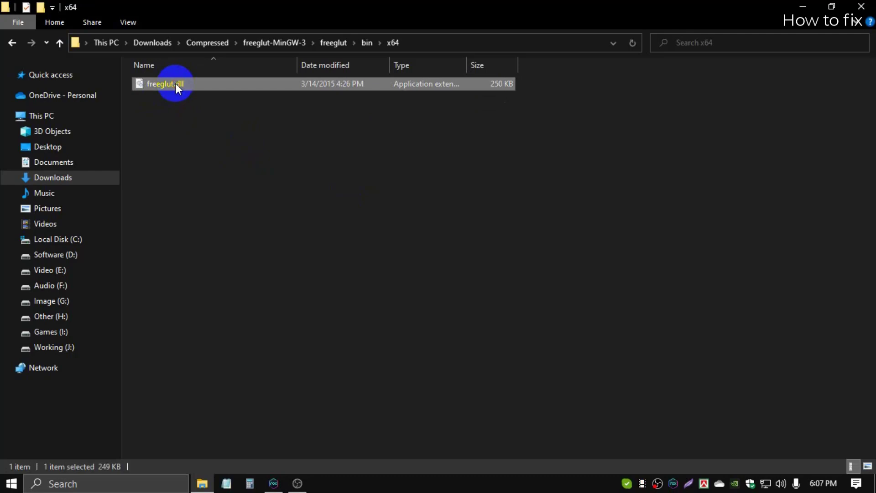
right_click(162, 83)
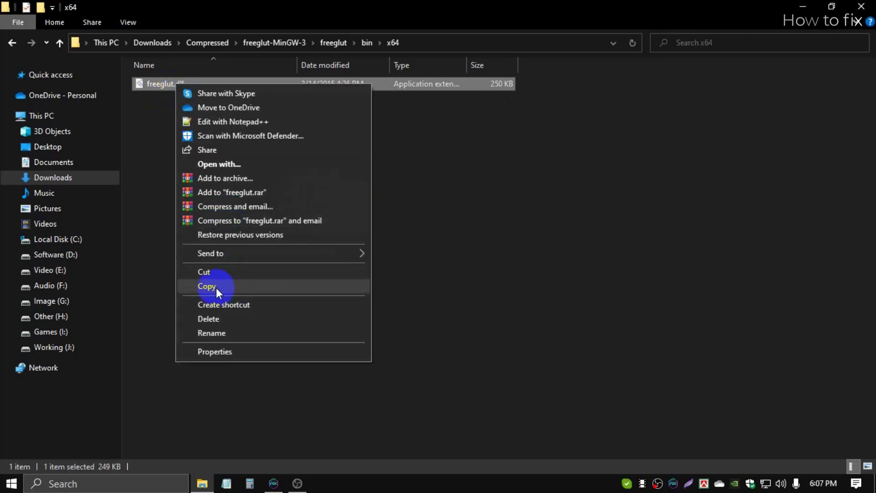
click(207, 286)
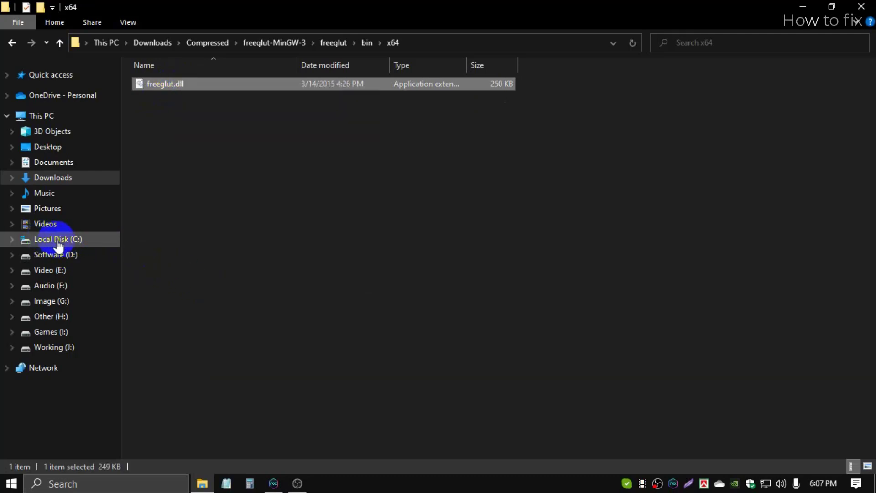
Paste freeglut.dll into C:\Windows and click Continue on the permission prompt.
click(57, 239)
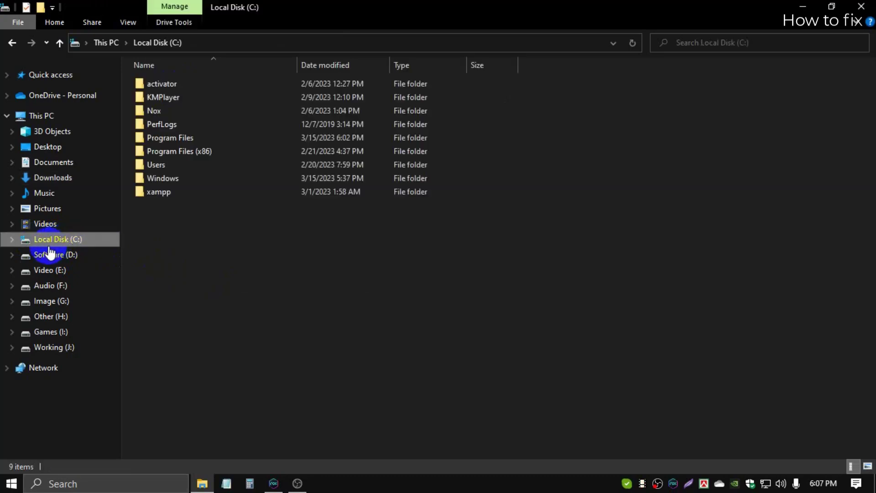
mouse_move(65, 245)
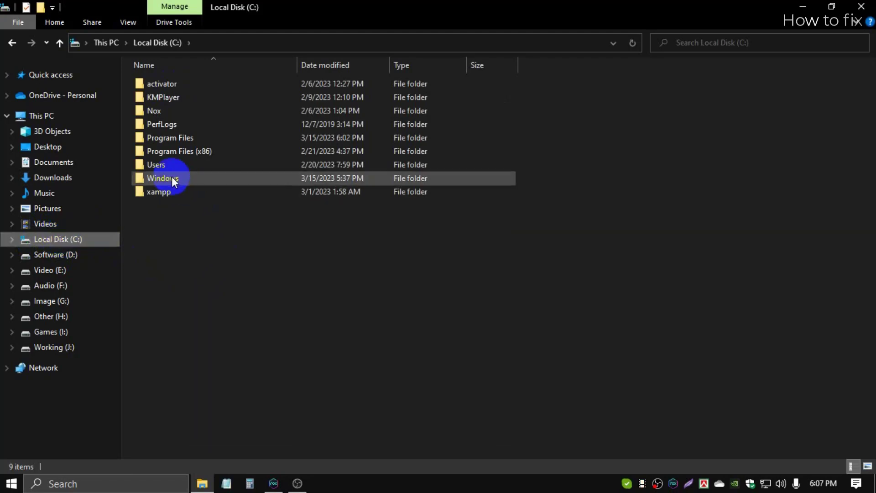
click(162, 177)
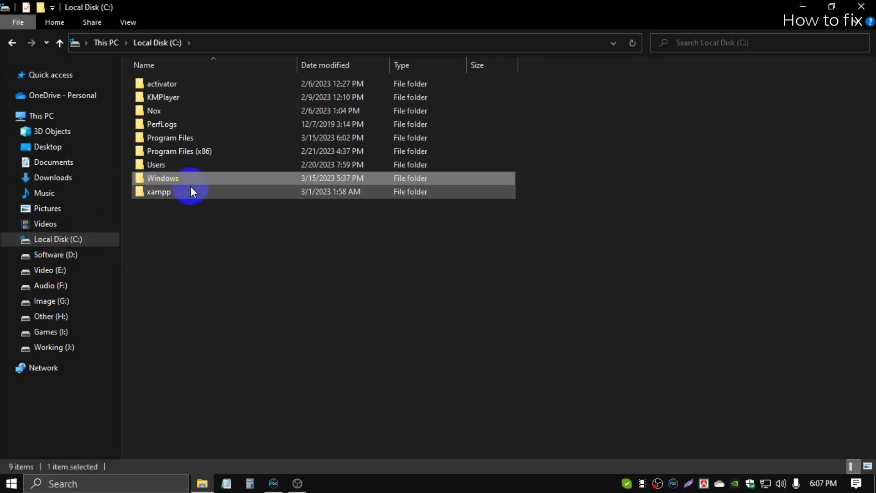
double_click(163, 177)
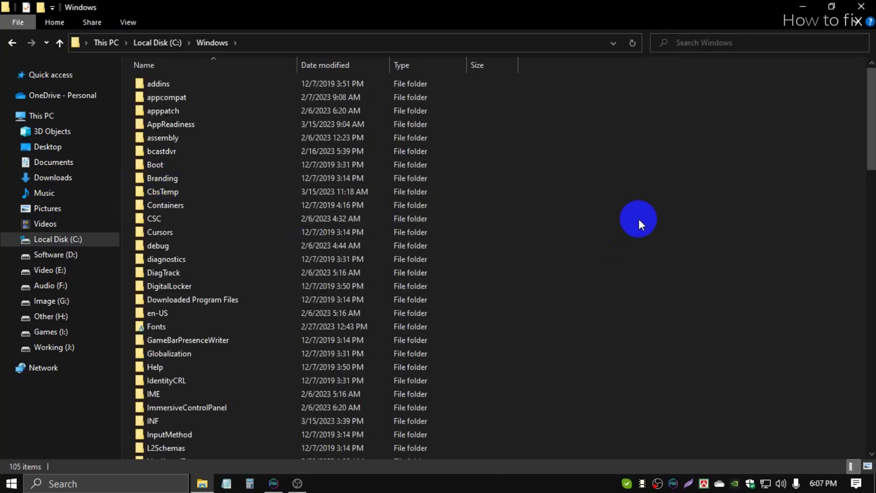
right_click(639, 224)
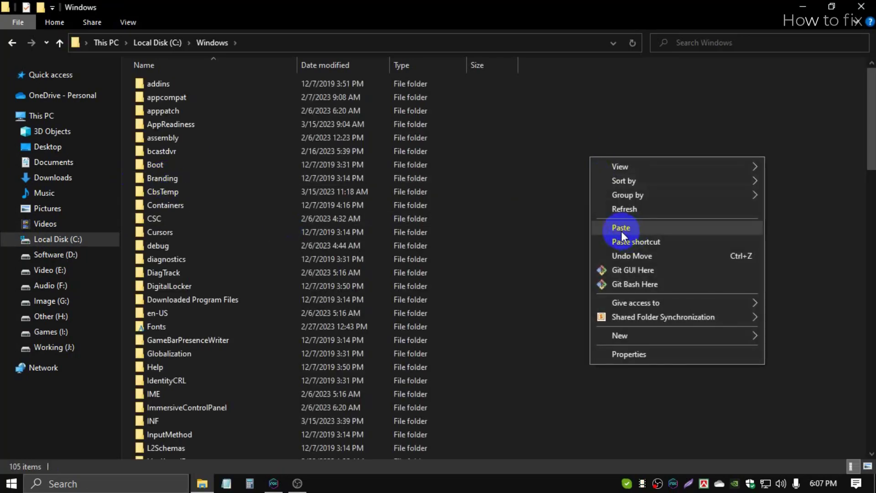
click(620, 227)
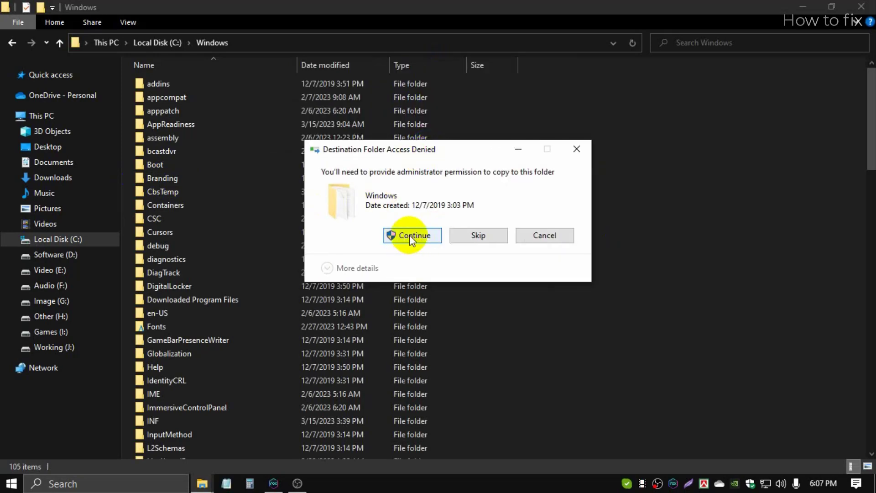
click(412, 234)
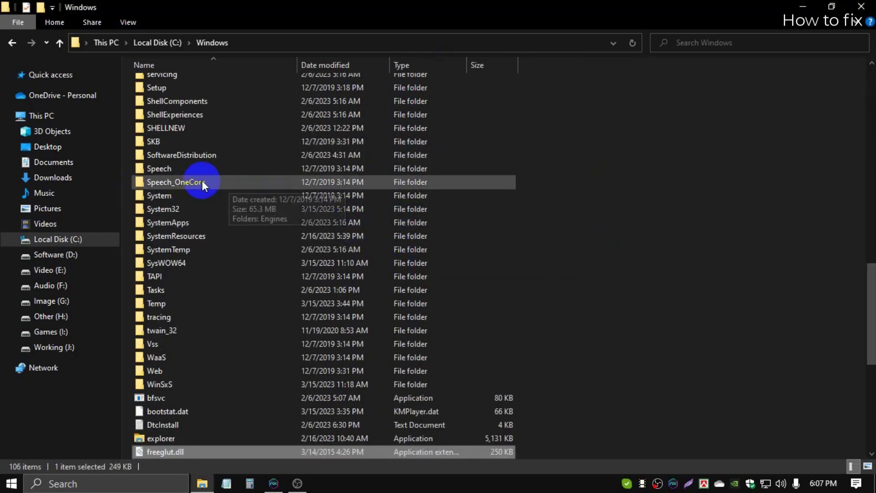
Go back through the Explorer history to the Compressed downloads folder.
click(12, 43)
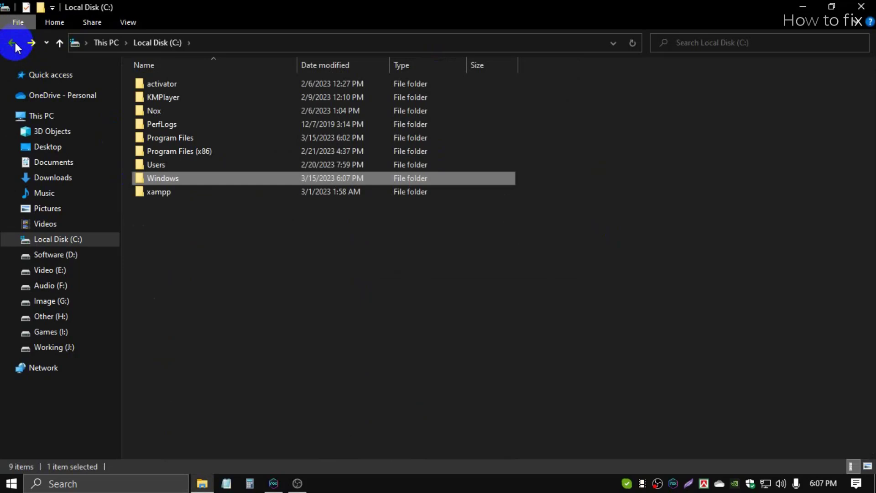
click(15, 43)
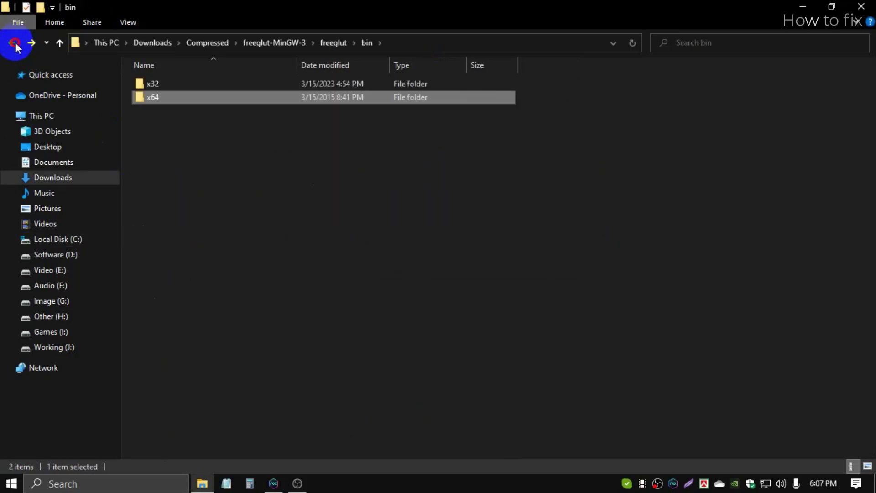
click(16, 44)
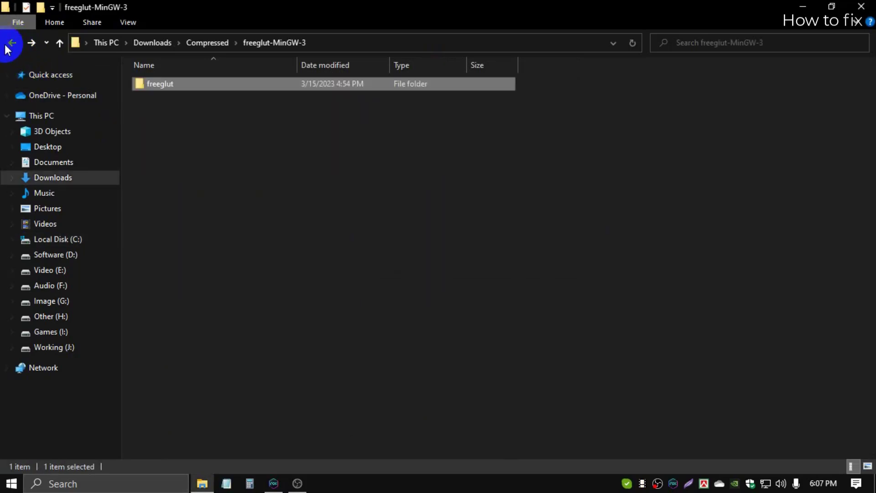
click(12, 43)
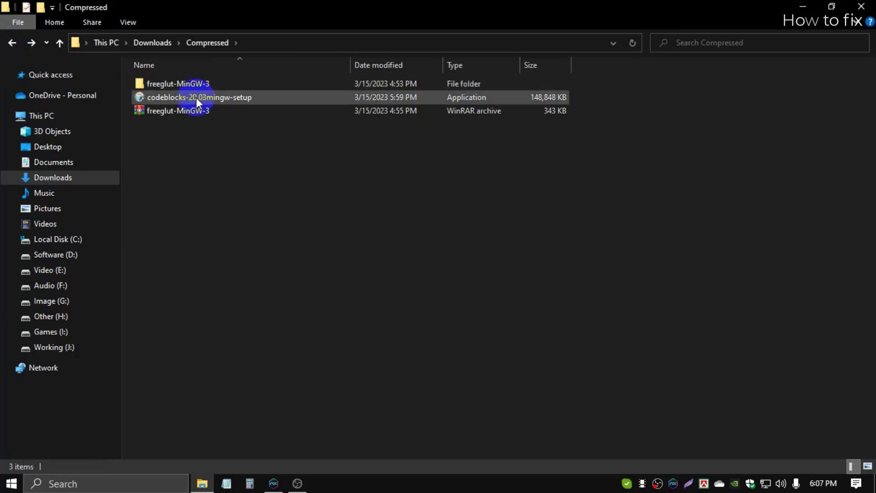
Open freeglut-MinGW-3's include\GL folder and select its four header files.
click(178, 83)
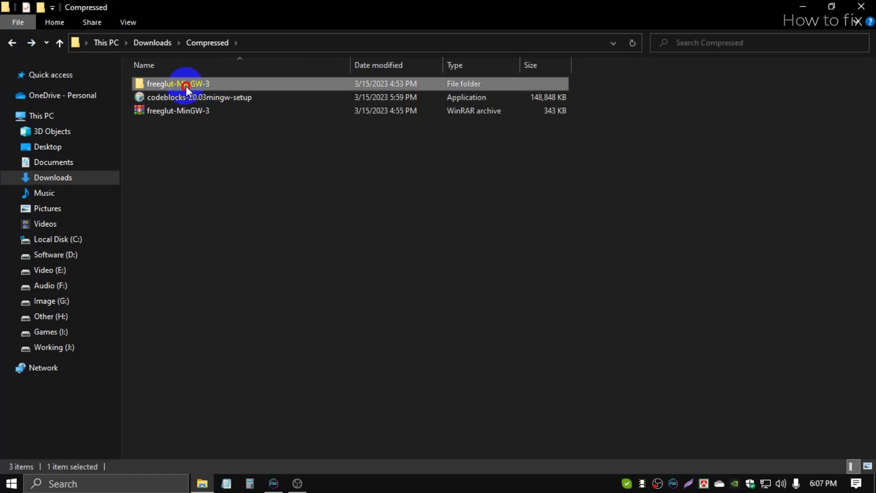
double_click(184, 83)
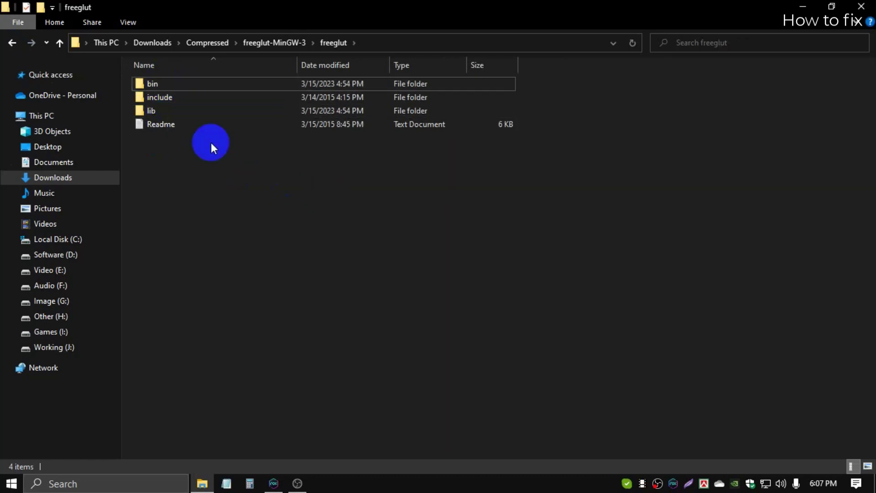
click(160, 97)
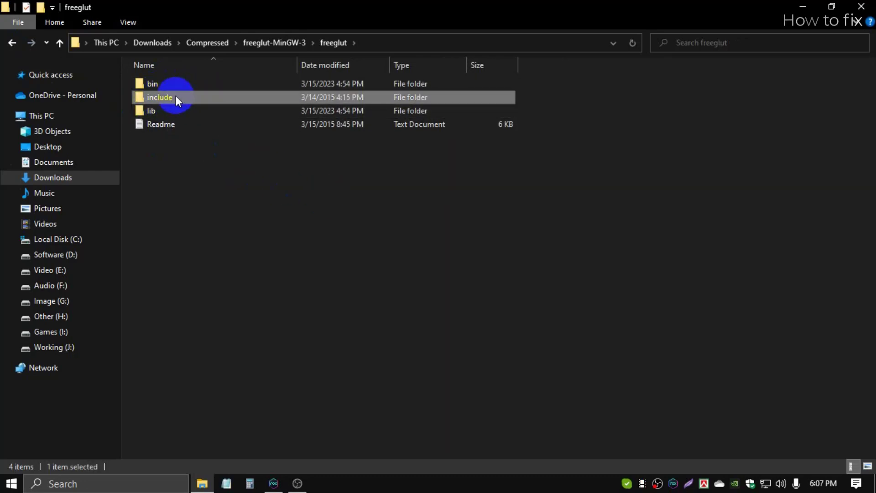
click(160, 97)
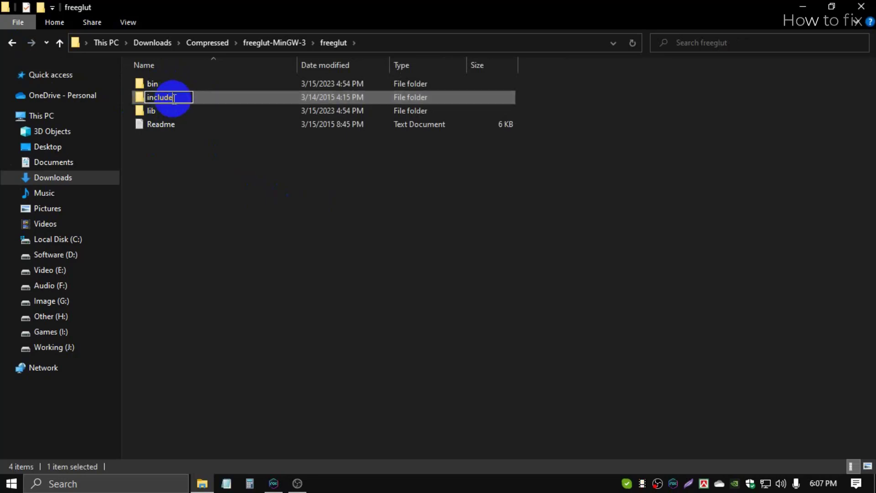
double_click(159, 97)
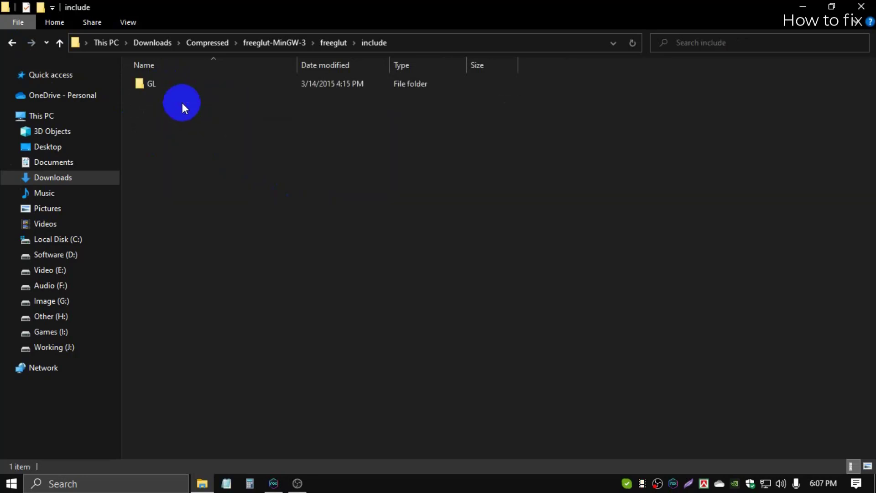
double_click(151, 83)
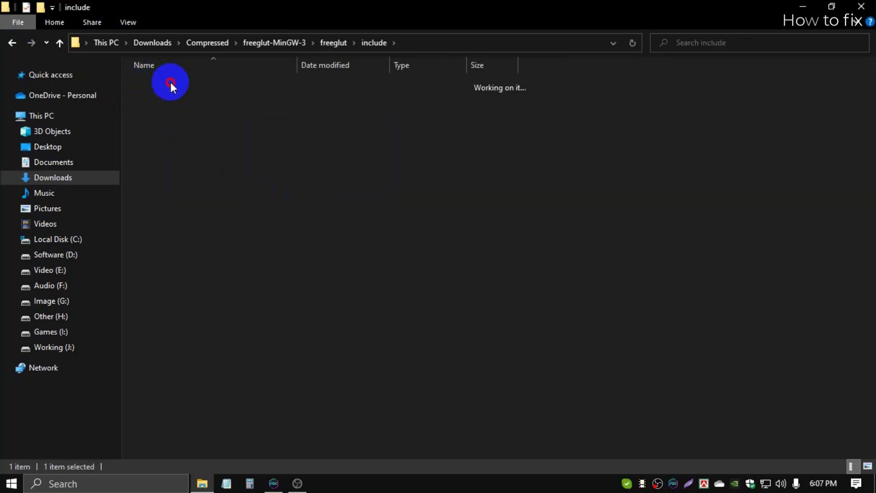
double_click(170, 84)
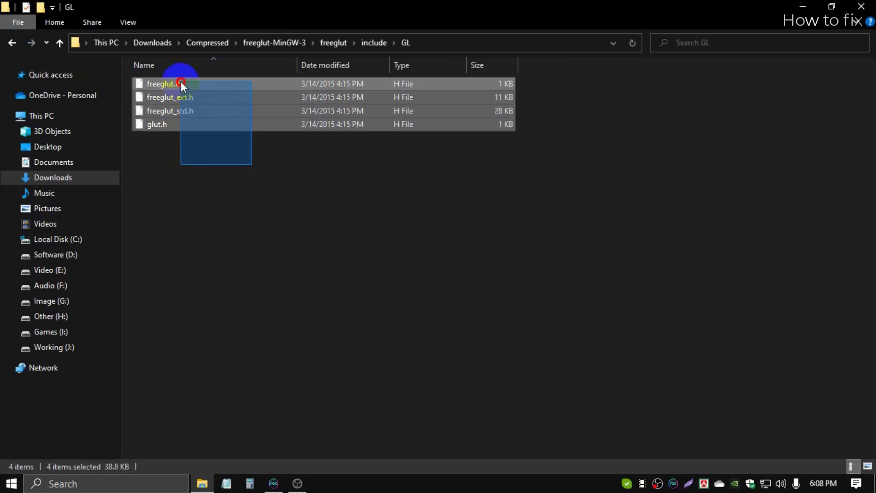
Copy the four freeglut headers, then browse to C:\Program Files\CodeBlocks.
right_click(181, 84)
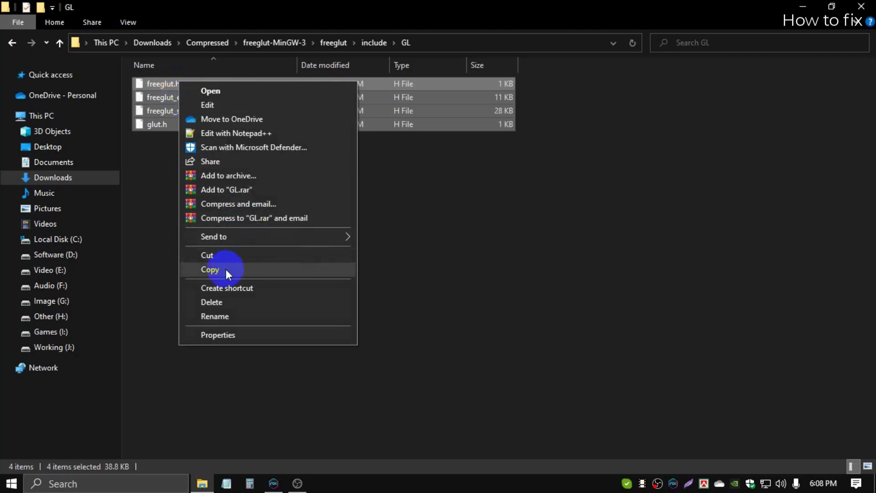
click(210, 269)
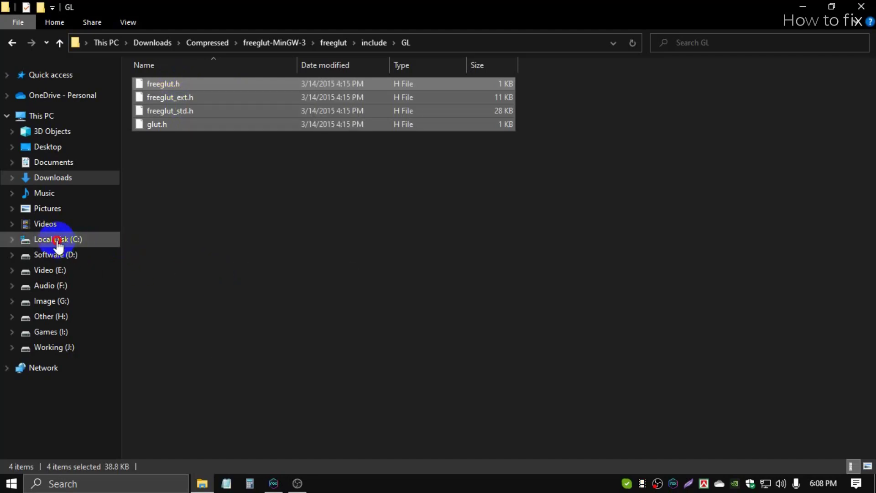
click(58, 240)
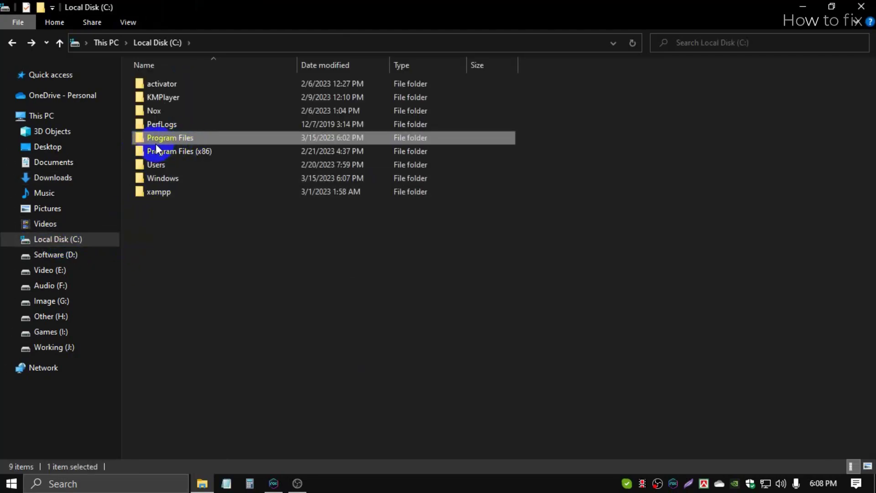
double_click(169, 137)
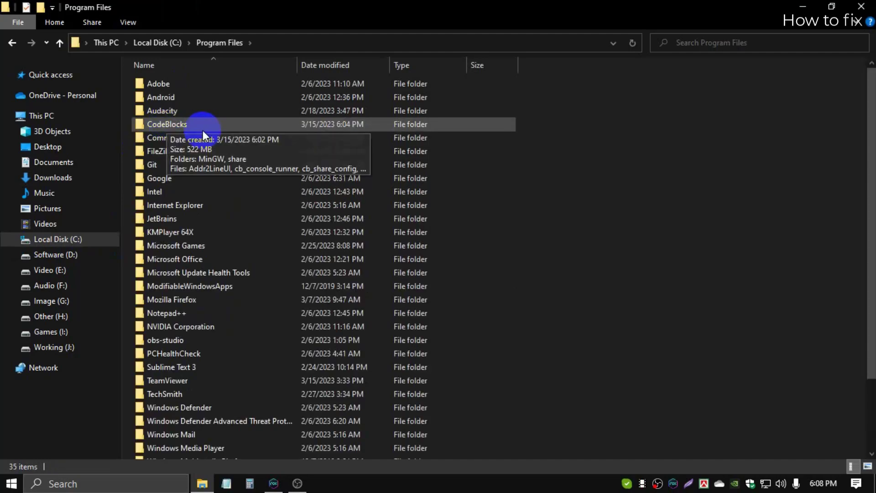
click(166, 124)
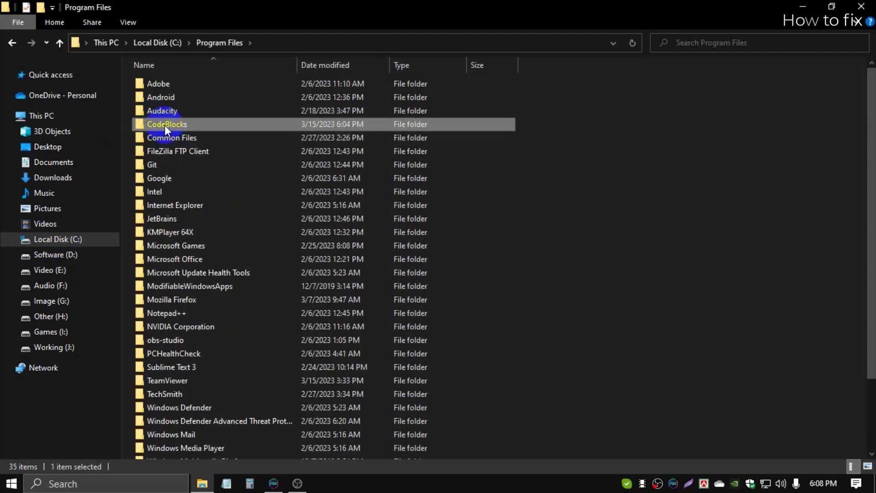
mouse_move(212, 128)
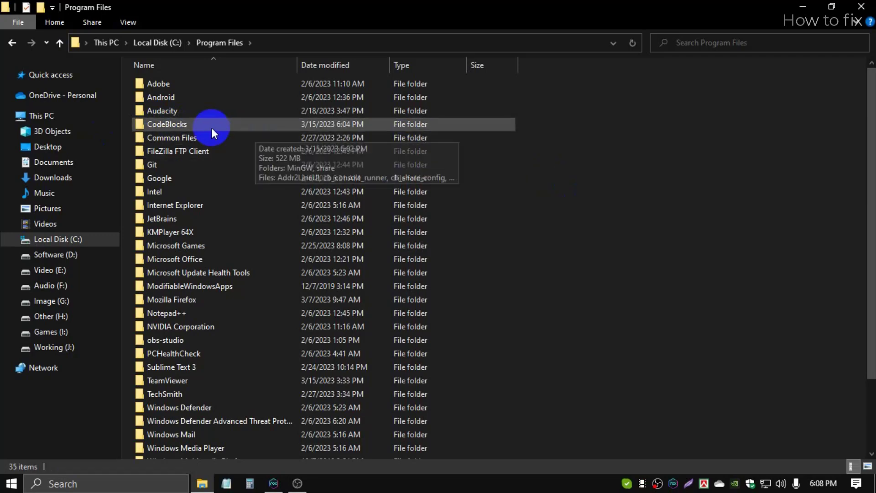
click(166, 124)
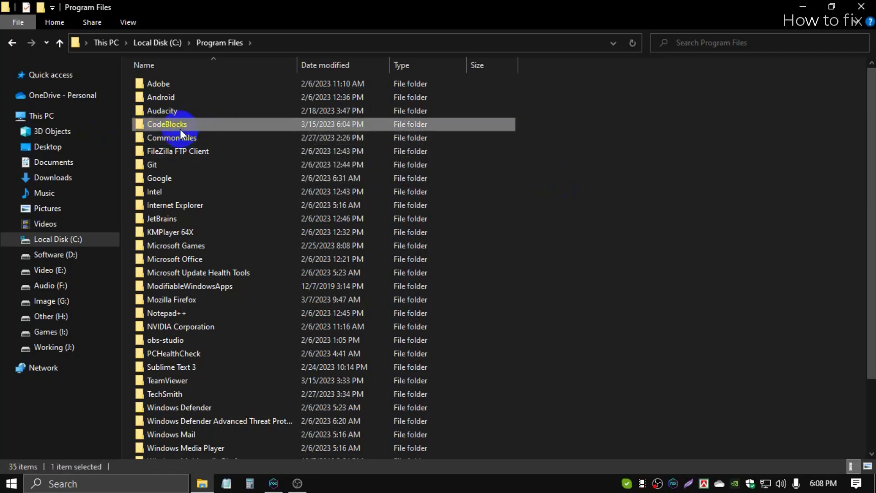
double_click(167, 124)
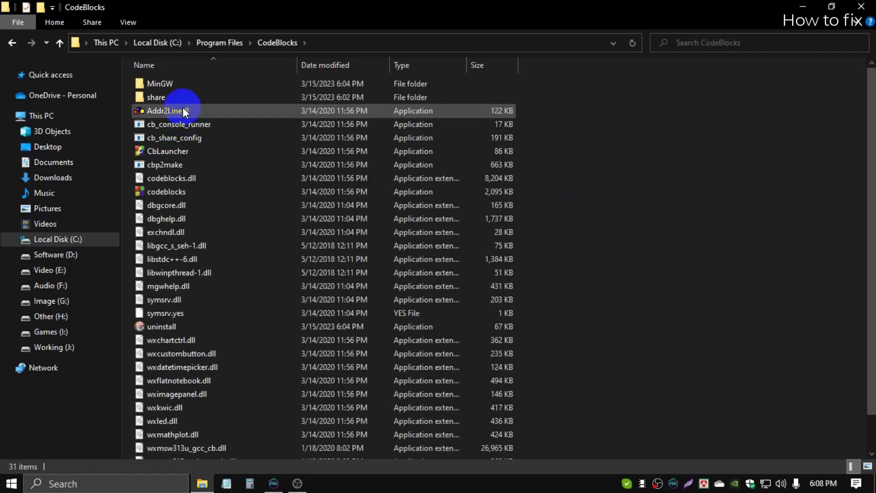
Open MinGW > x86_64-w64-mingw32 > include > GL inside CodeBlocks.
click(160, 83)
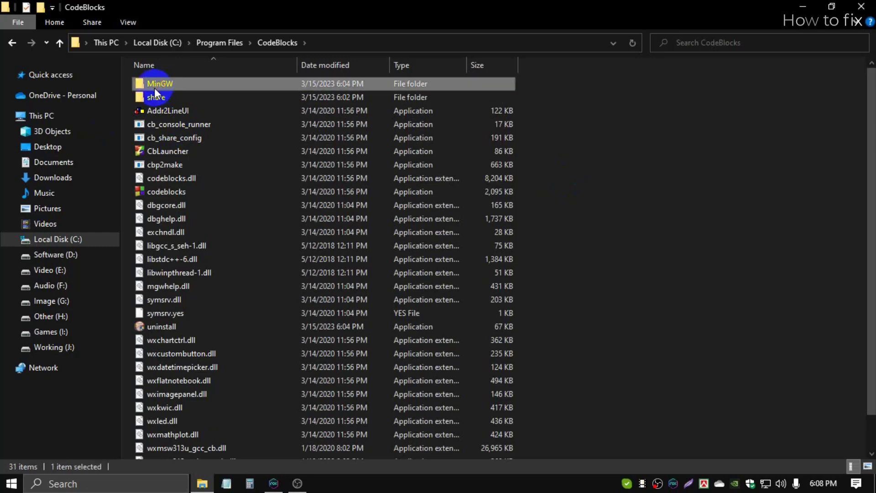
mouse_move(184, 89)
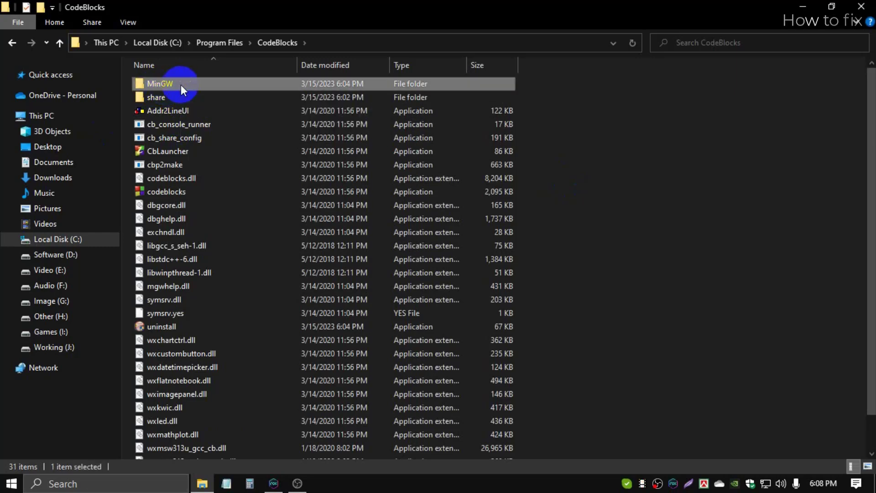
double_click(161, 84)
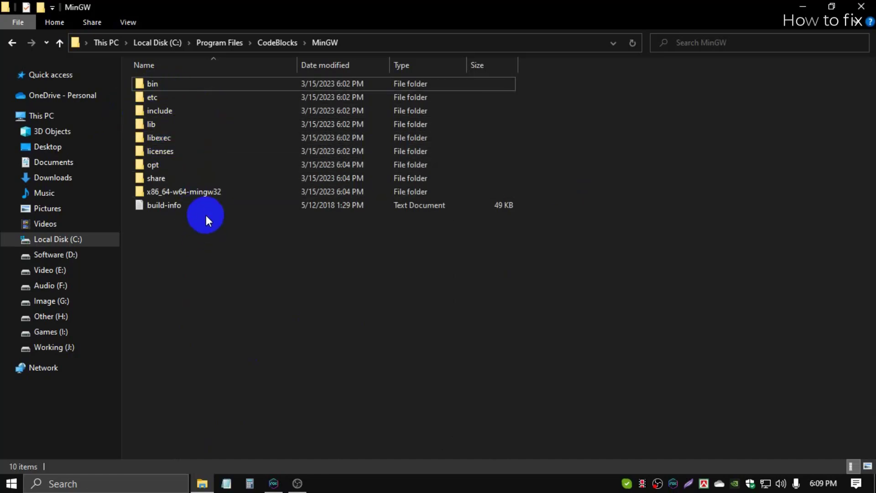
click(183, 191)
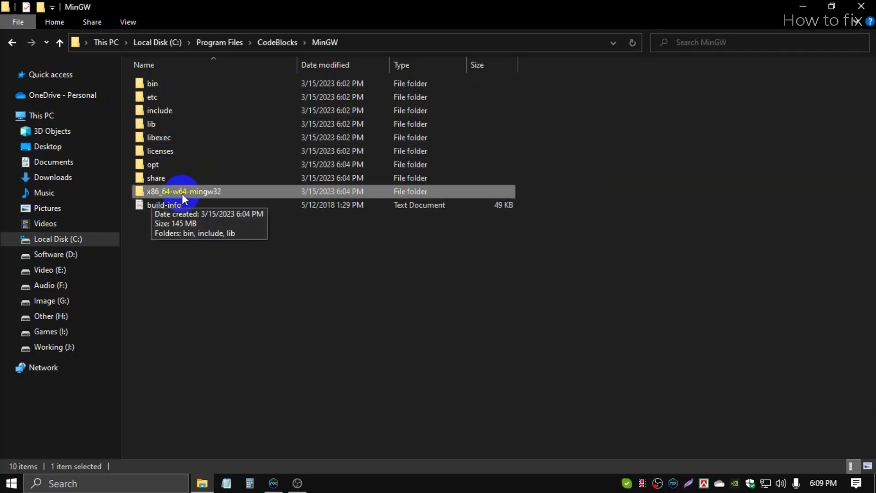
mouse_move(206, 196)
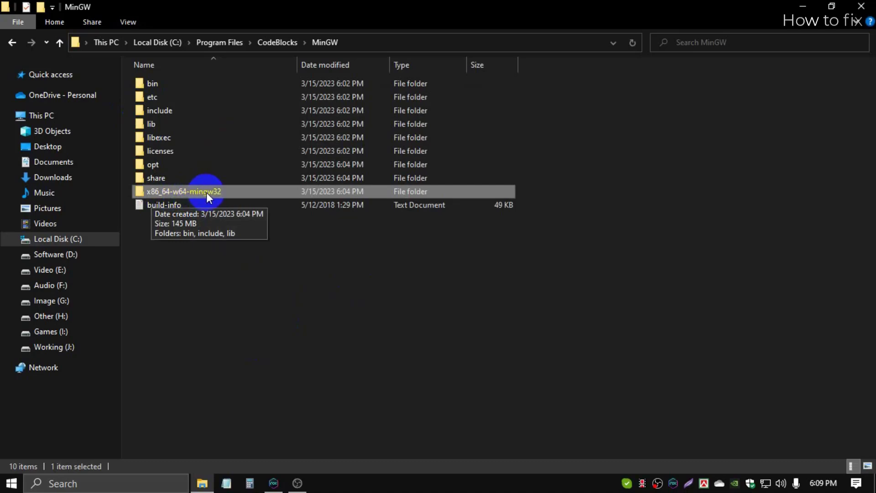
mouse_move(313, 198)
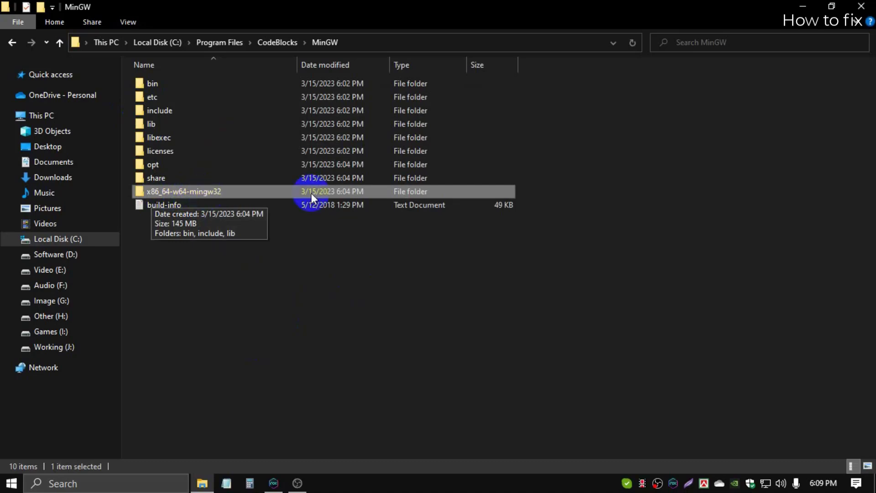
double_click(184, 191)
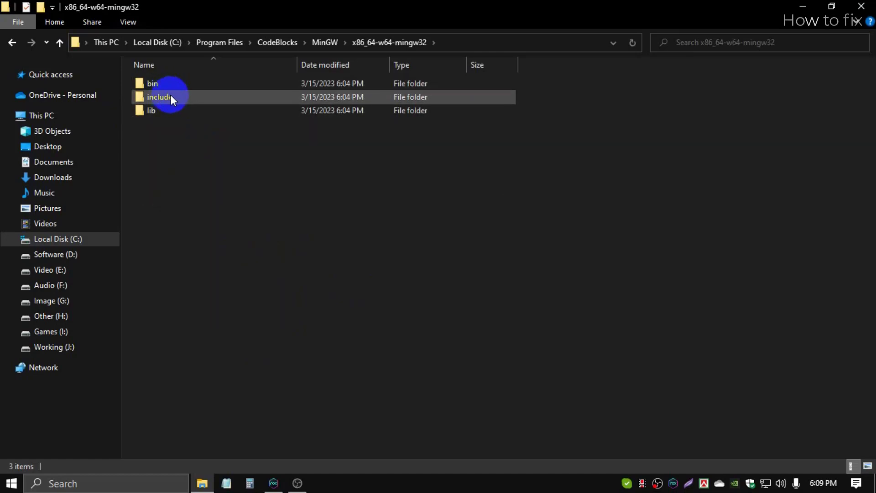
double_click(159, 97)
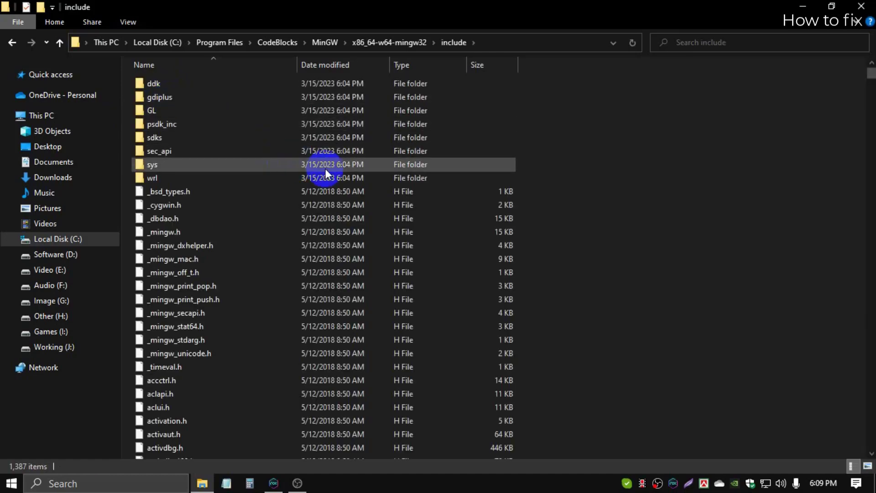
click(152, 110)
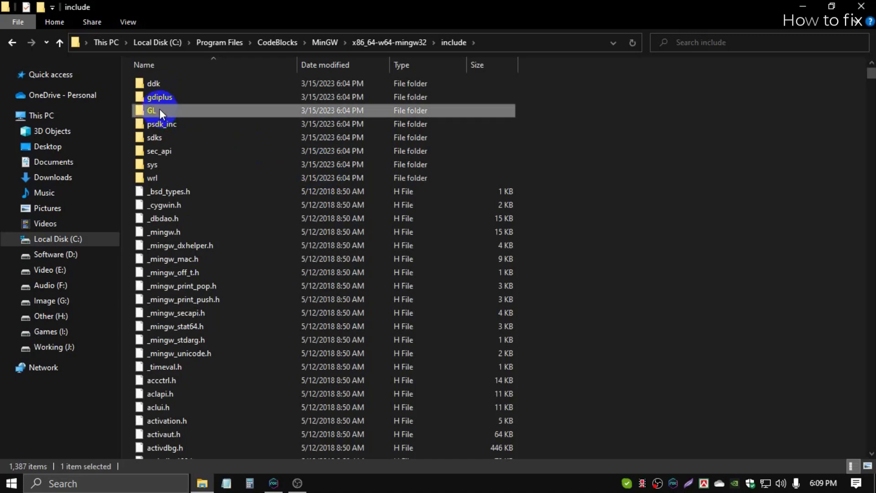
double_click(151, 110)
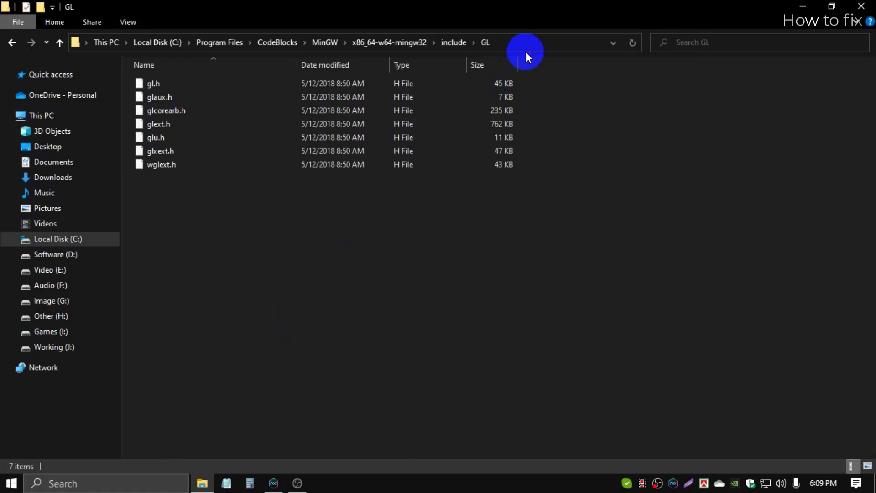
Paste the freeglut headers into MinGW's GL folder, approving administrator access for all items.
right_click(374, 249)
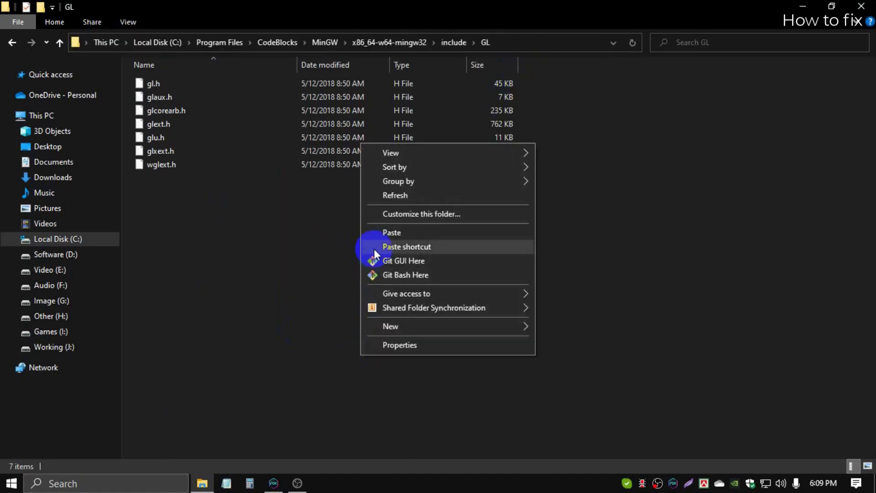
click(391, 233)
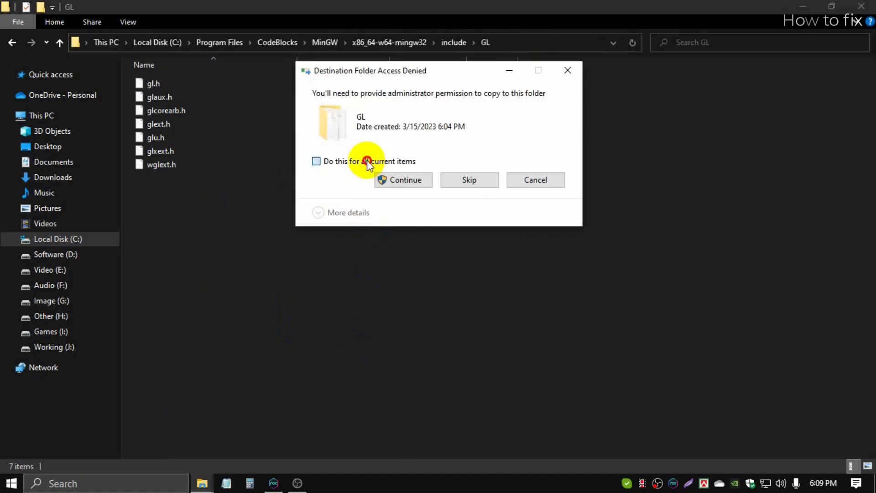
click(317, 161)
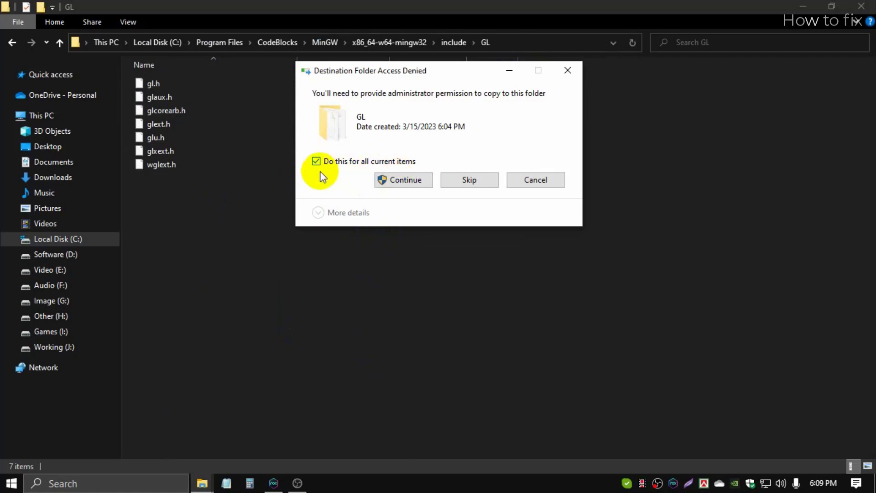
mouse_move(354, 170)
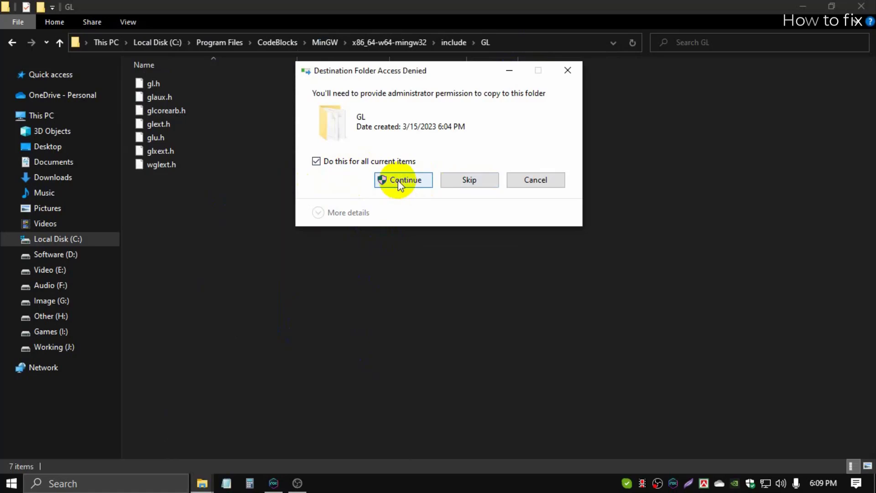
click(403, 179)
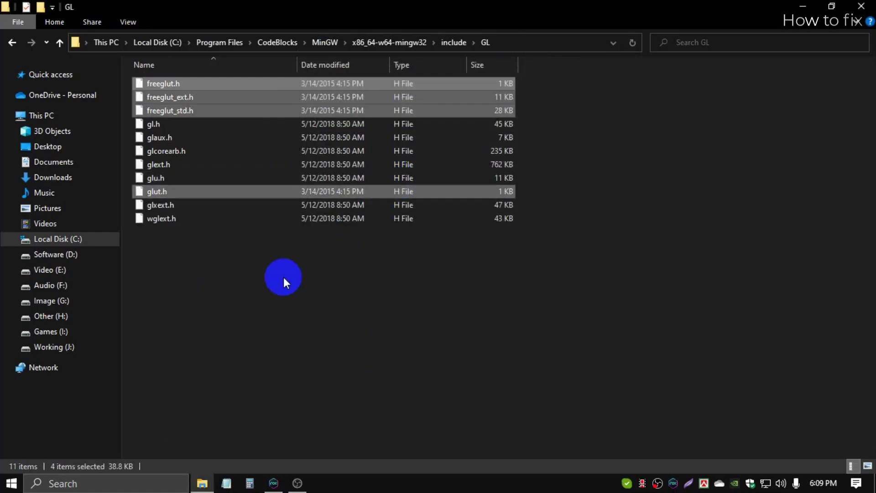
click(162, 327)
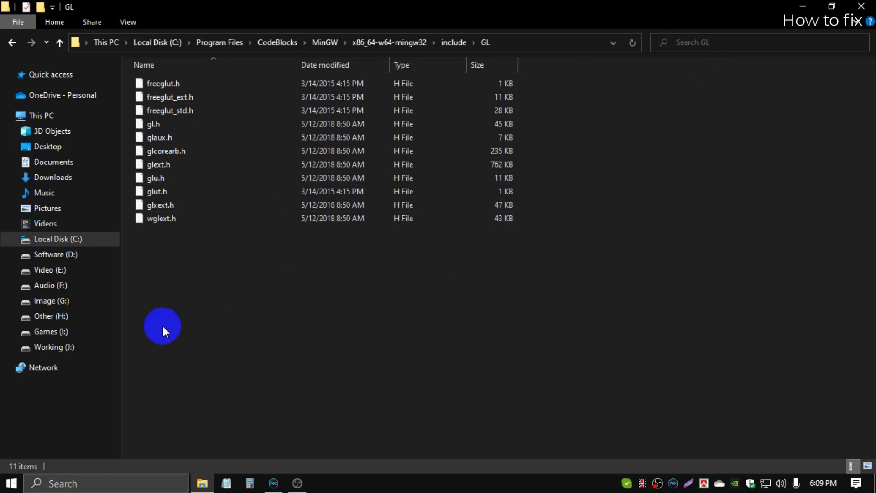
mouse_move(776, 71)
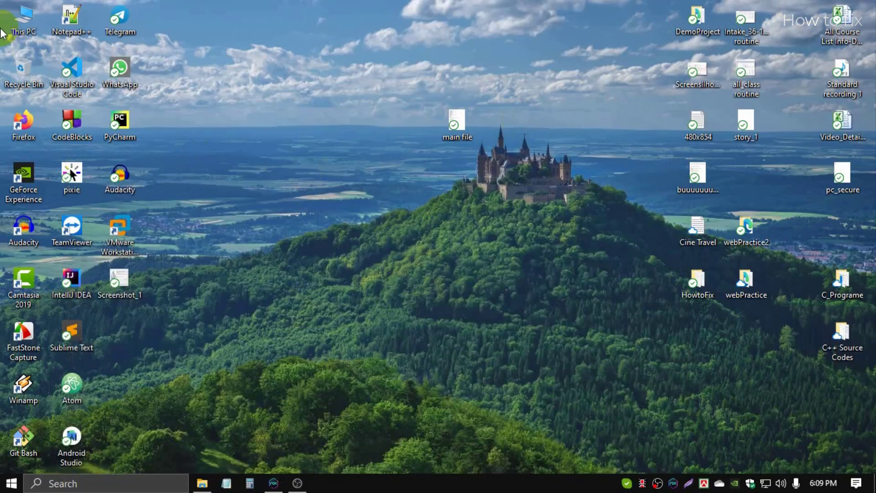
In a second window, open Downloads > Compressed > freeglut-MinGW-3 > freeglut > lib > x64.
double_click(23, 17)
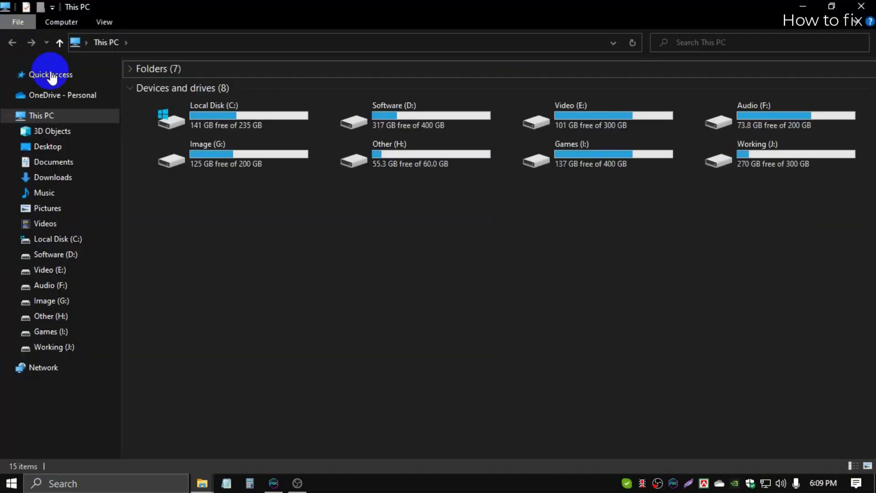
click(53, 177)
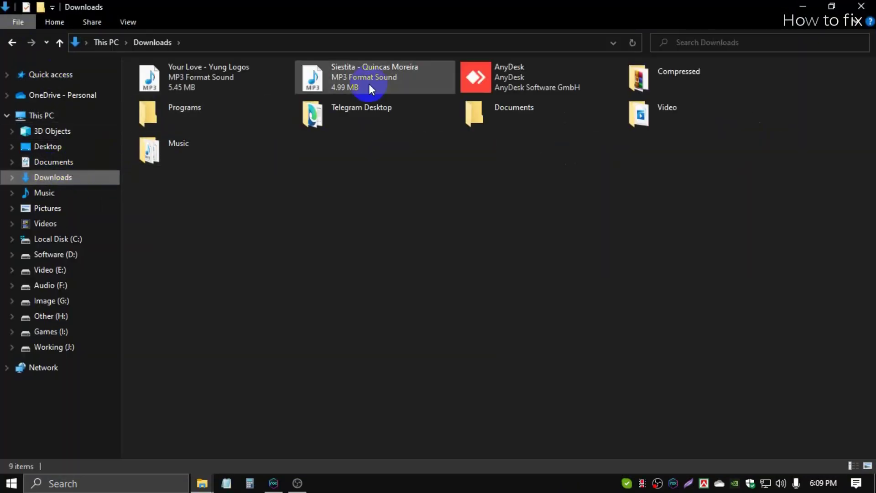
double_click(678, 77)
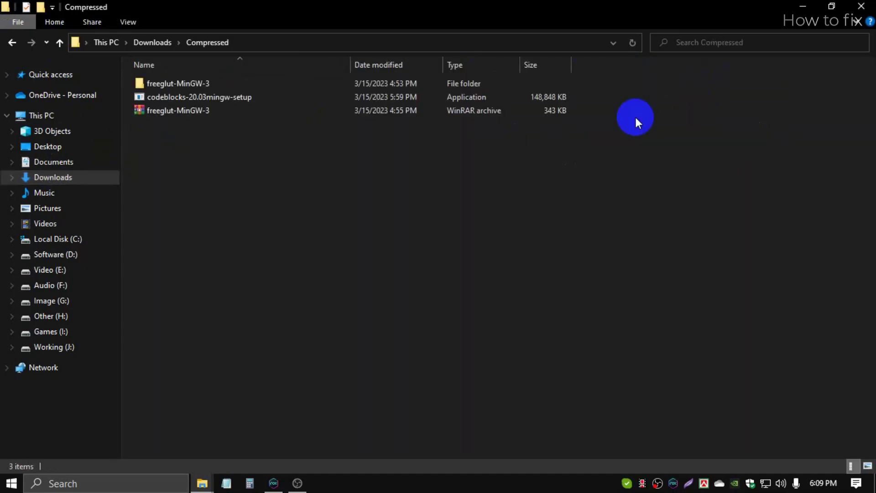
double_click(177, 83)
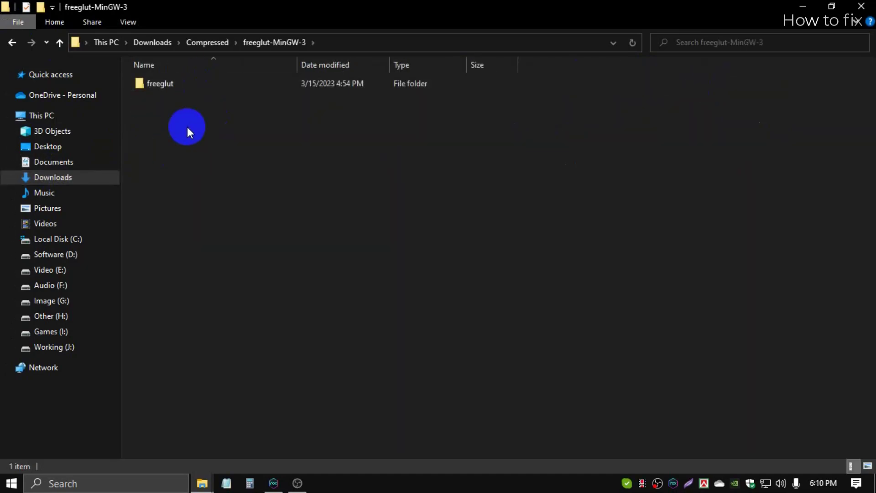
double_click(160, 83)
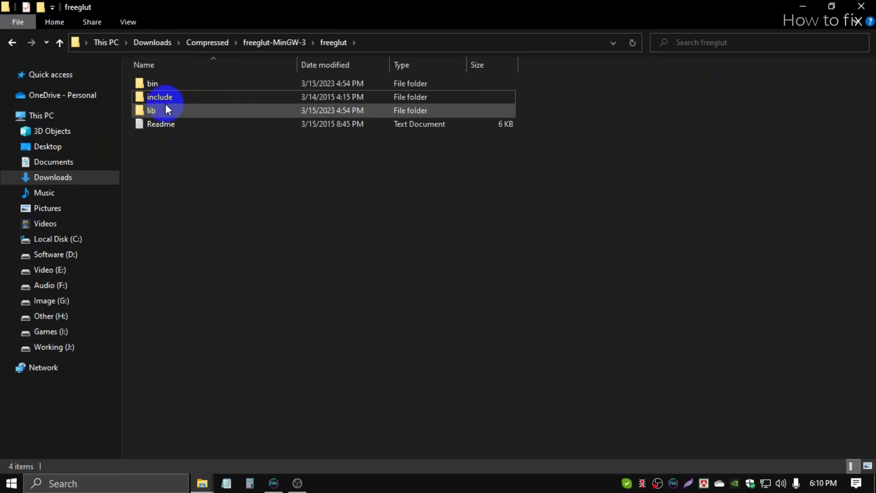
double_click(151, 110)
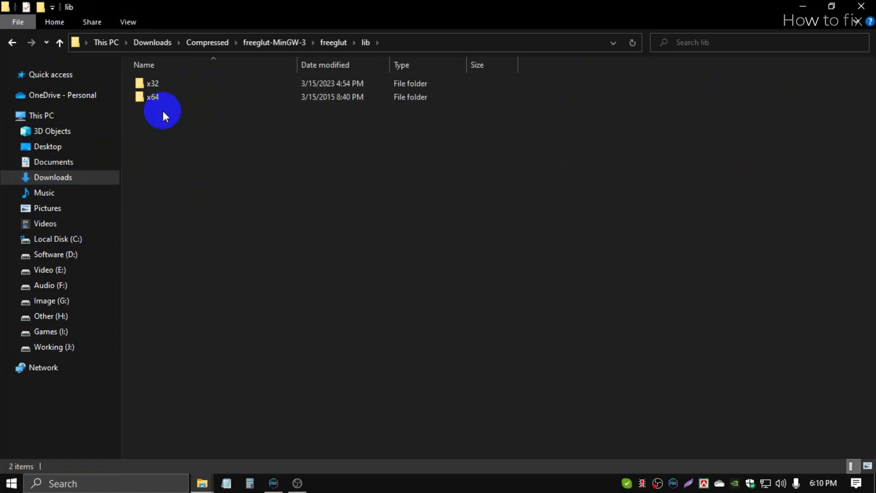
click(156, 97)
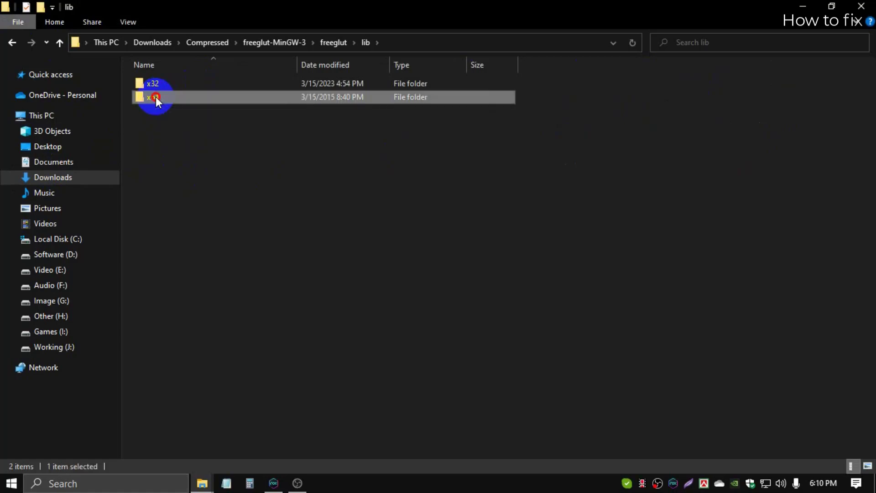
double_click(156, 97)
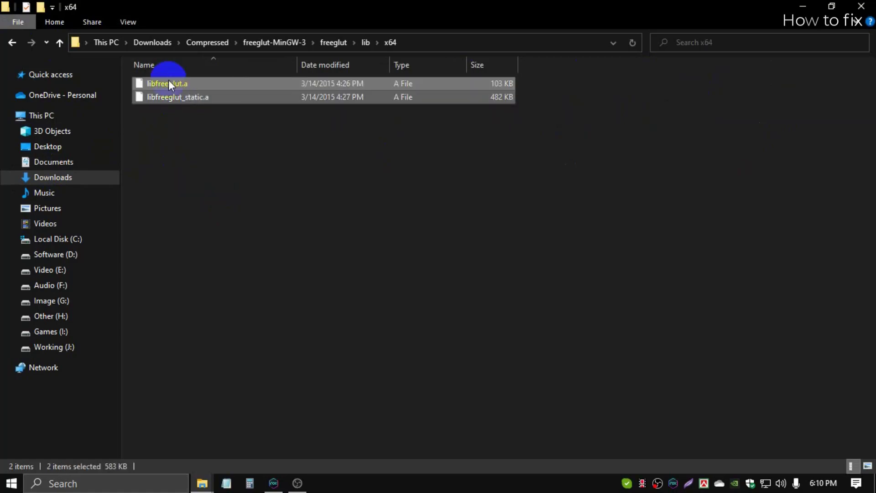
mouse_move(272, 320)
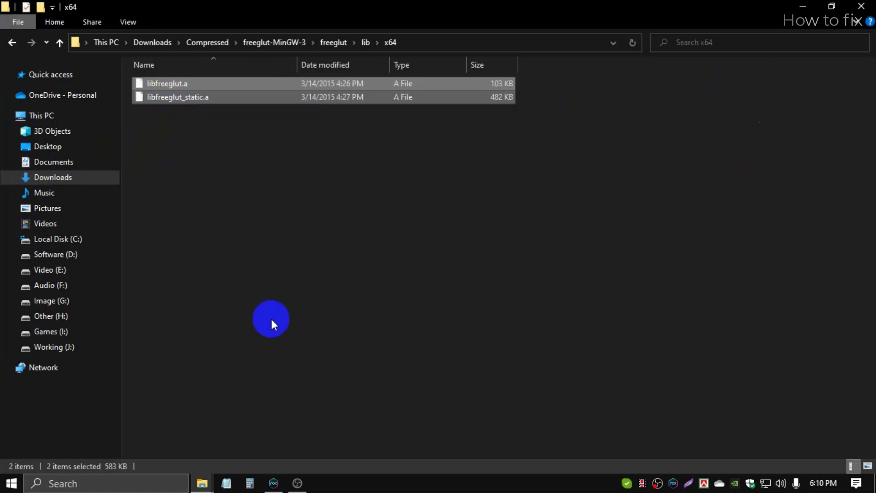
mouse_move(202, 484)
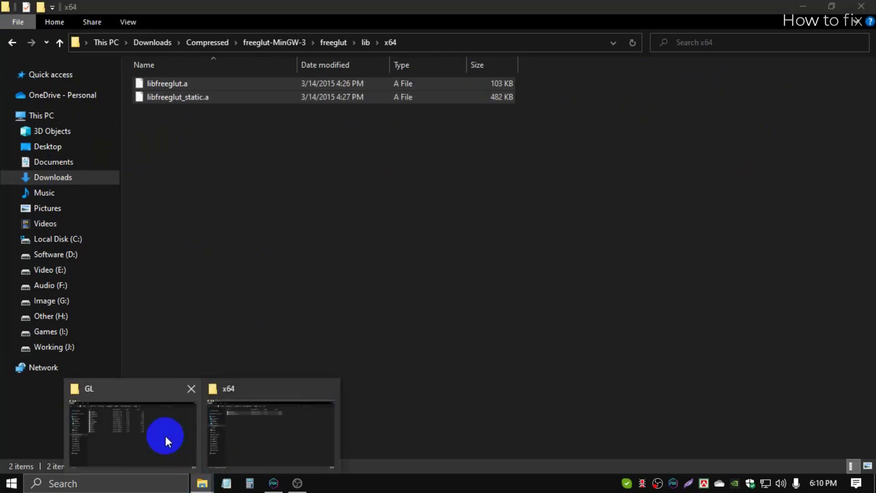
mouse_move(142, 424)
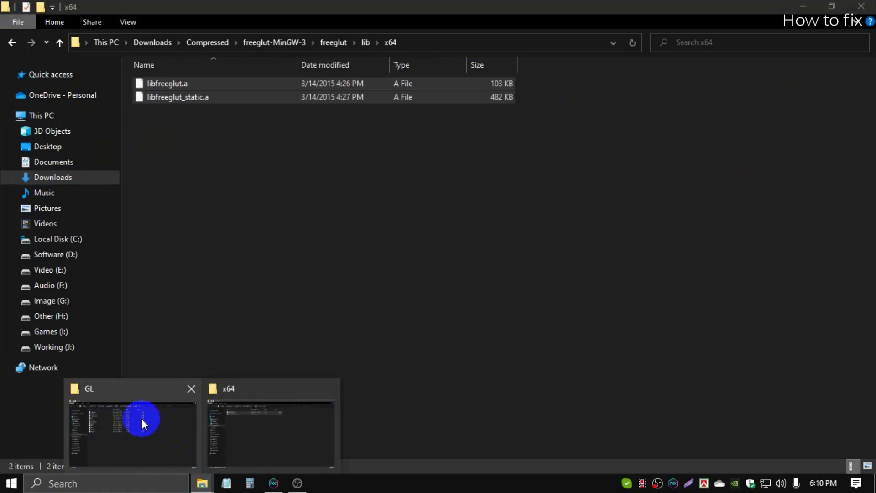
mouse_move(126, 433)
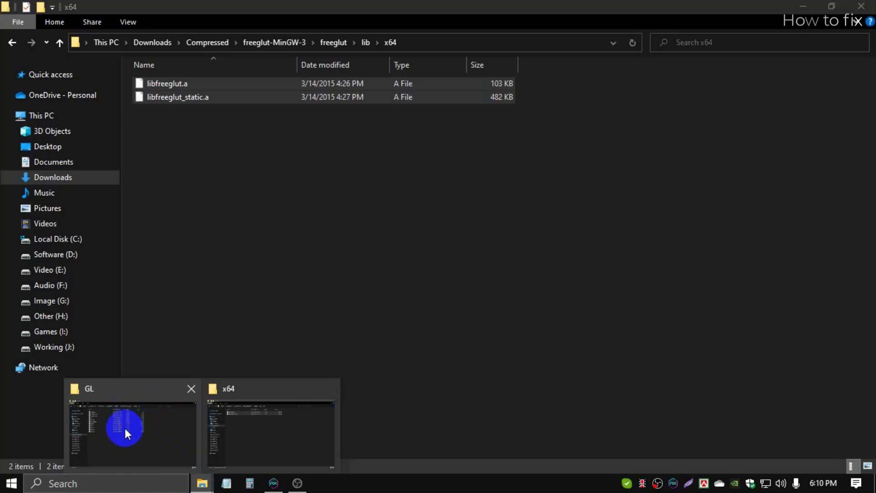
Paste libfreeglut.a and libfreeglut_static.a into the MinGW lib folder with administrator approval.
click(132, 425)
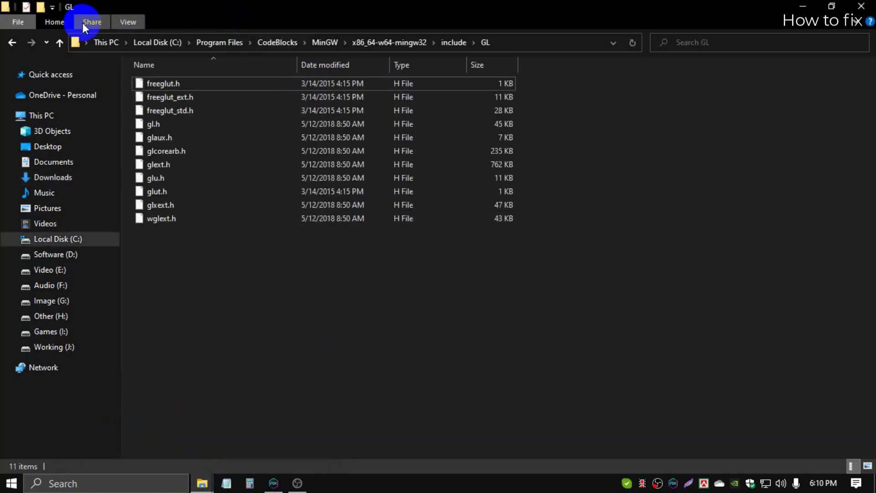
click(12, 43)
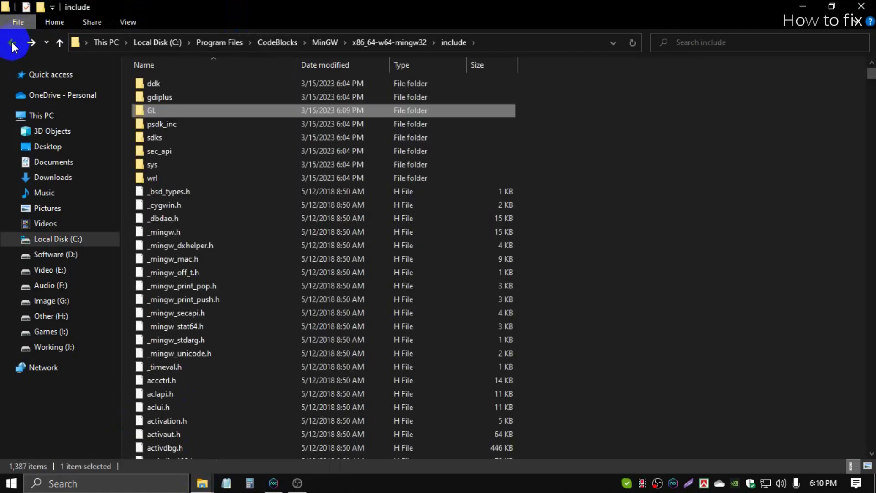
click(12, 42)
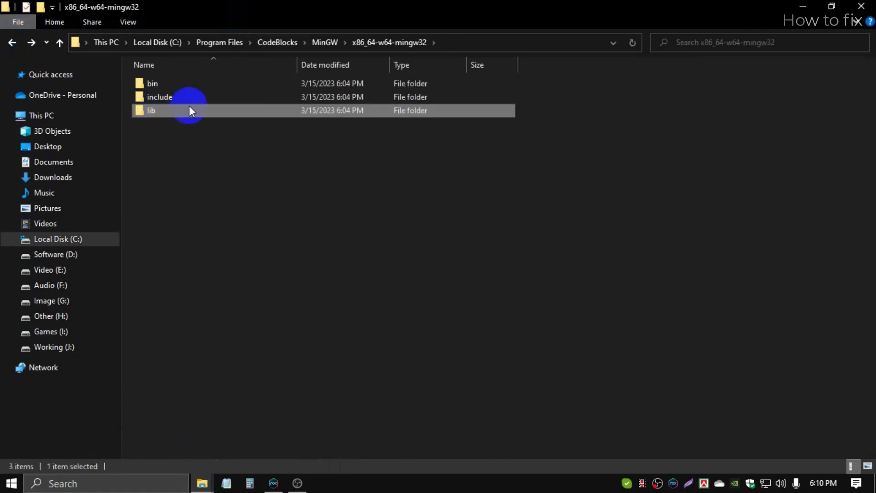
double_click(151, 110)
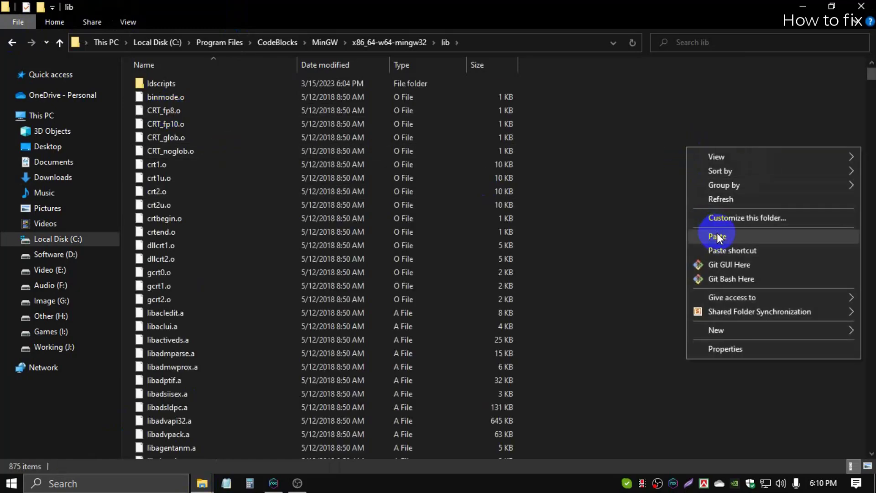
click(716, 236)
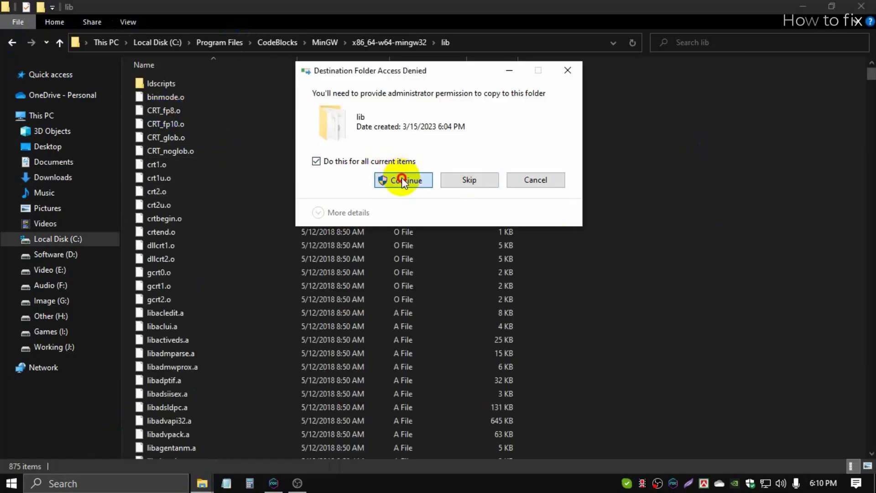
click(403, 180)
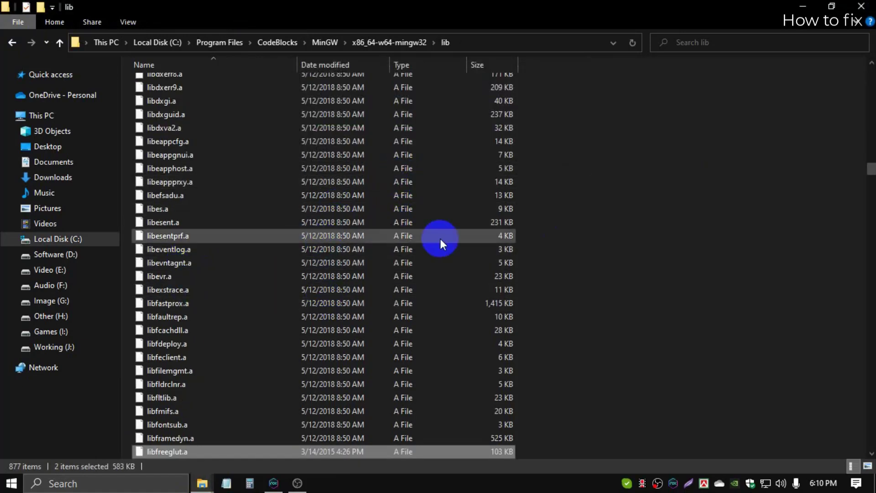
mouse_move(637, 109)
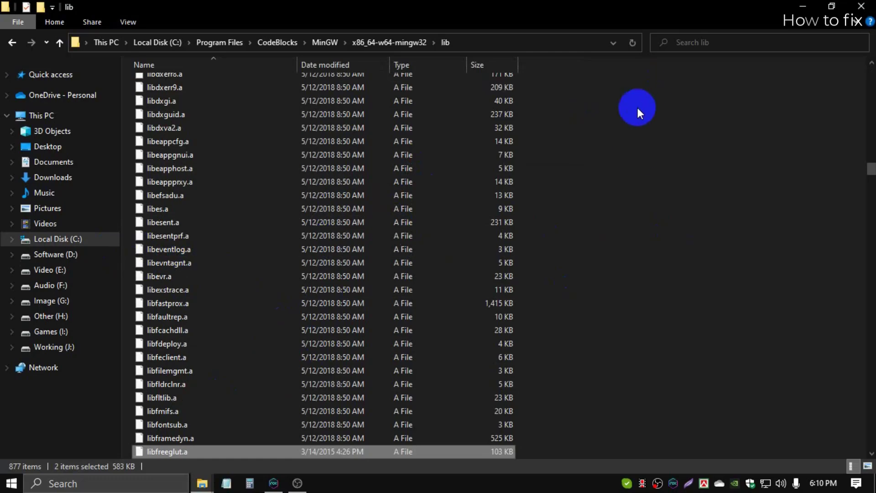
Browse to C:\Program Files\CodeBlocks\share\CodeBlocks\templates and scroll to the glut template.
click(325, 42)
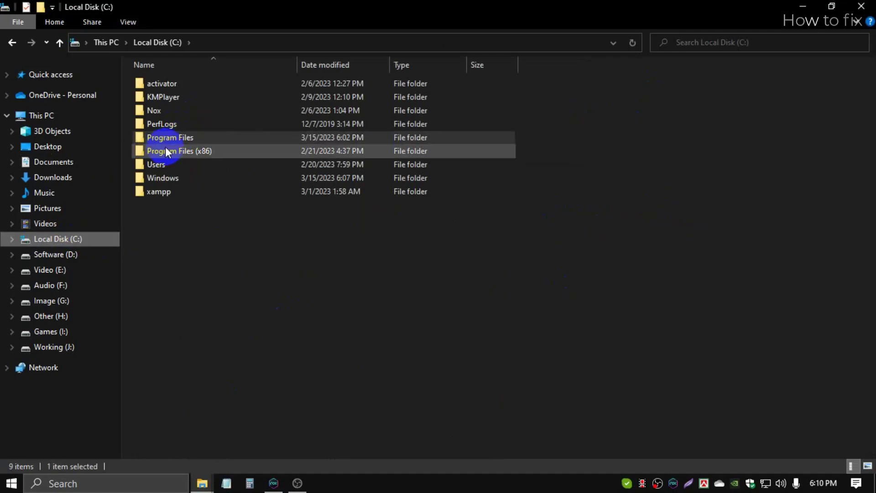
double_click(169, 137)
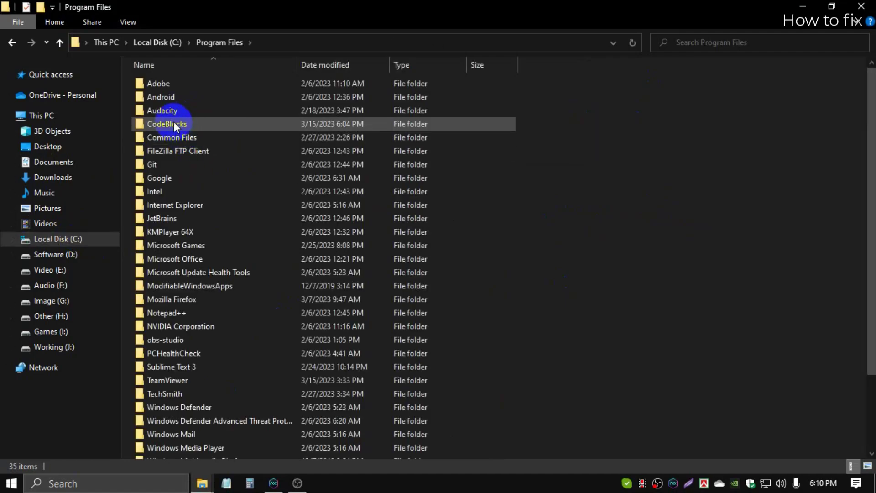
double_click(167, 124)
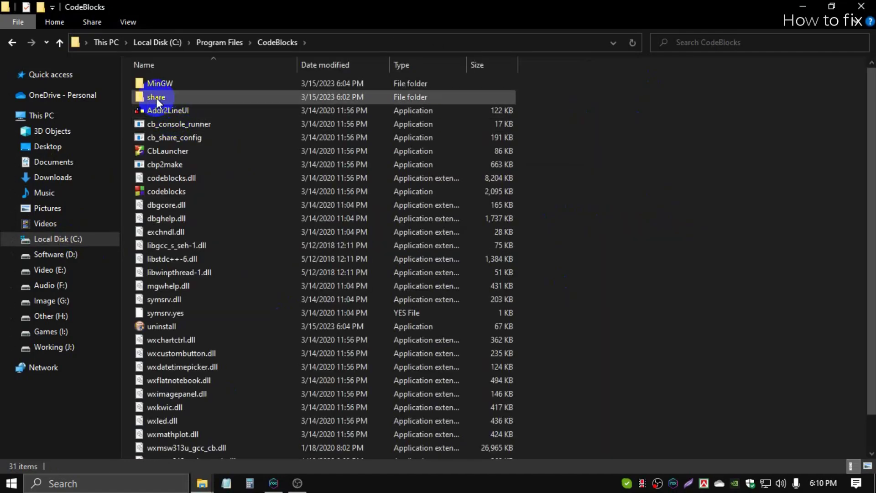
click(156, 97)
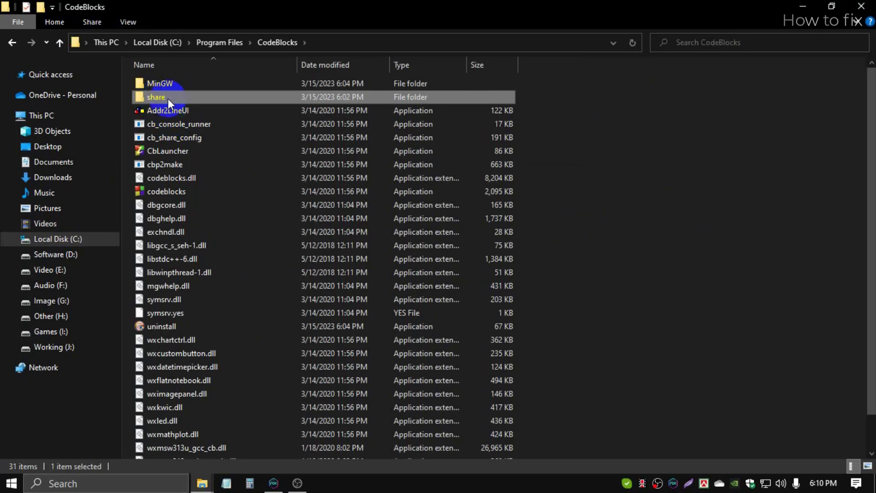
double_click(156, 97)
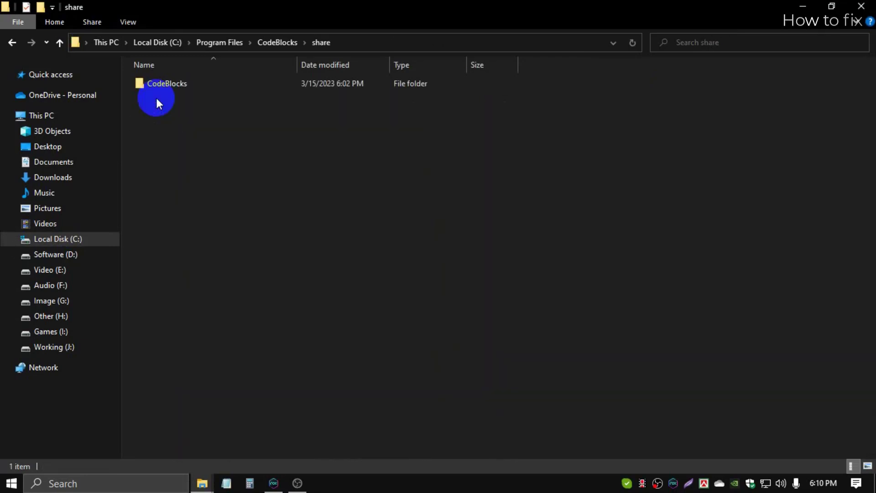
double_click(166, 83)
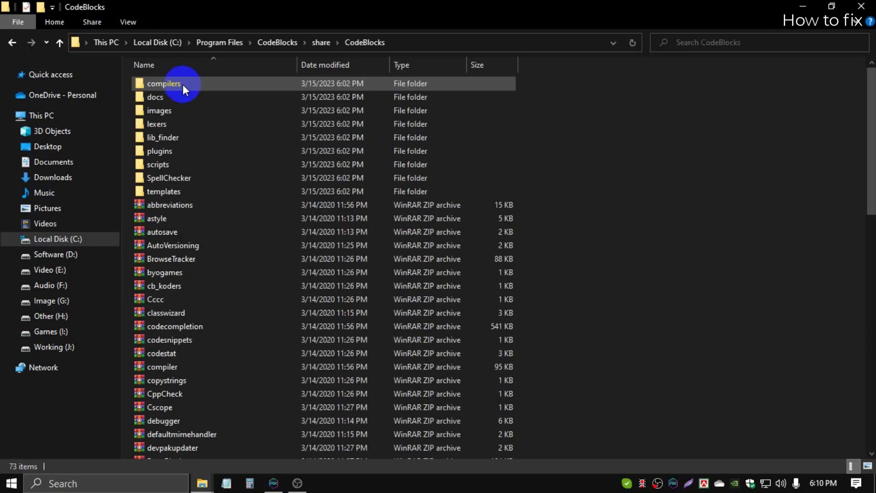
click(169, 204)
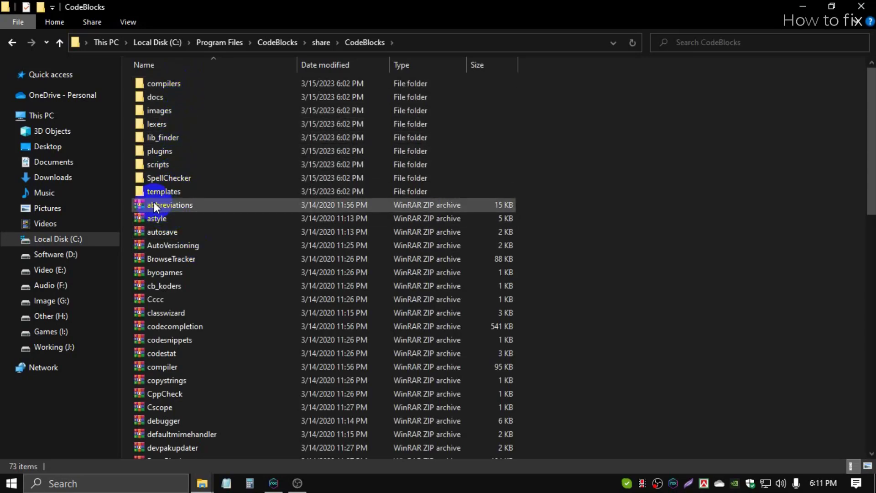
double_click(164, 192)
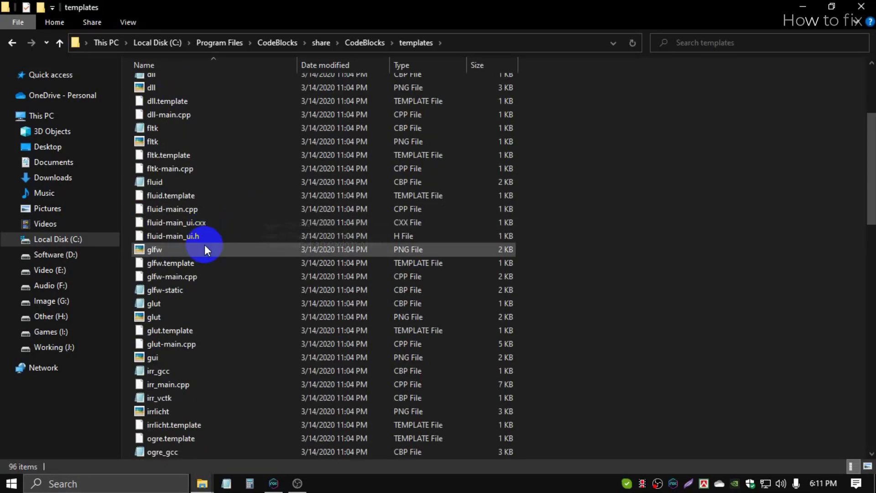
scroll(down, 3)
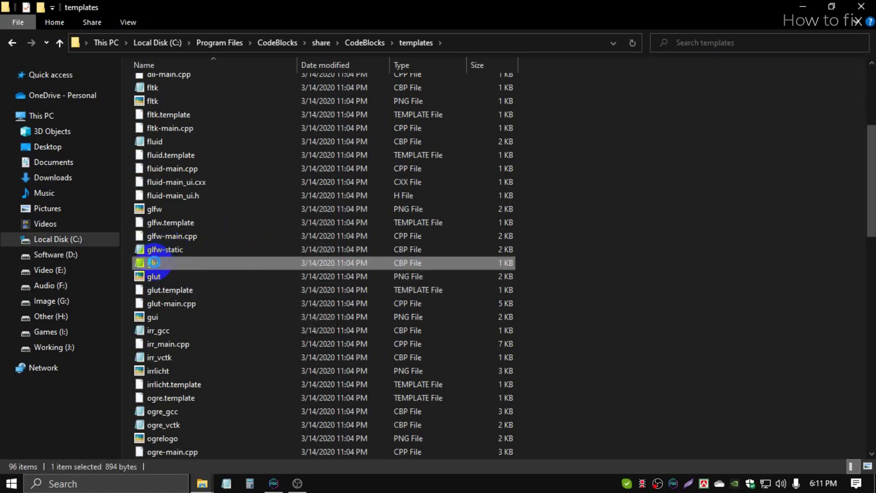
Copy glut.cbp onto the desktop and briefly view it in Notepad.
right_click(154, 263)
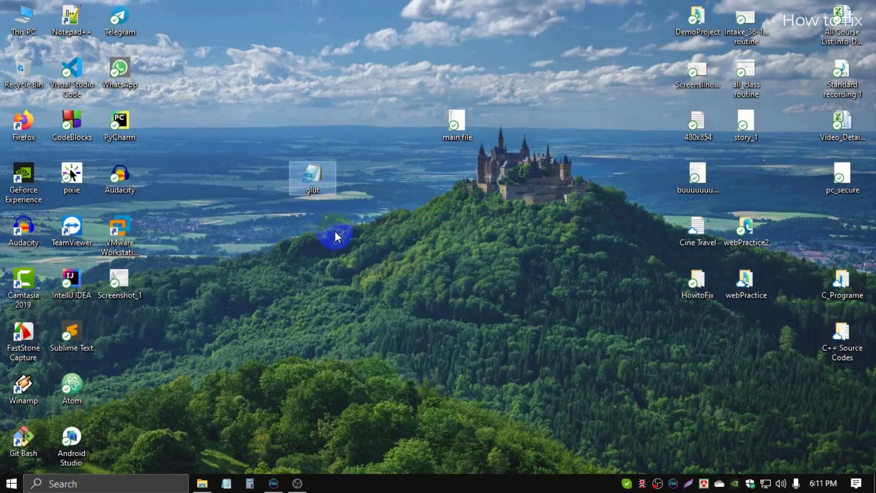
mouse_move(313, 187)
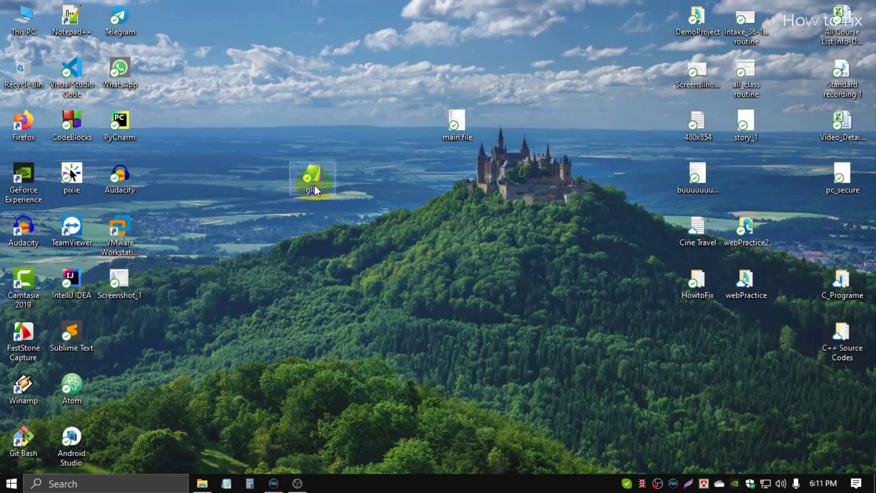
double_click(312, 180)
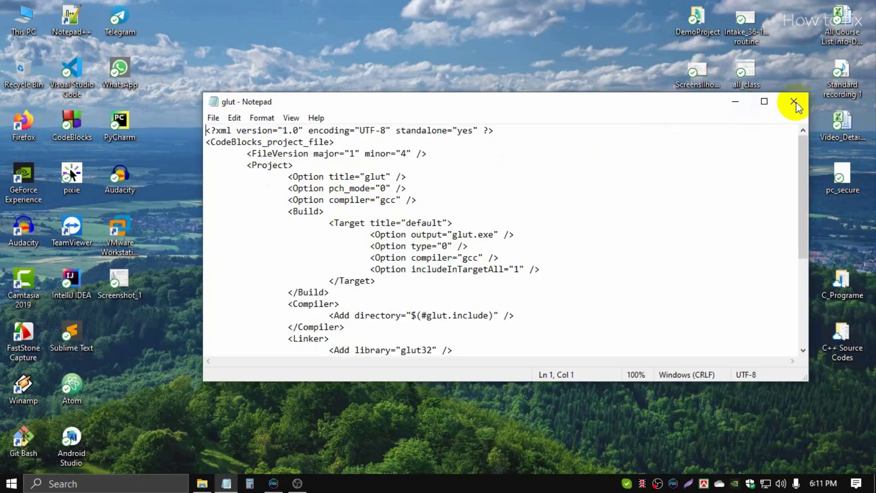
click(796, 103)
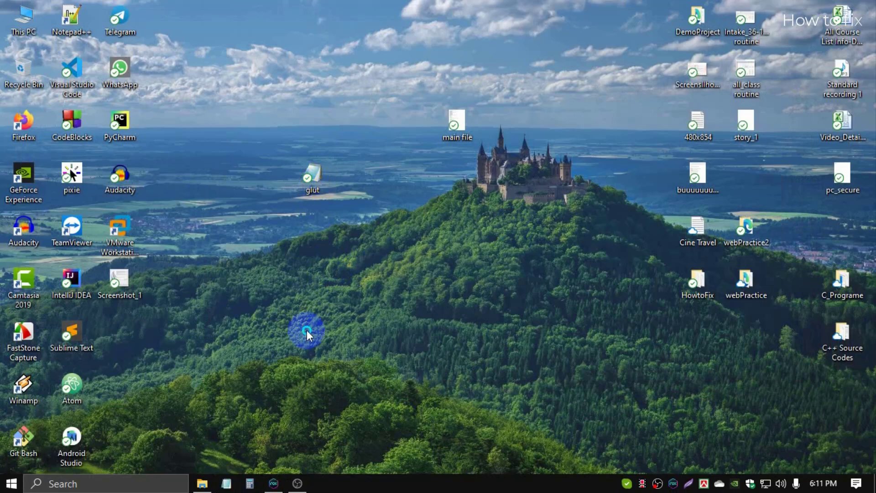
Create and open a new desktop text document, then reopen glut.cbp in Notepad.
right_click(307, 331)
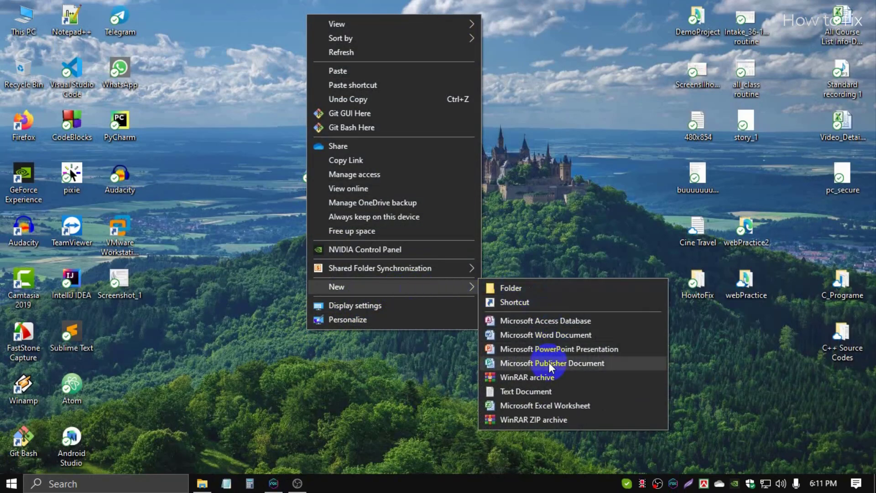
mouse_move(525, 391)
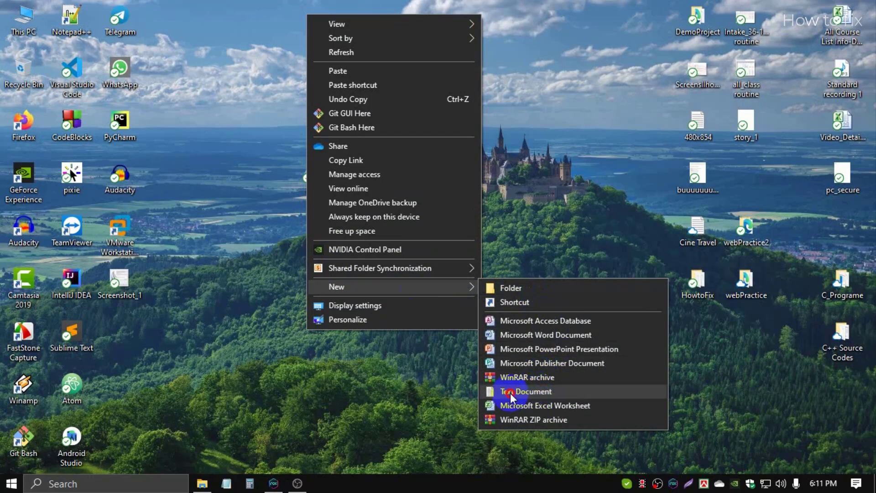
click(525, 391)
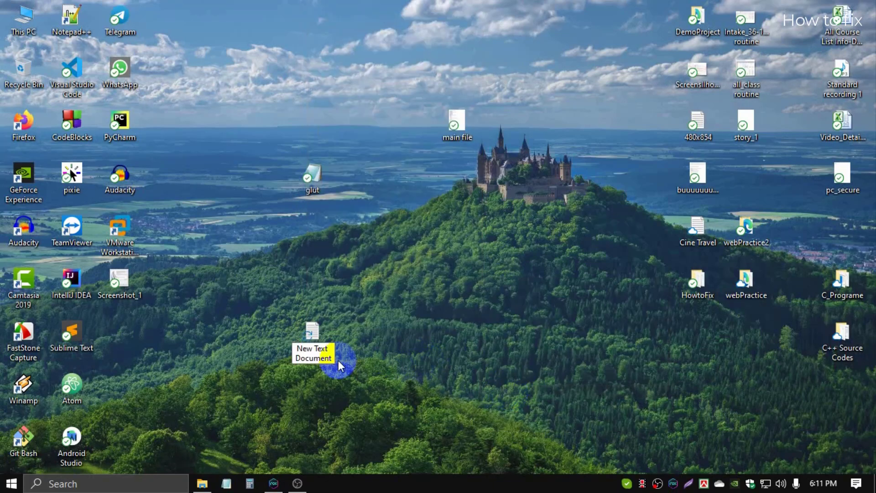
double_click(311, 333)
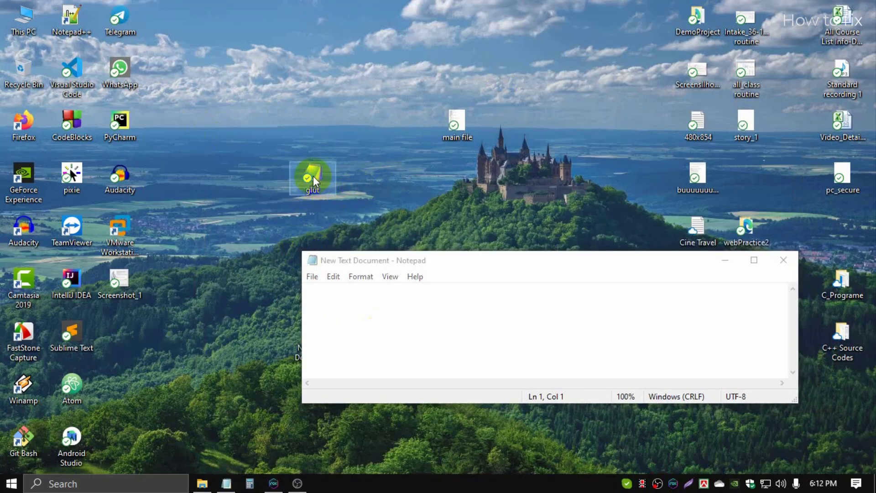
double_click(312, 176)
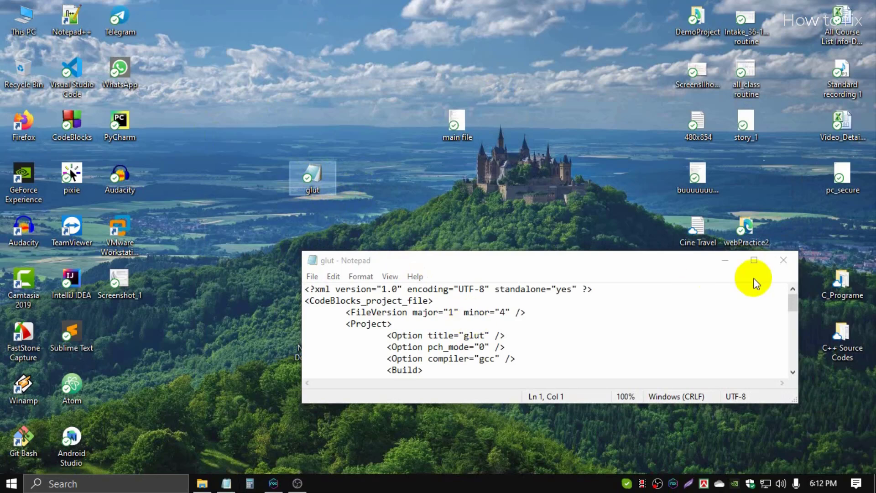
mouse_move(393, 236)
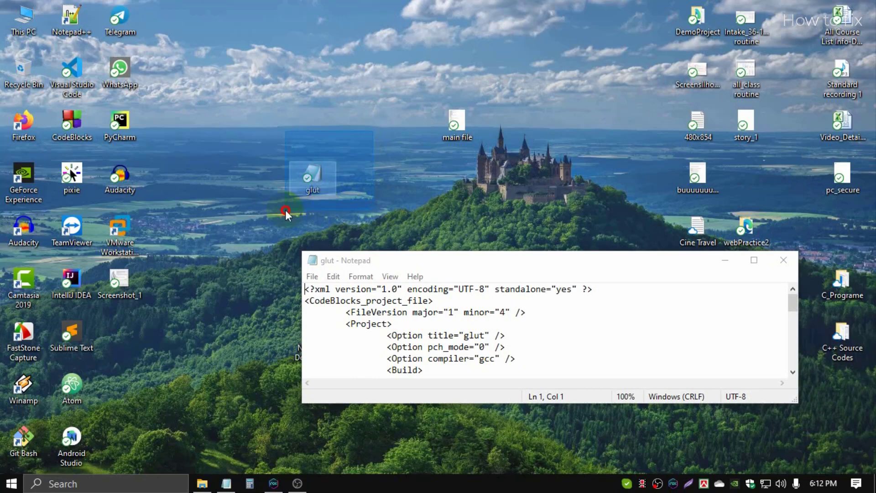
mouse_move(330, 208)
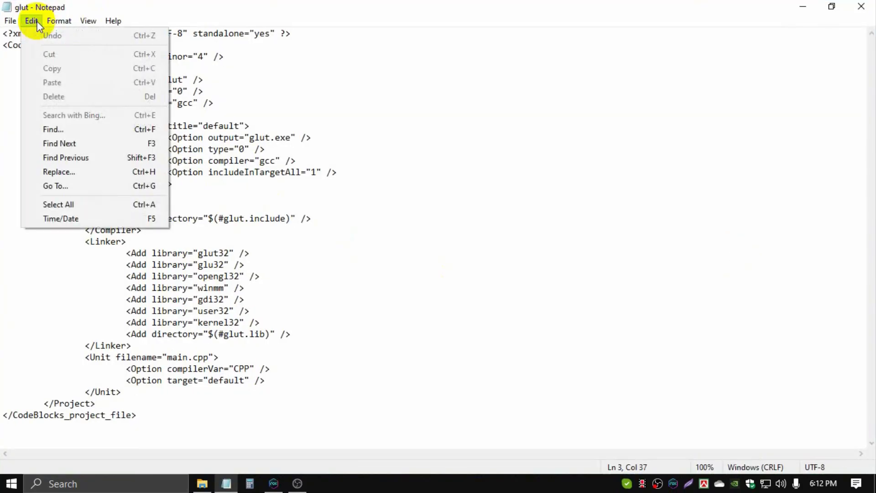
mouse_move(59, 172)
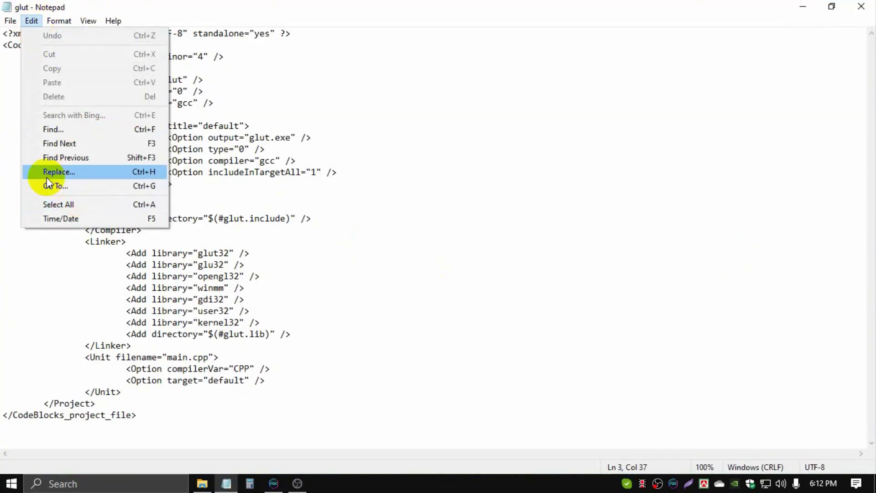
mouse_move(59, 172)
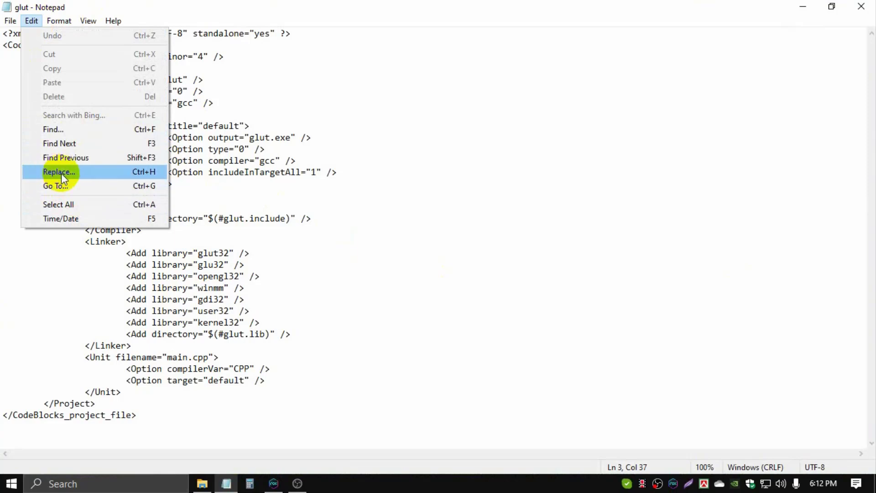
Use Notepad's Replace All to change 'glut32' to 'freeglut' in glut.cbp.
click(58, 171)
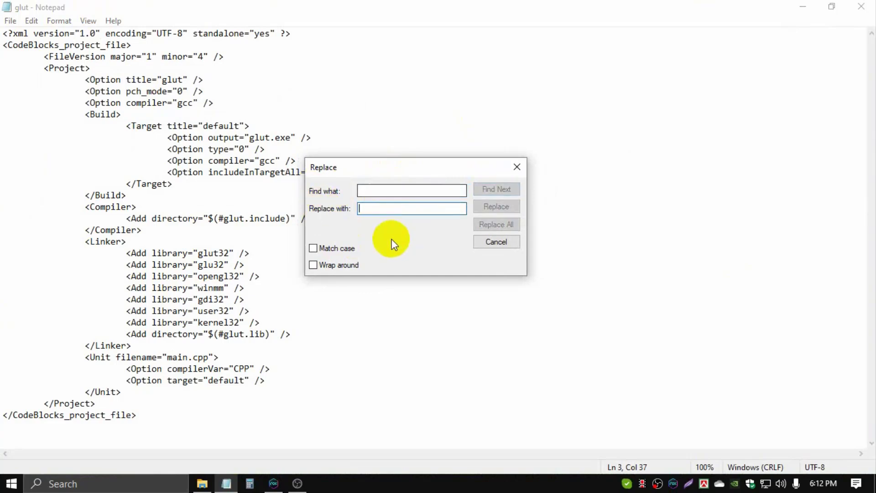
click(411, 191)
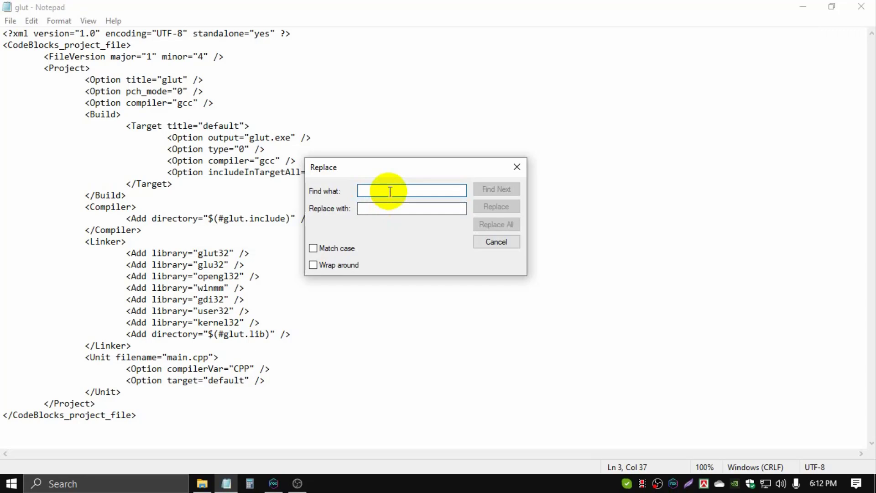
text(glut)
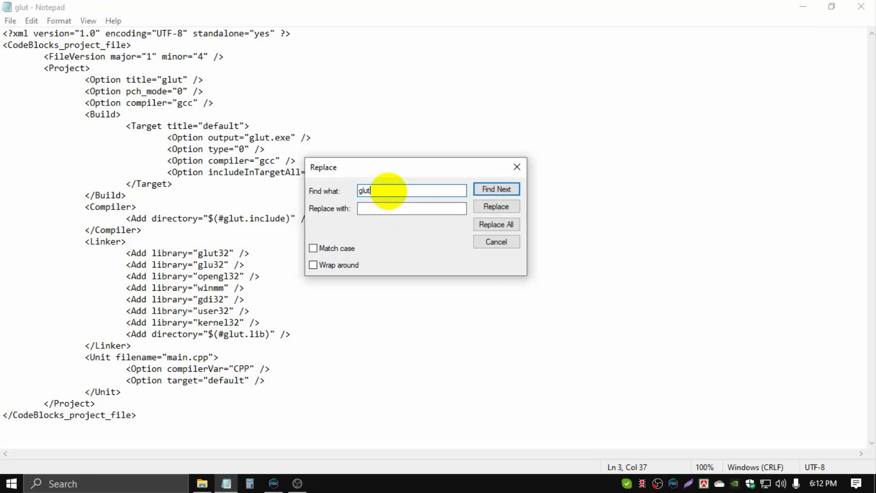
text(32)
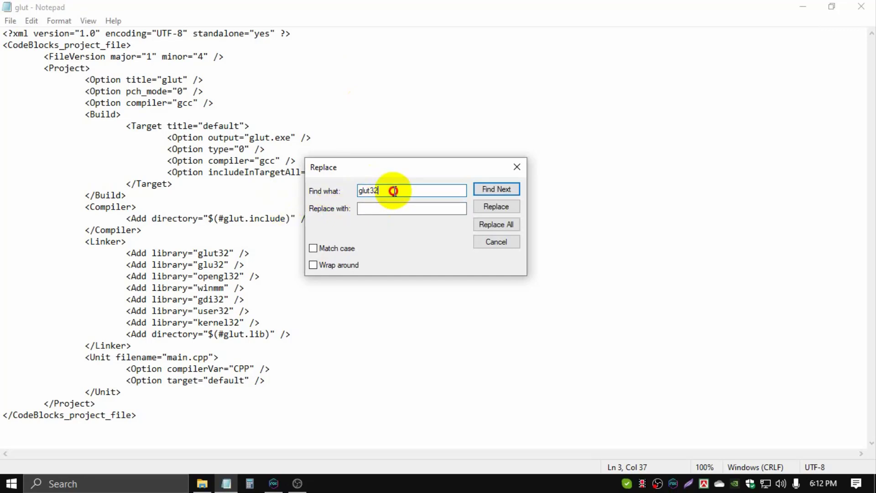
click(411, 208)
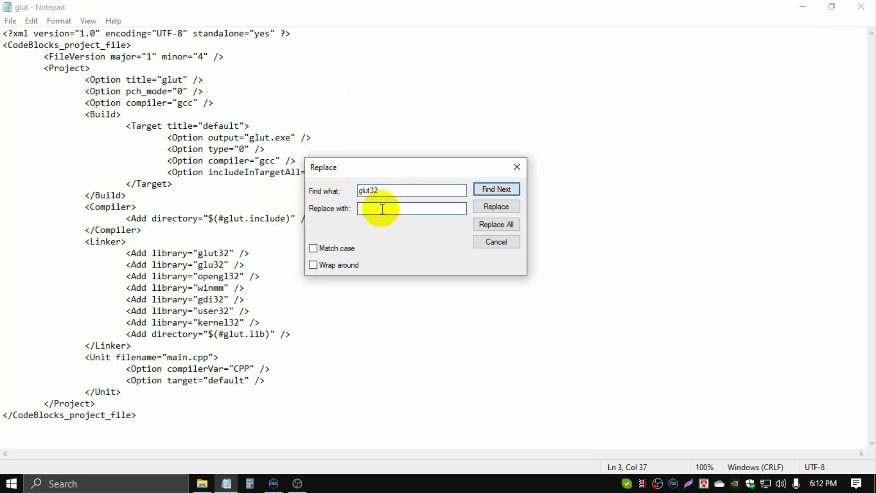
text(free)
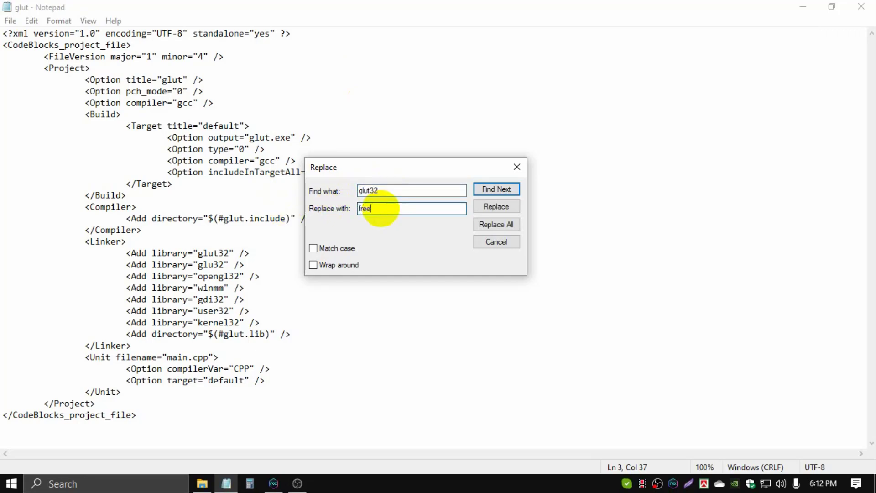
text(glut)
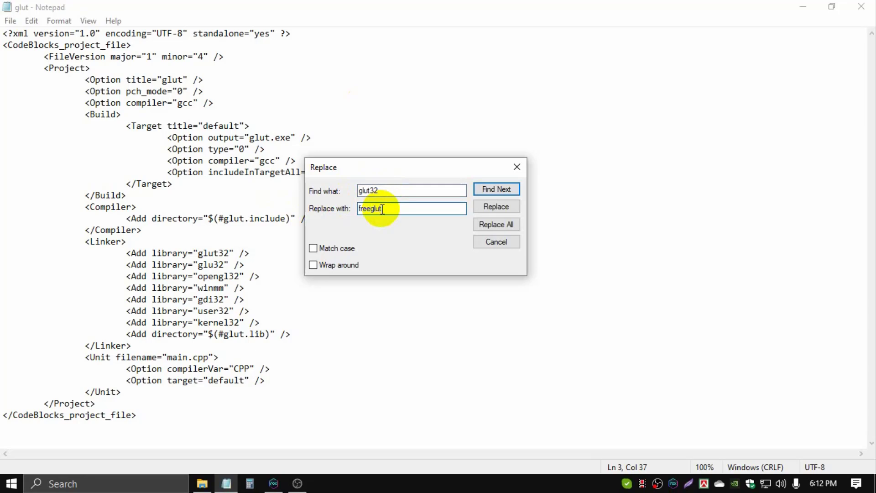
click(412, 190)
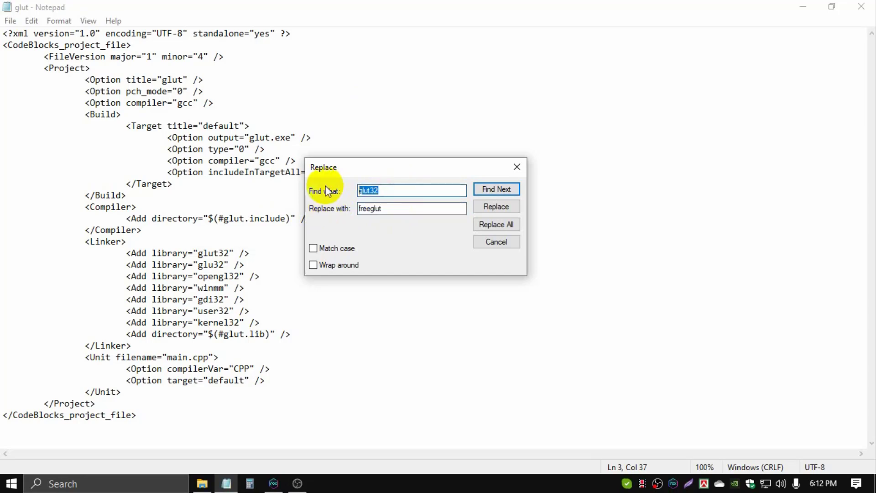
click(411, 208)
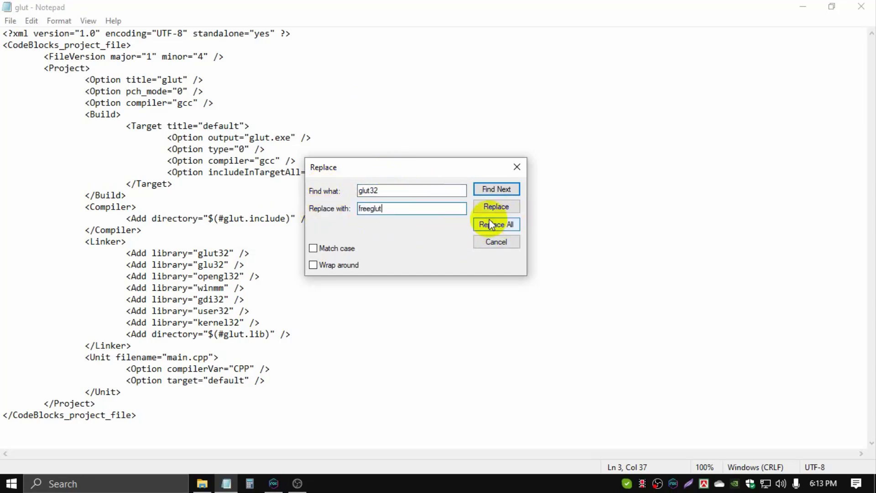
mouse_move(496, 224)
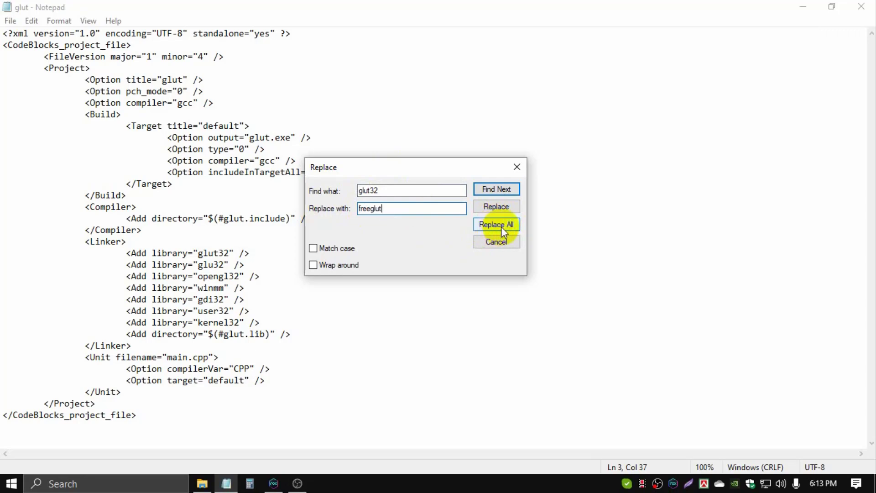
click(496, 224)
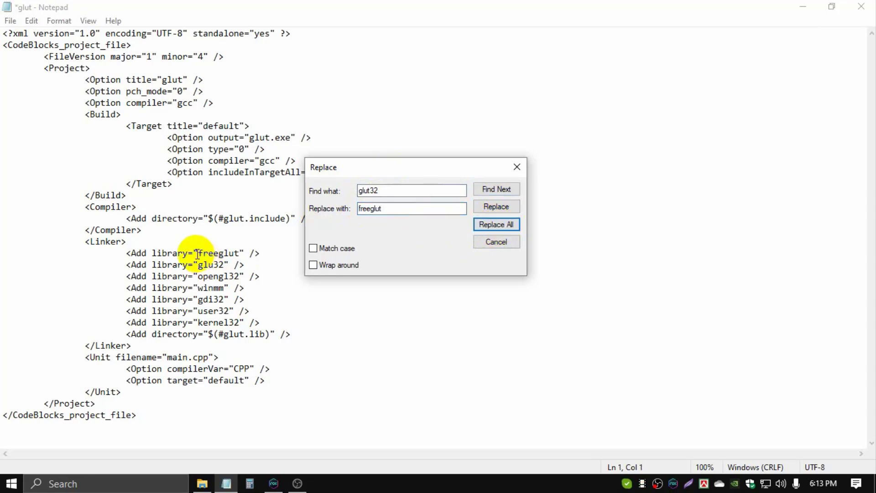
click(495, 224)
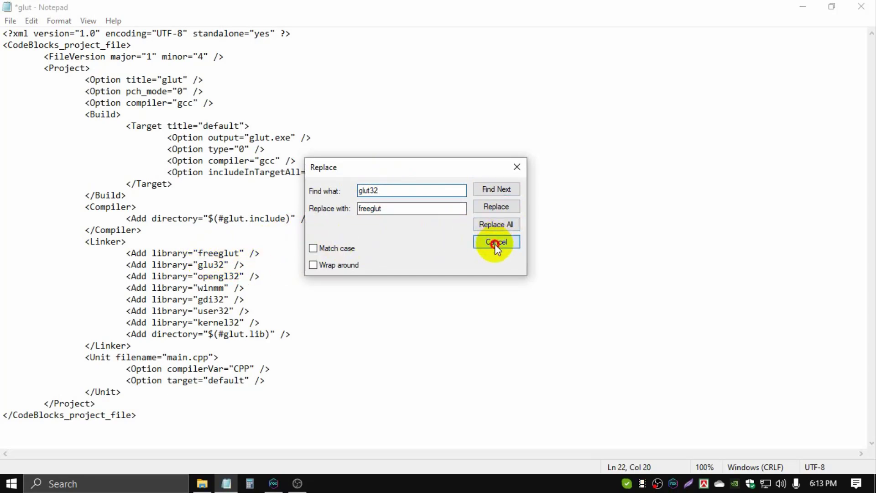
Delete the original glut.cbp from templates and move the edited copy in, approving both.
click(496, 242)
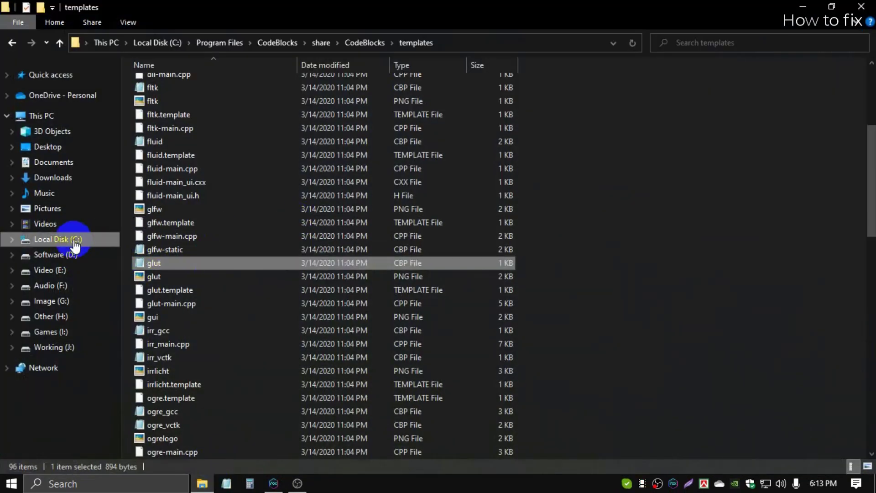
mouse_move(478, 276)
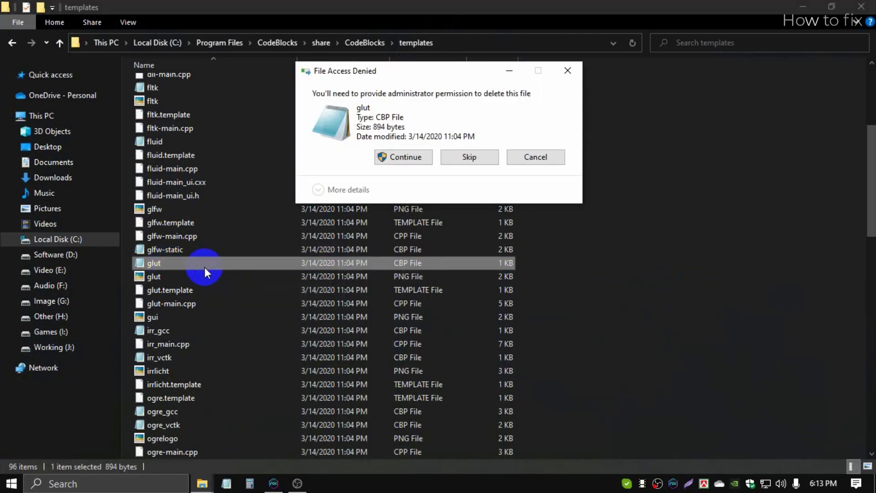
click(403, 157)
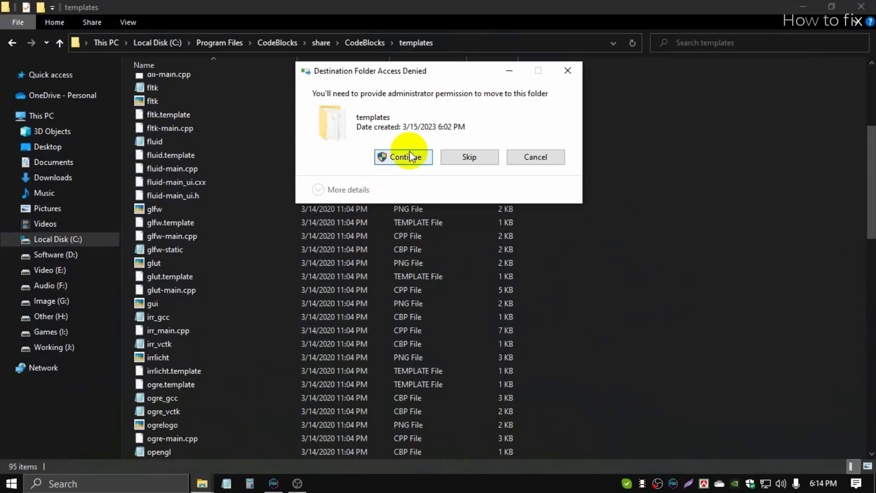
click(403, 156)
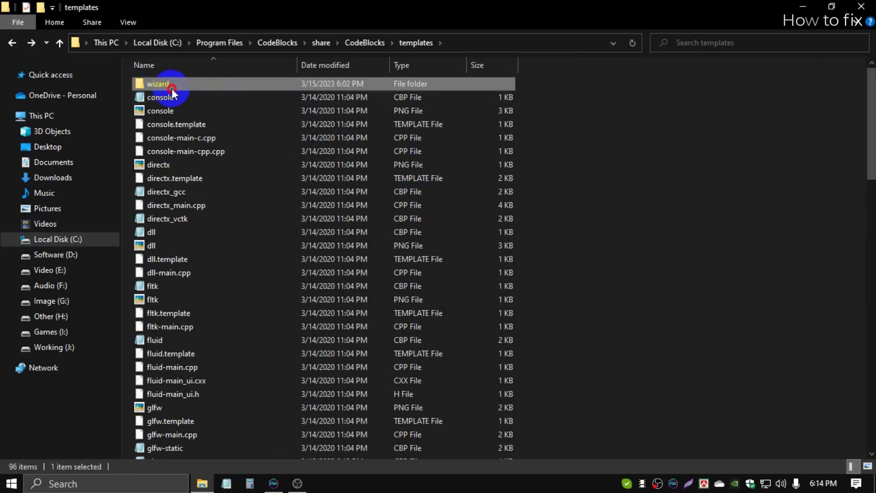
Open the glut wizard folder, refresh it, and open the desktop copy of wizard.script.
double_click(158, 84)
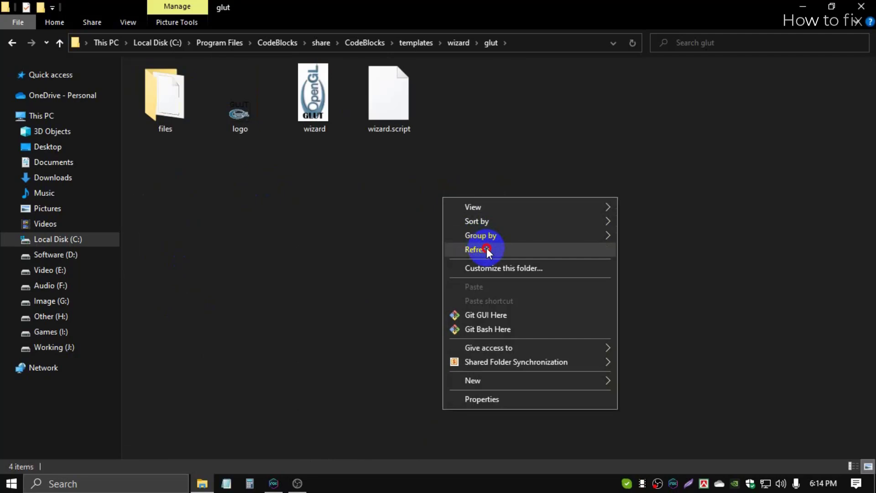
click(481, 249)
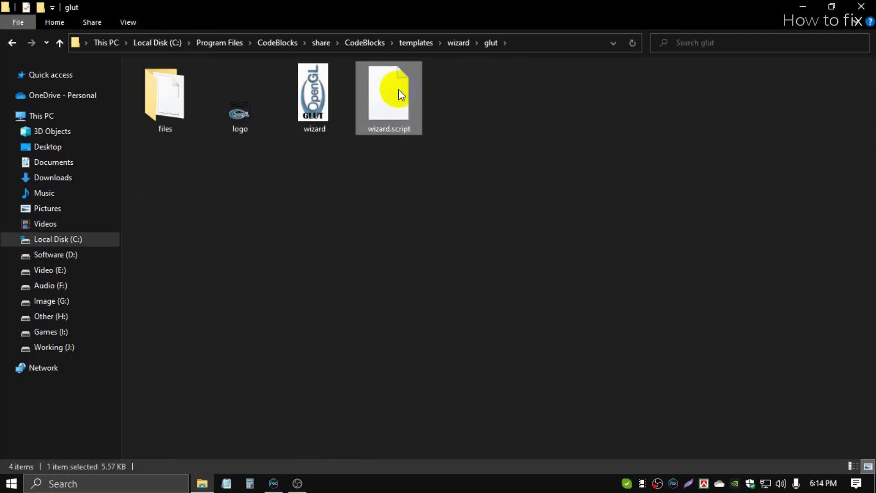
mouse_move(741, 88)
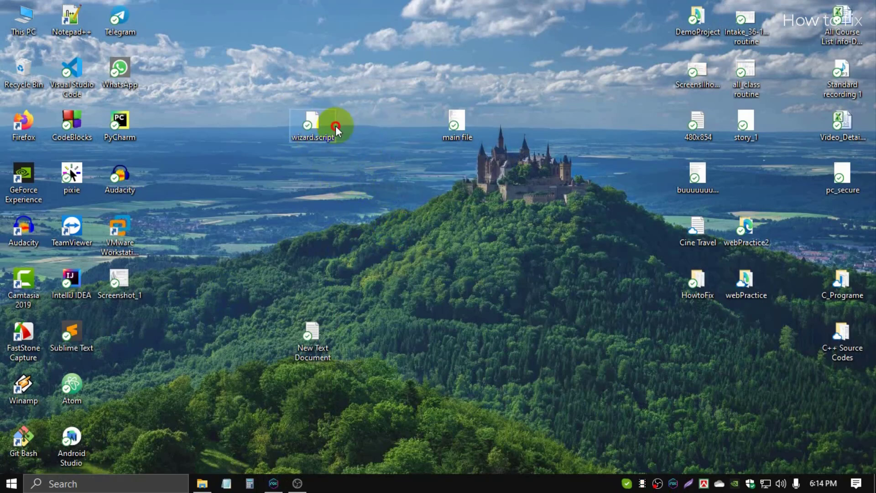
double_click(335, 126)
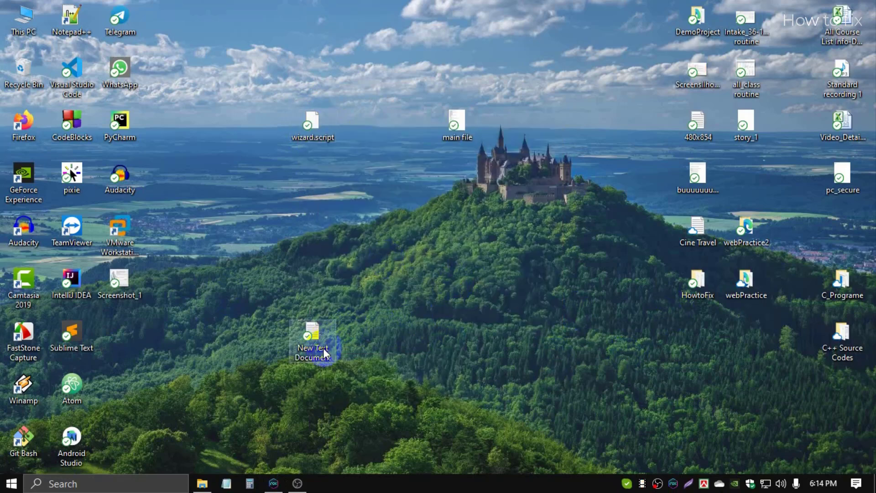
Load wizard.script into Notepad and maximize the window.
double_click(313, 335)
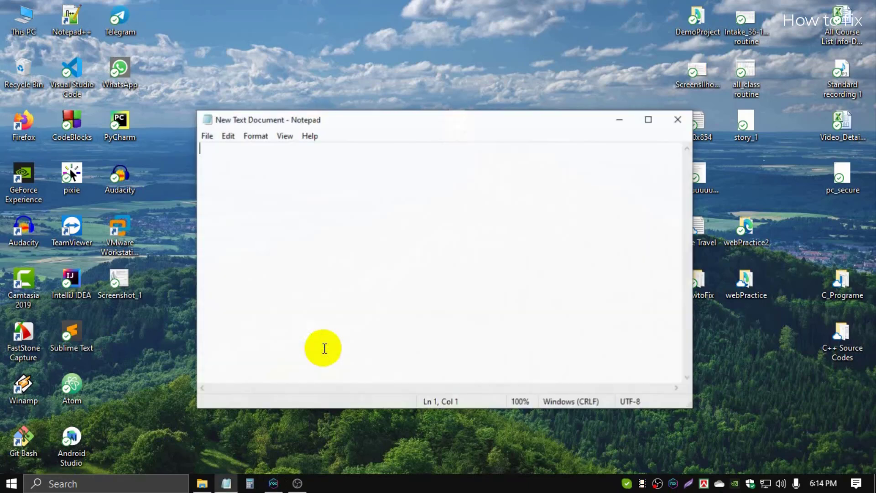
drag(268, 119, 272, 154)
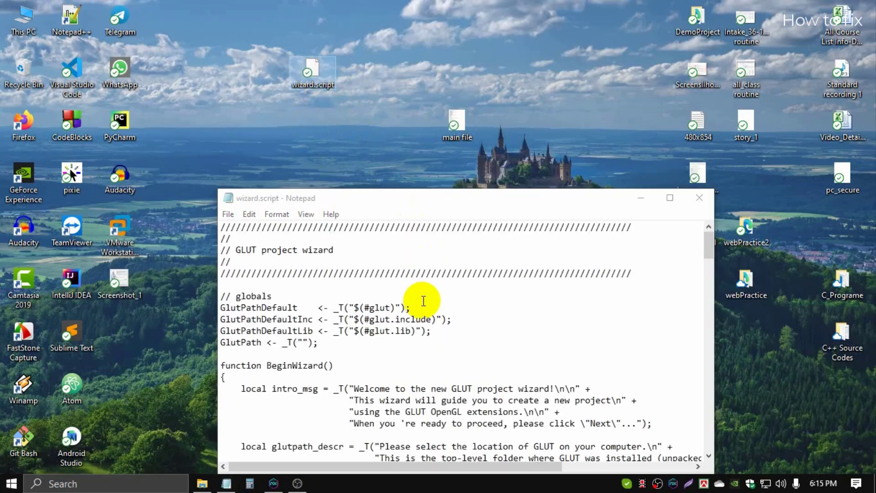
click(670, 197)
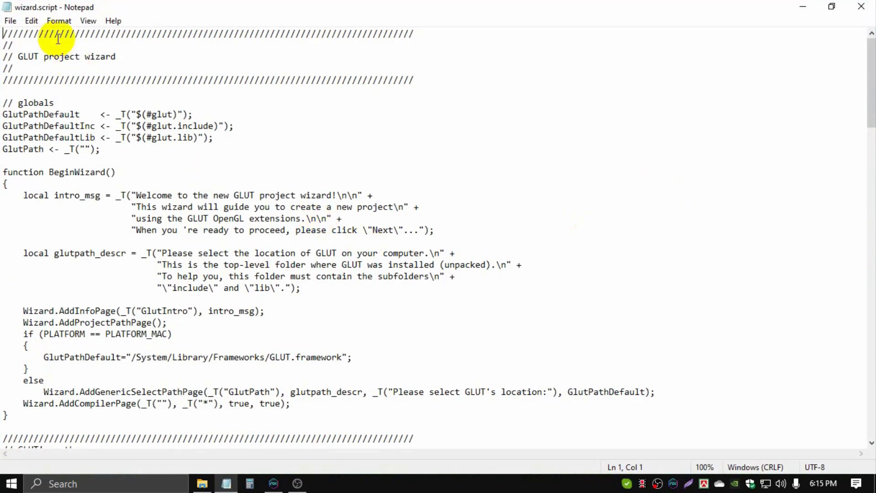
Replace all occurrences of glut32 with freeglut and save on closing.
click(30, 21)
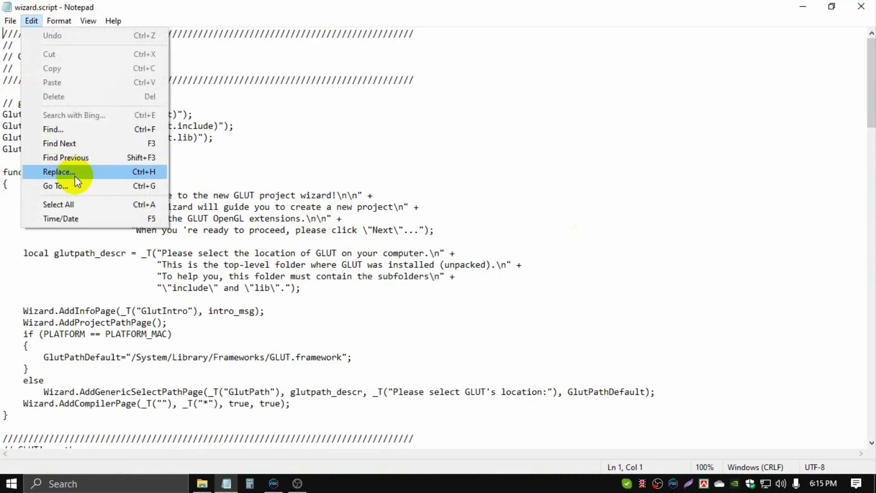
click(59, 172)
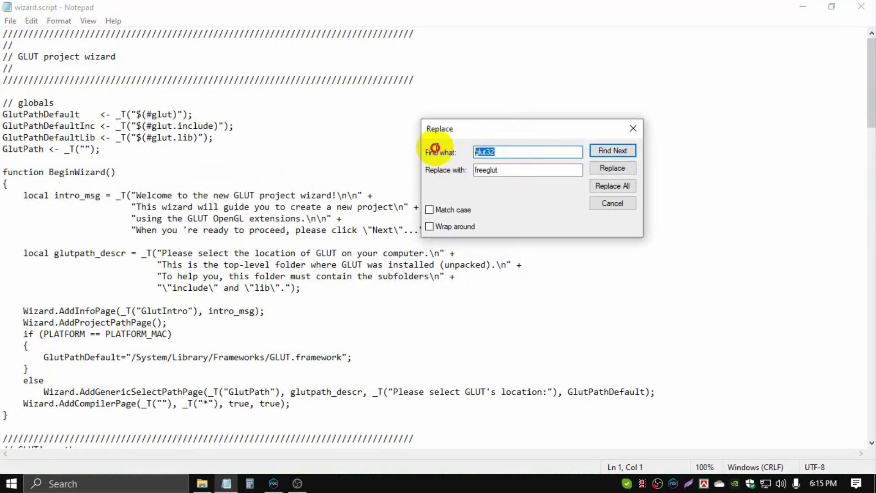
mouse_move(455, 153)
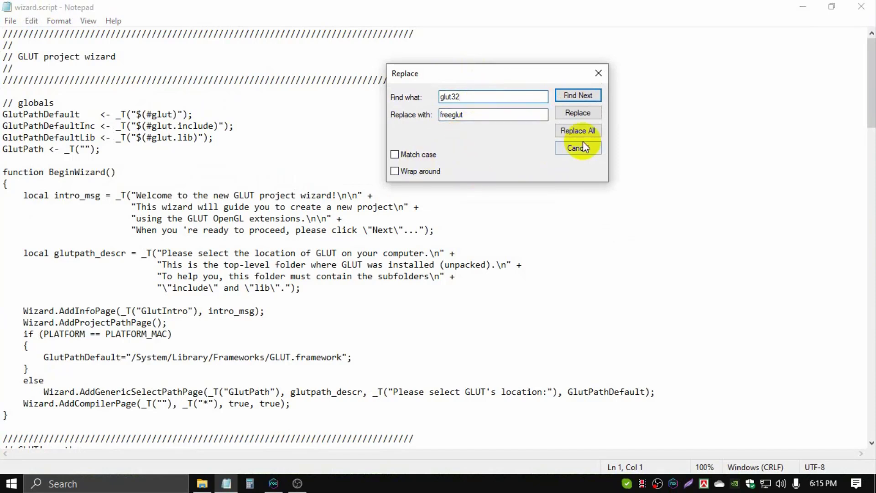
mouse_move(577, 130)
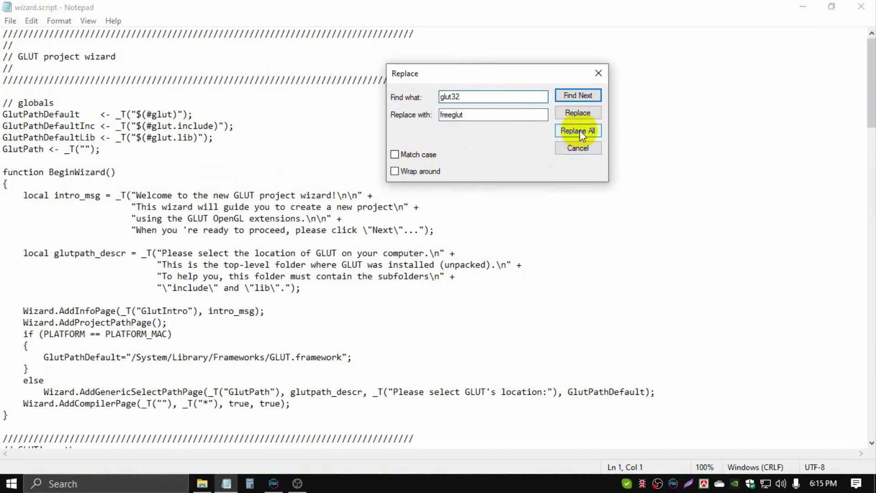
click(577, 130)
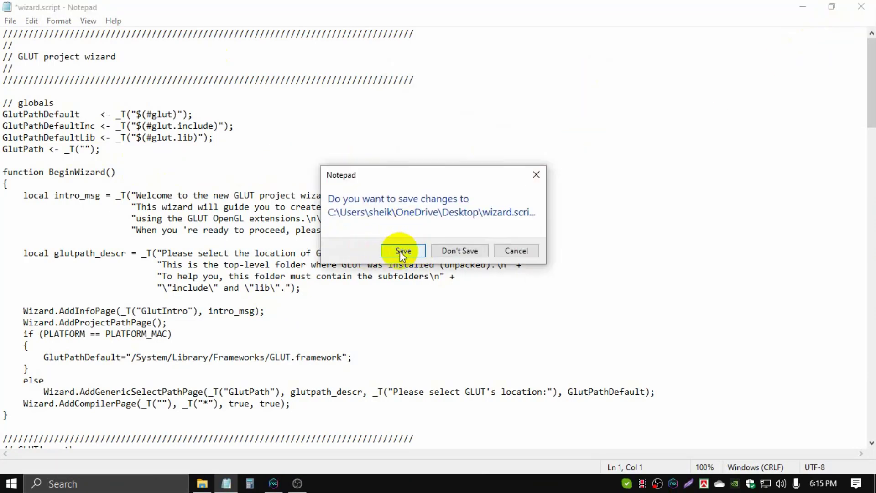
click(402, 251)
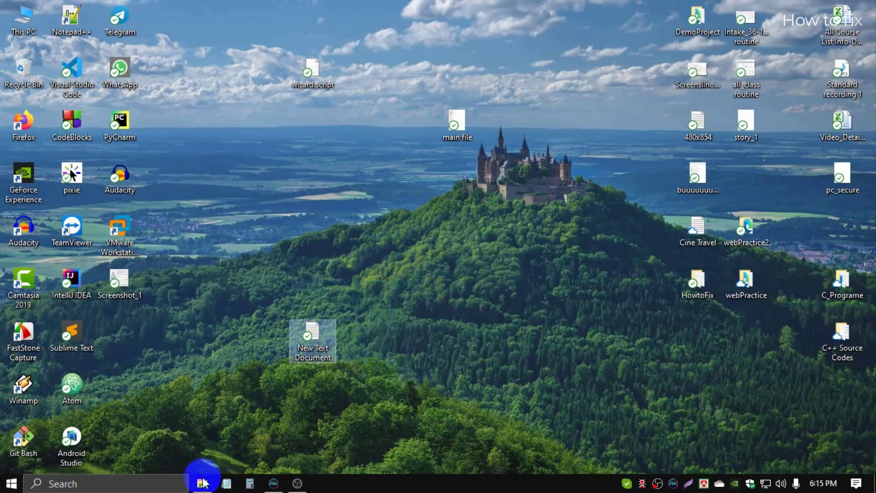
Replace the glut folder's wizard.script with the edited desktop copy, approving admin prompts.
click(202, 483)
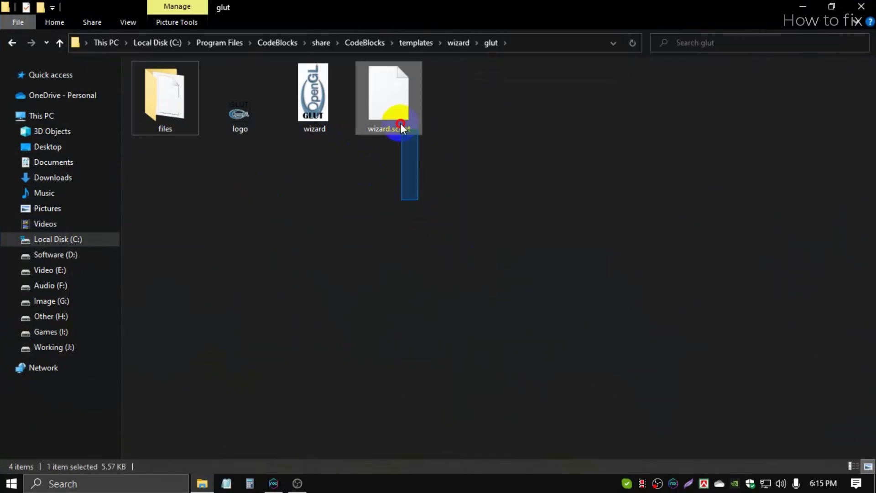
key(Delete)
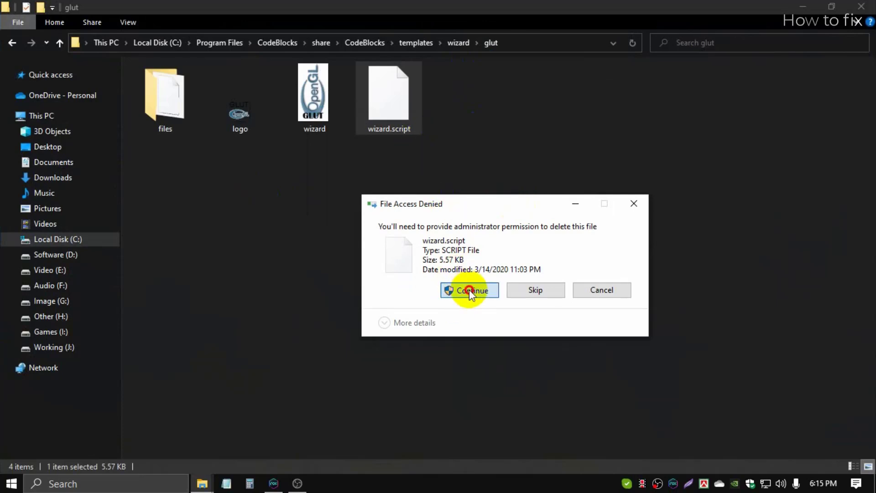
click(469, 290)
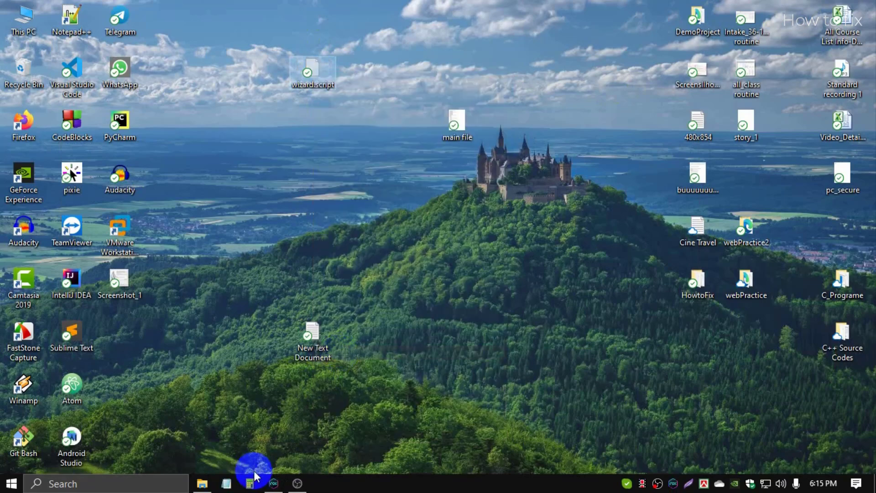
click(202, 483)
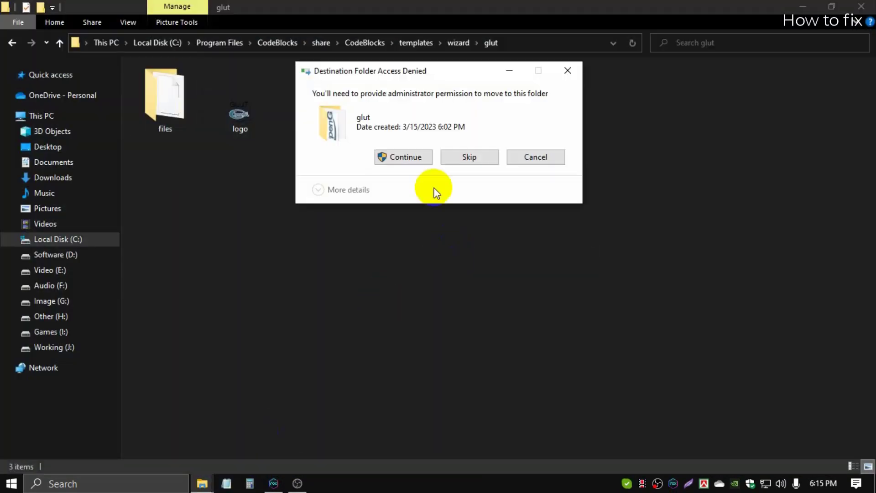
click(404, 157)
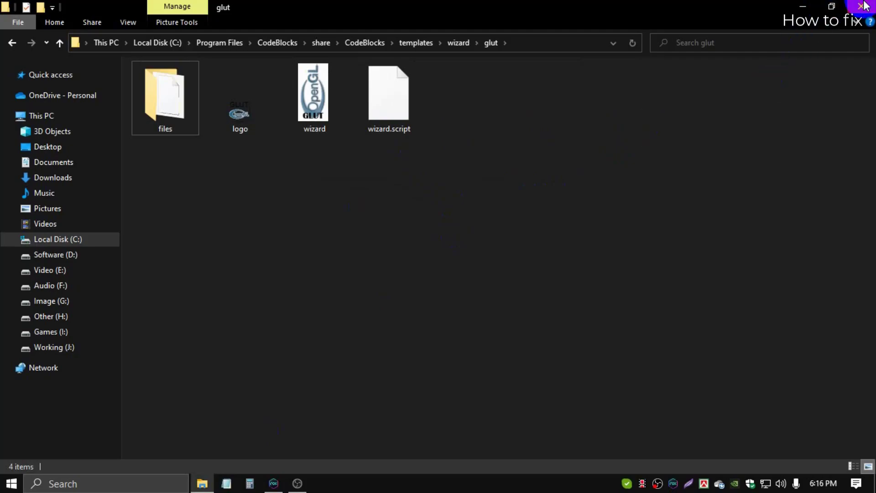
click(863, 5)
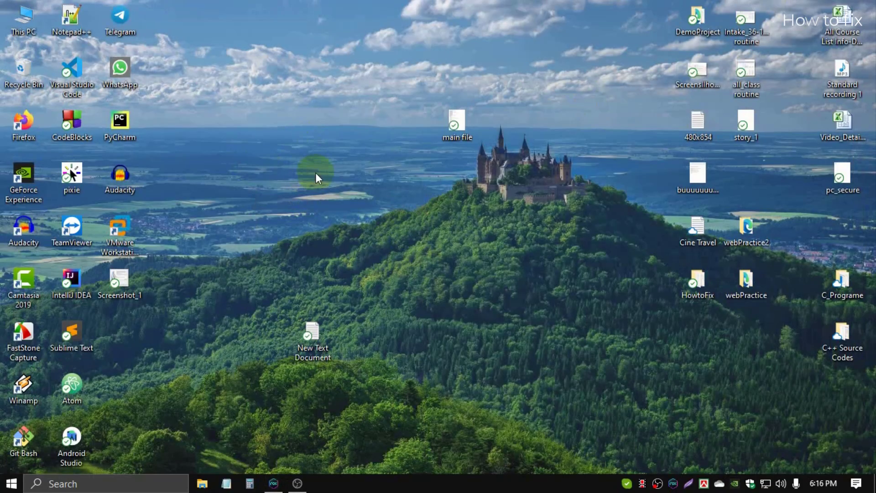
mouse_move(56, 126)
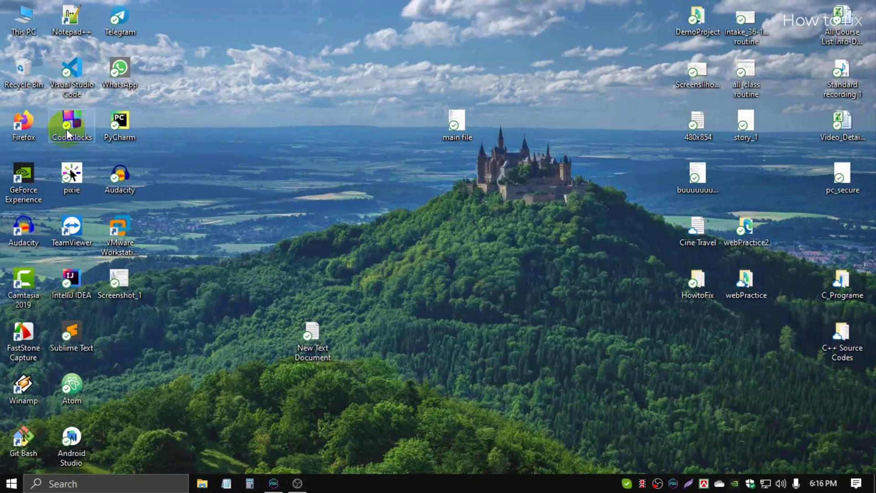
Launch Code::Blocks 20.03 and bring up Settings > Compiler for GNU GCC.
double_click(71, 125)
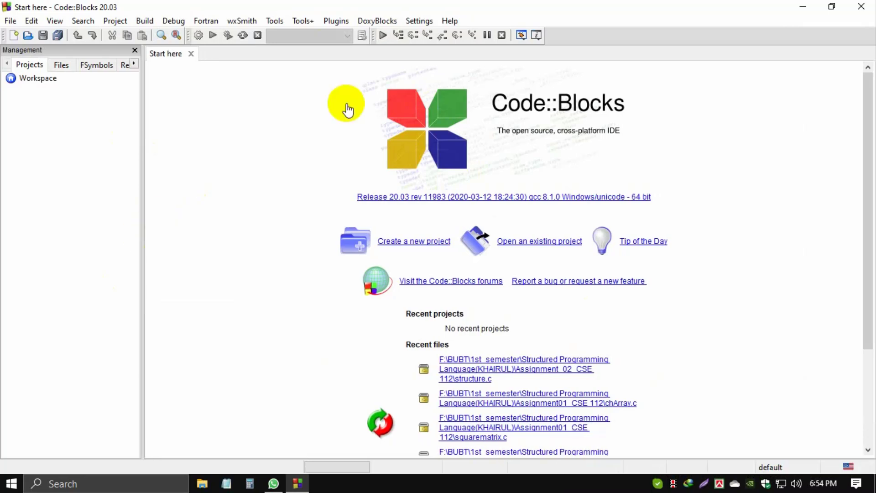
click(419, 21)
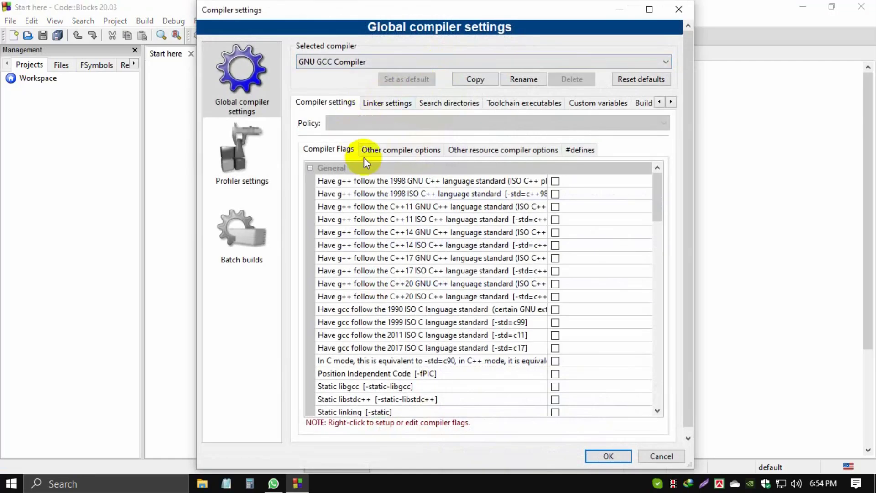
Point the GNU GCC Toolchain installation directory to C:\Program Files\CodeBlocks\MinGW.
click(523, 103)
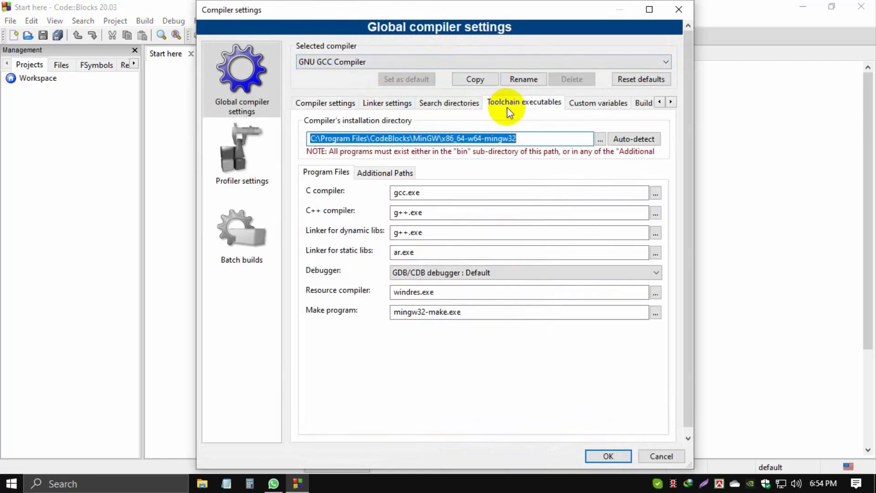
click(558, 138)
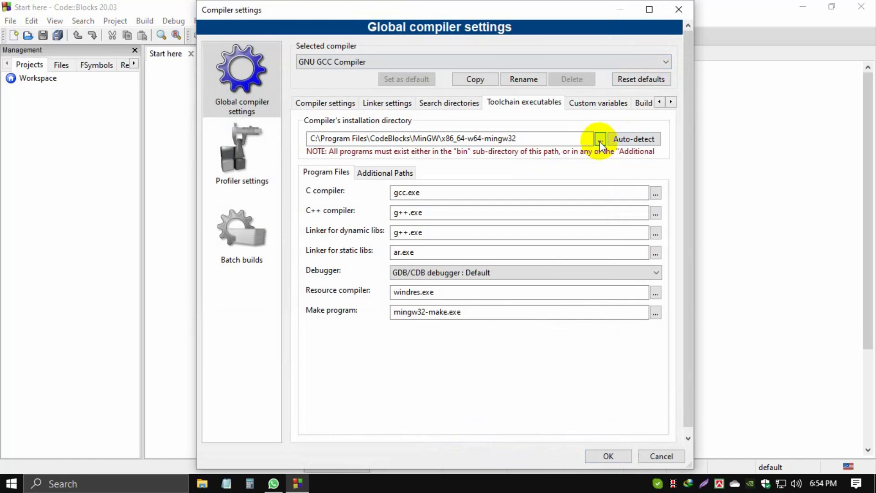
click(600, 138)
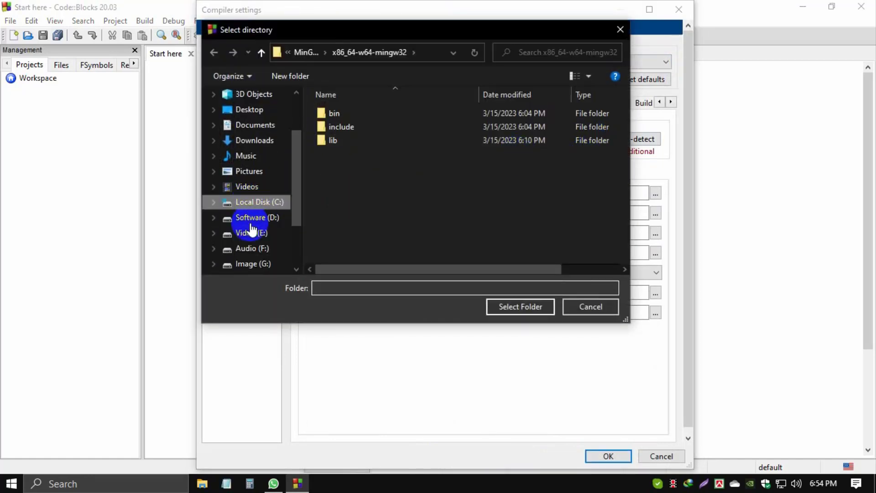
click(259, 202)
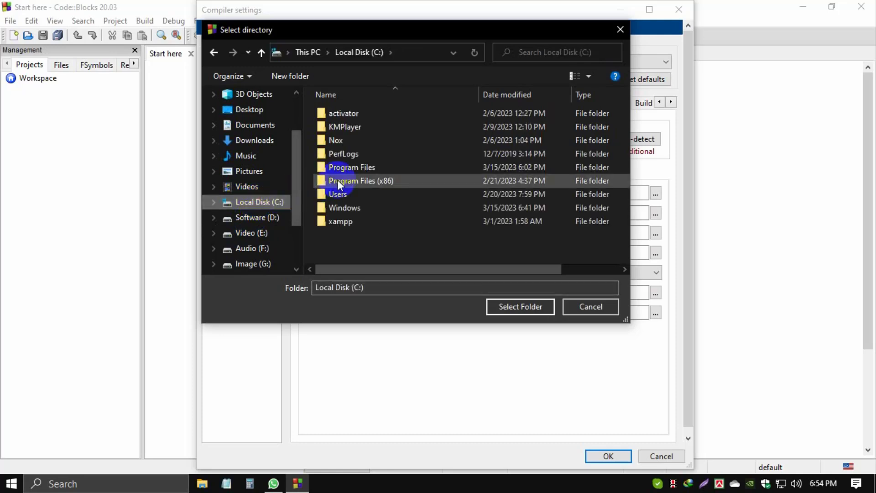
double_click(351, 167)
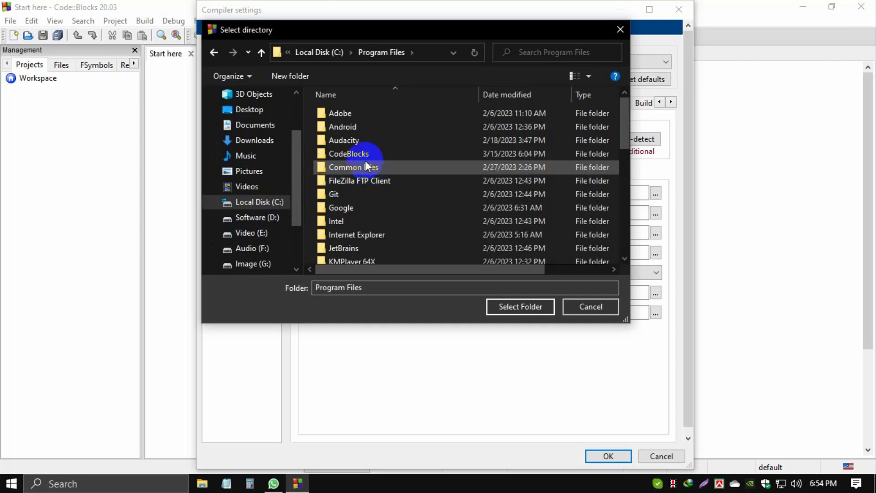
double_click(348, 154)
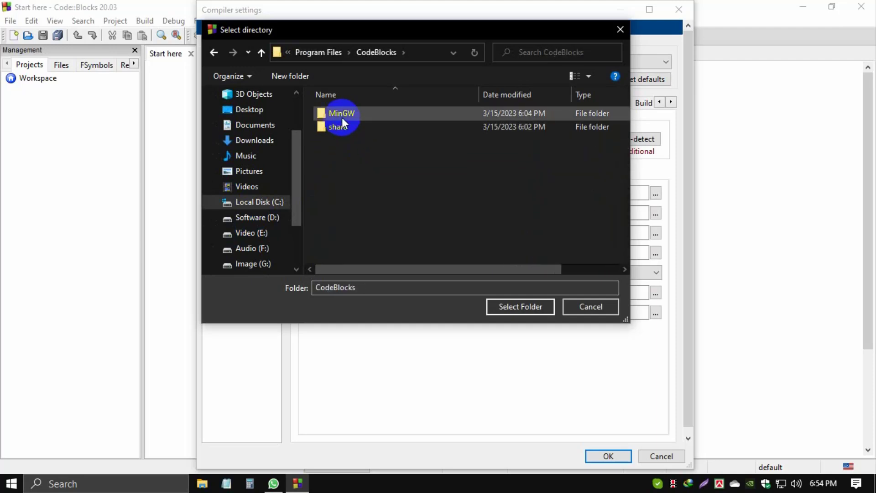
click(341, 112)
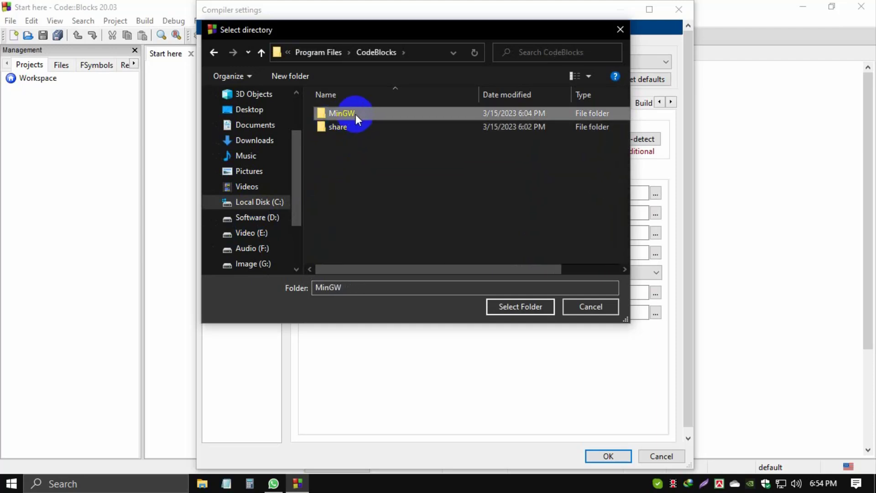
mouse_move(390, 115)
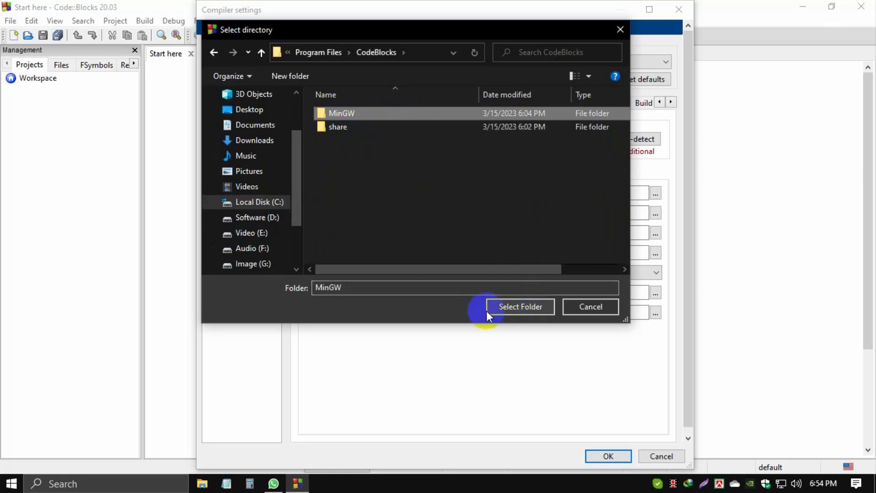
click(520, 306)
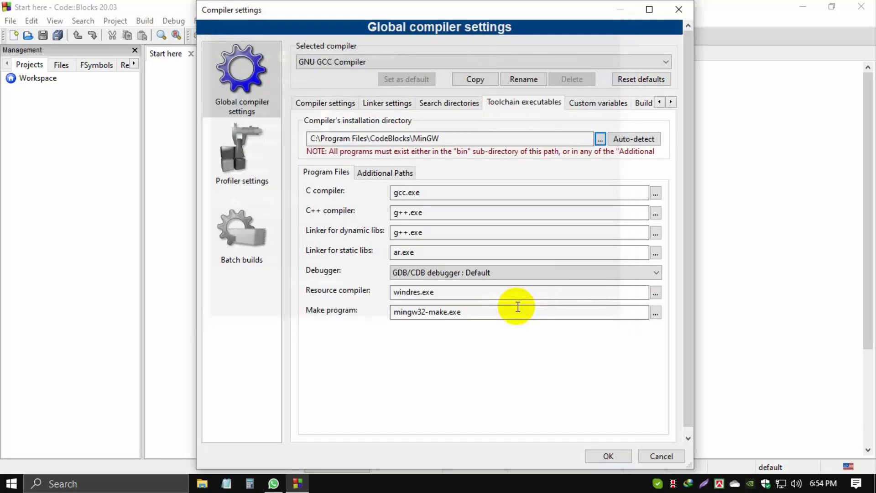
mouse_move(607, 445)
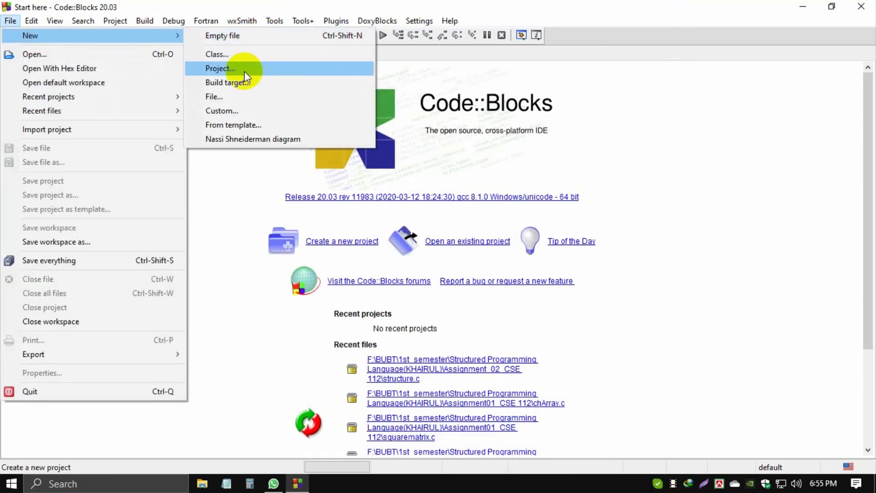
mouse_move(30, 35)
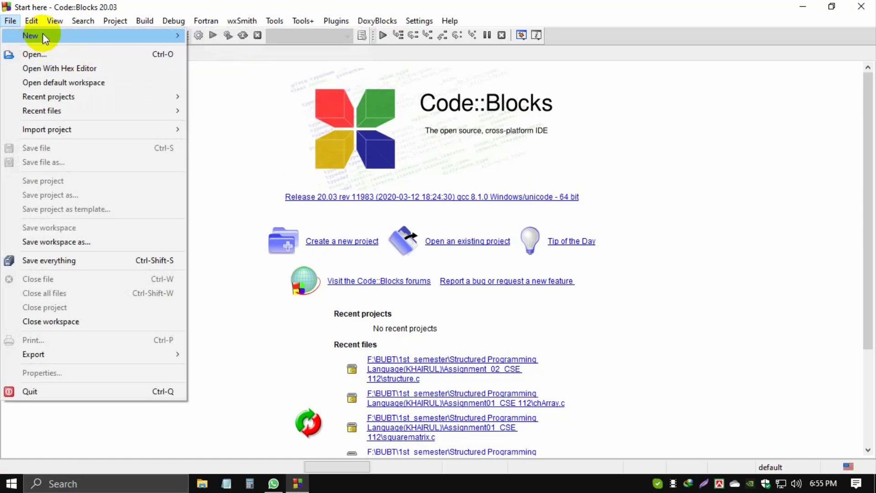
Start the GLUT project wizard from File > New > Project.
click(30, 36)
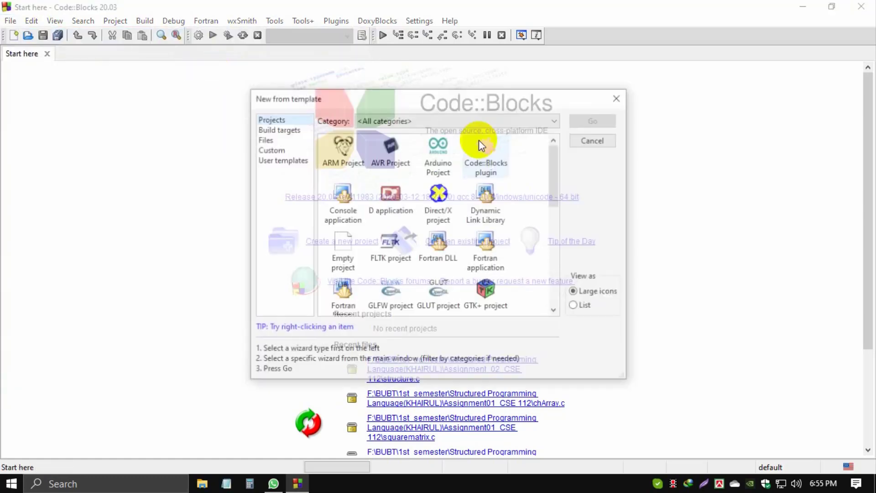
scroll(down, 3)
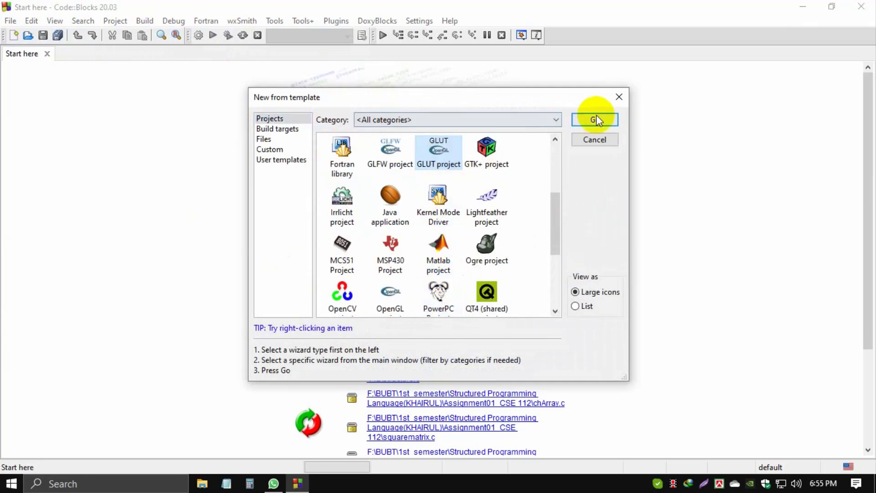
click(594, 120)
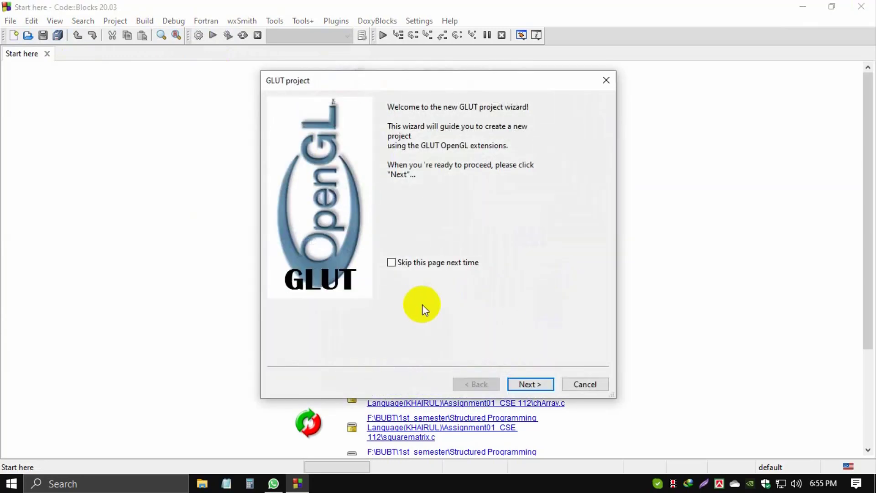
click(528, 384)
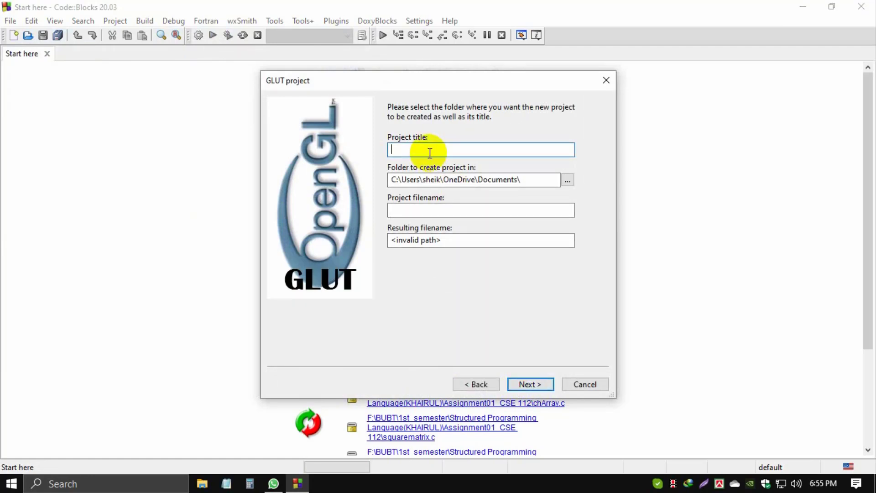
Title the project NewProject and advance to the GLUT location page.
text(New)
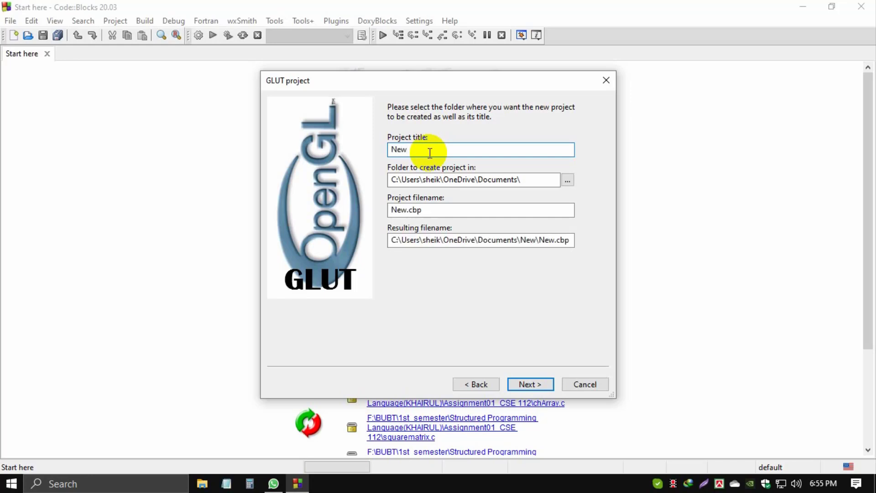
text(P)
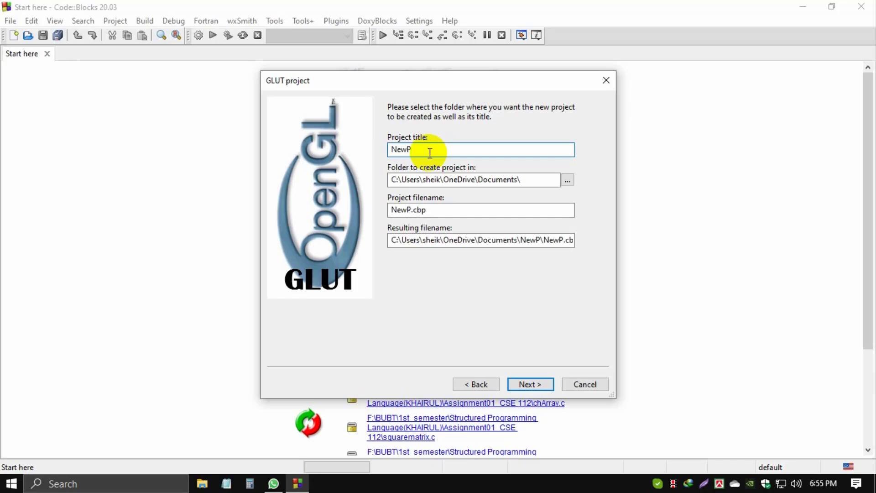
text(roject)
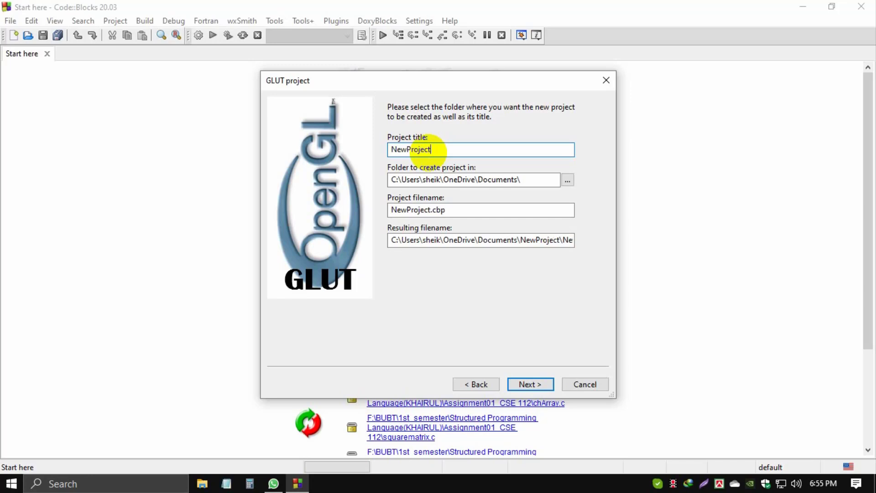
click(529, 384)
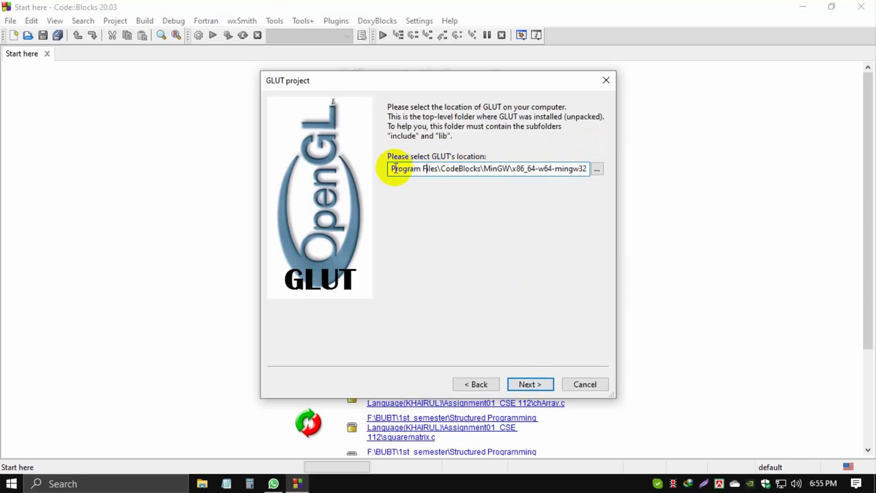
mouse_move(404, 159)
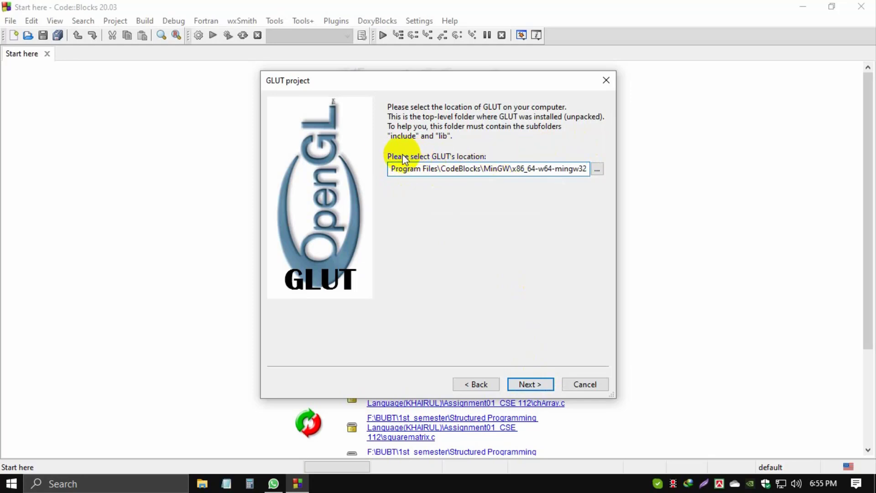
mouse_move(541, 169)
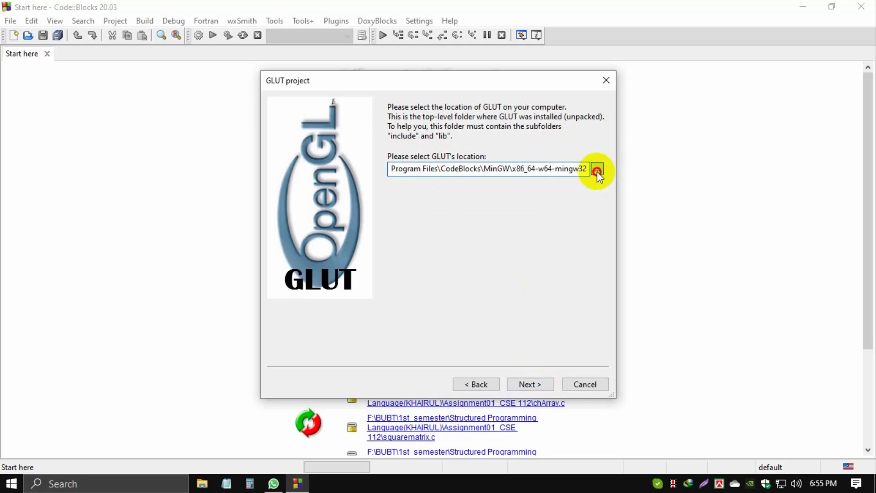
Set GLUT's location to C:\Program Files\CodeBlocks\MinGW\x86_64-w64-mingw32.
click(597, 169)
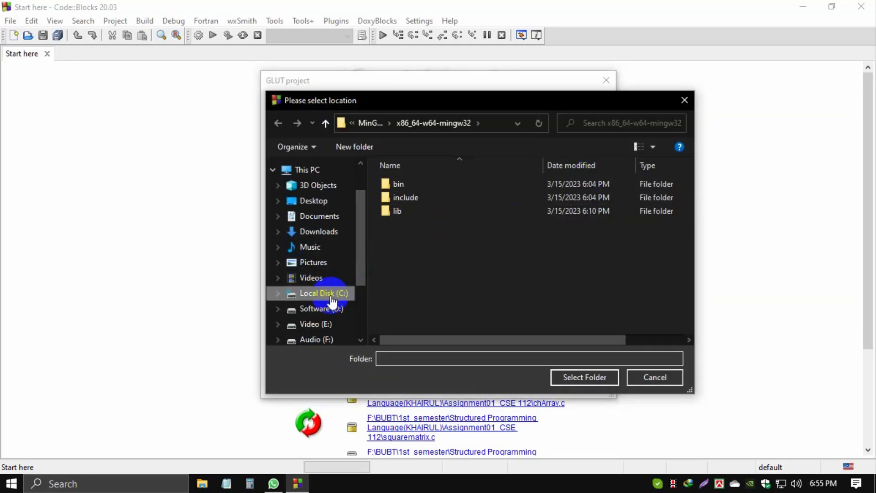
click(323, 293)
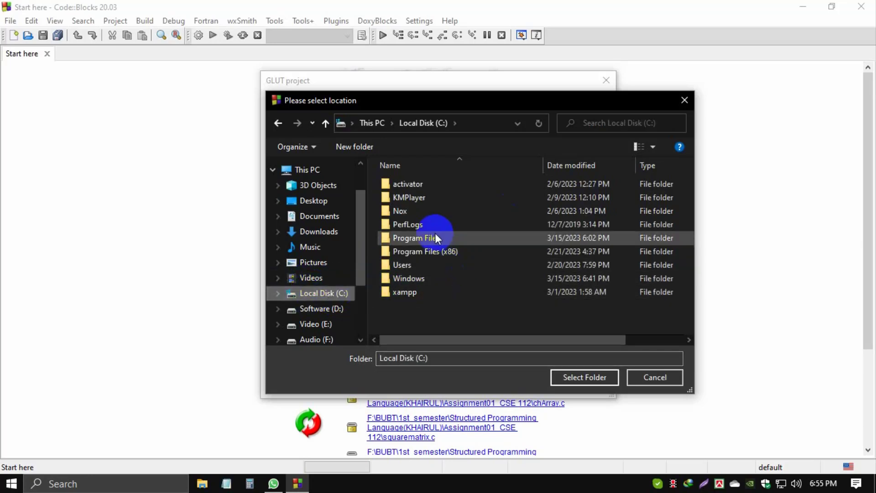
click(415, 237)
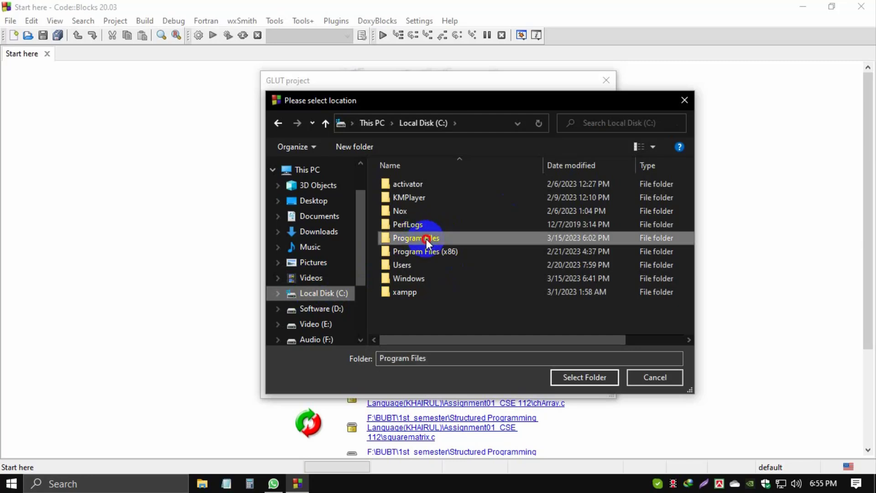
double_click(415, 238)
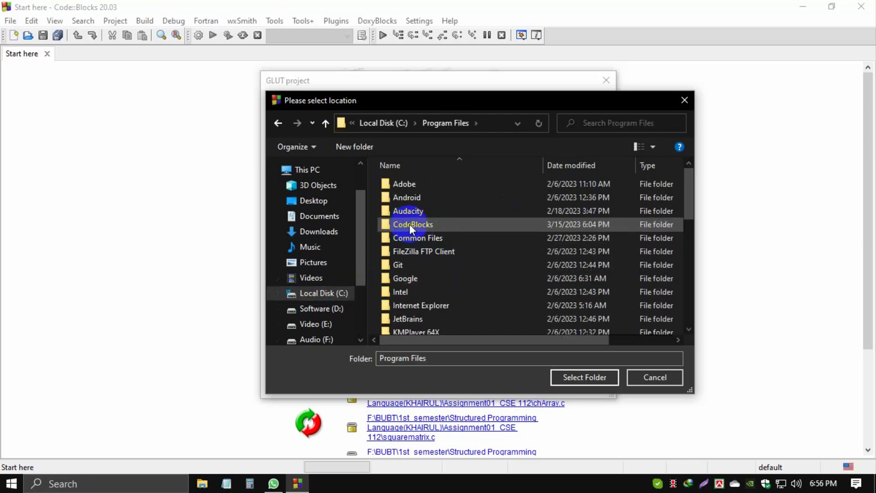
double_click(413, 224)
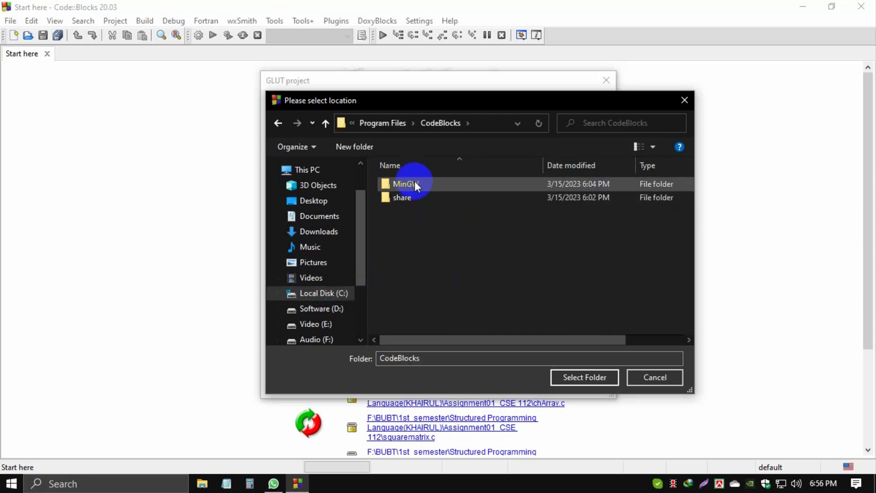
double_click(403, 184)
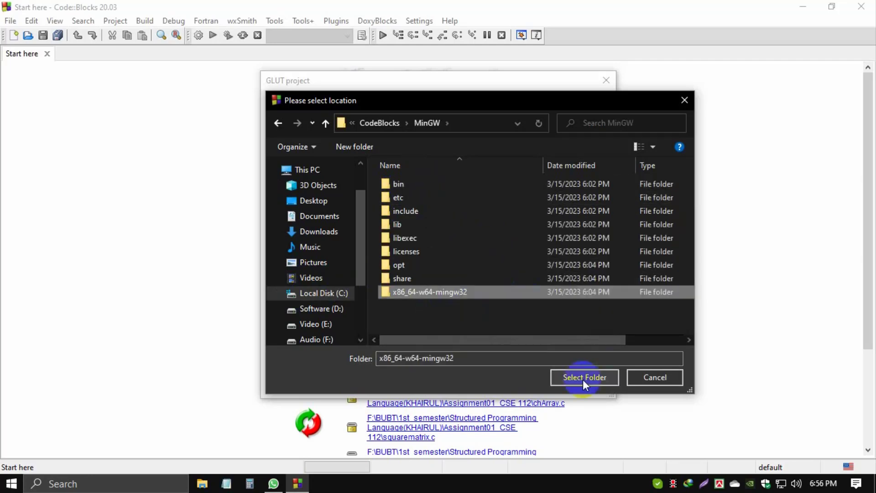
mouse_move(497, 292)
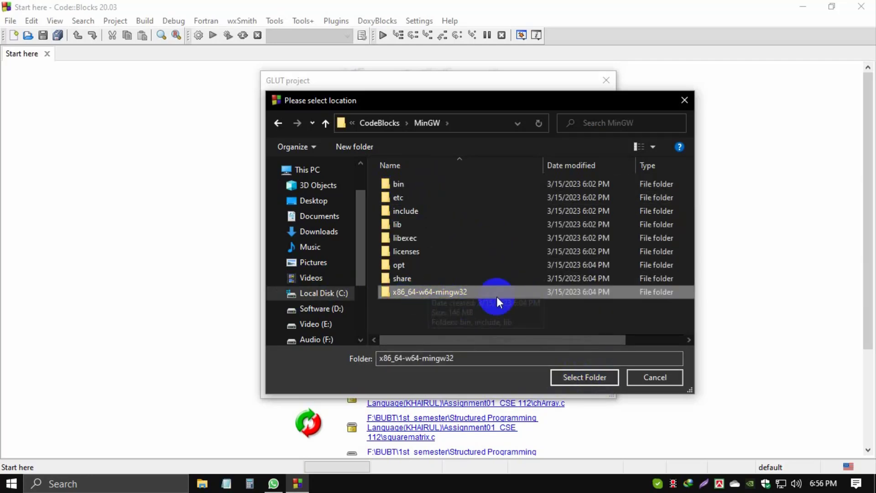
mouse_move(438, 307)
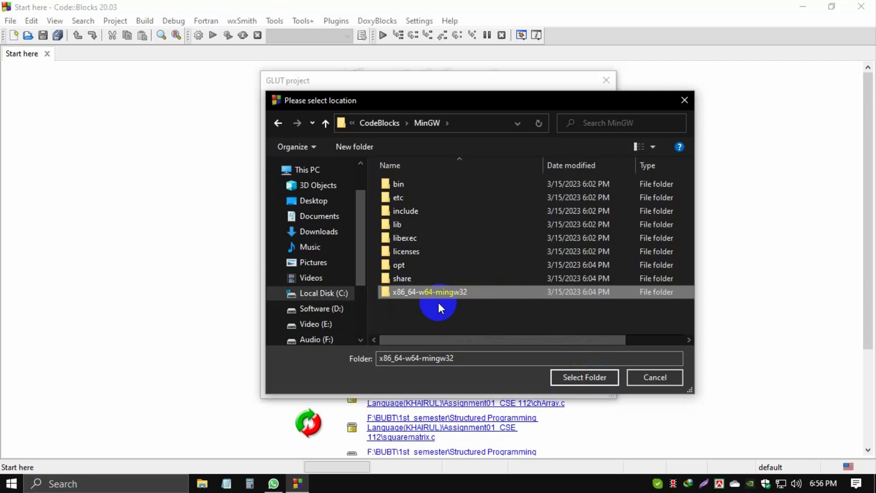
mouse_move(584, 377)
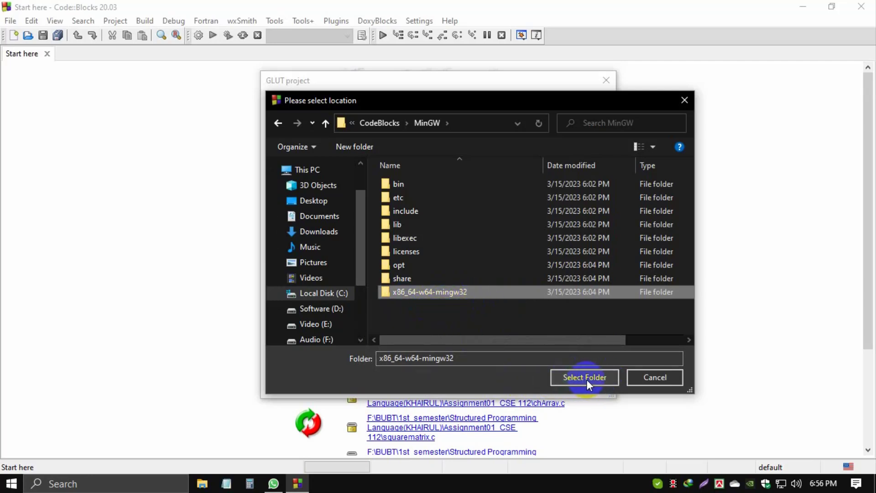
click(583, 378)
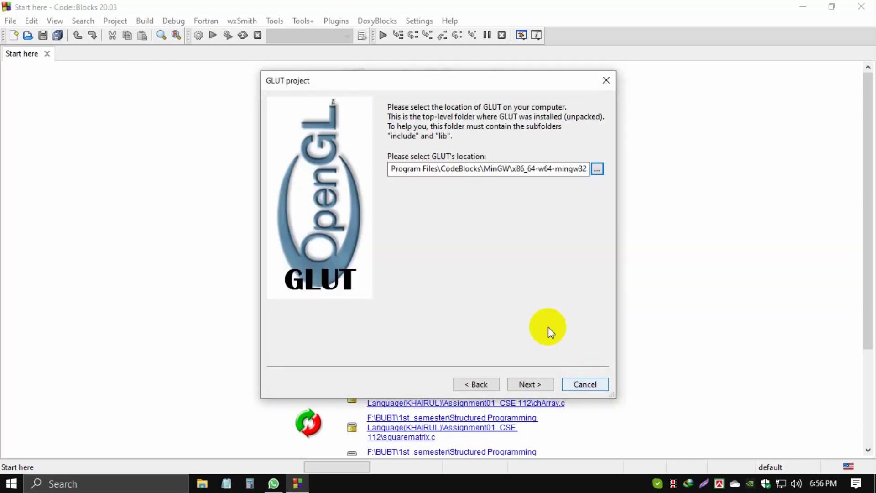
mouse_move(455, 76)
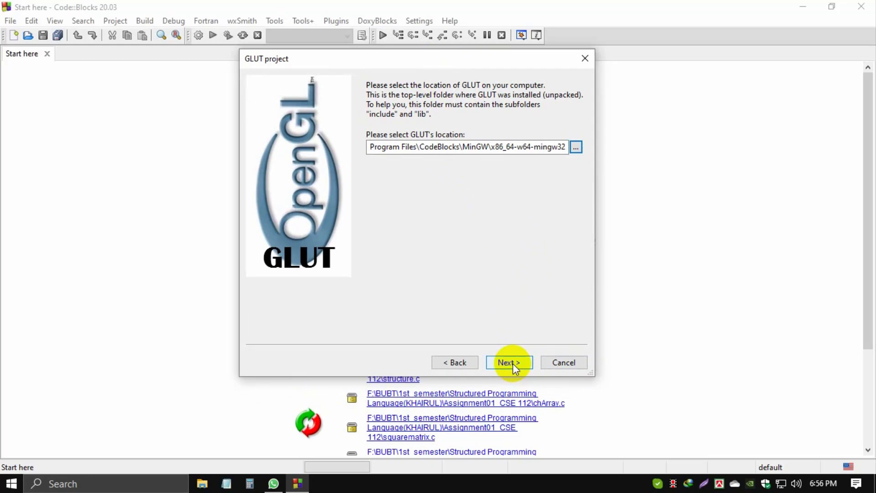
Finish the wizard keeping GNU GCC Compiler with Debug and Release configurations.
click(508, 361)
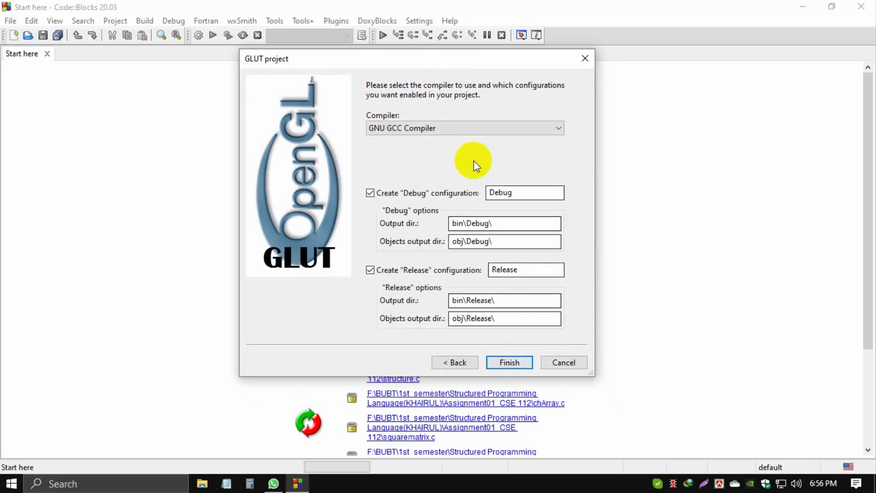
mouse_move(493, 232)
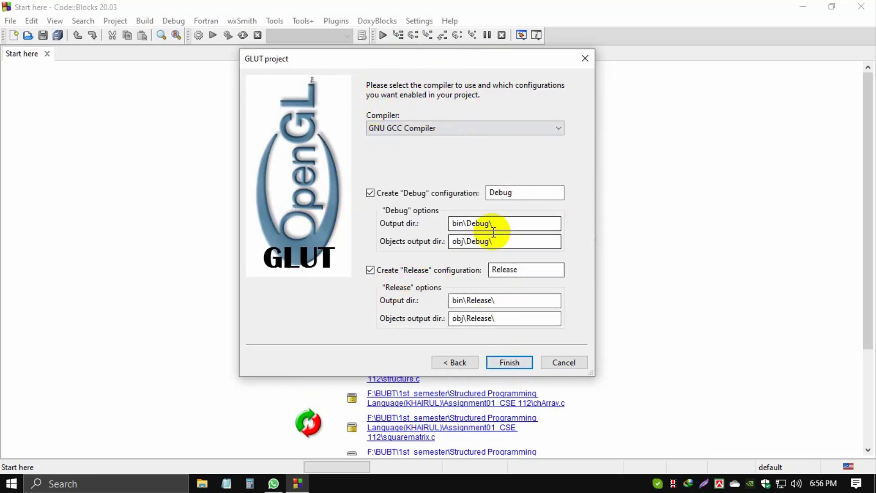
mouse_move(376, 161)
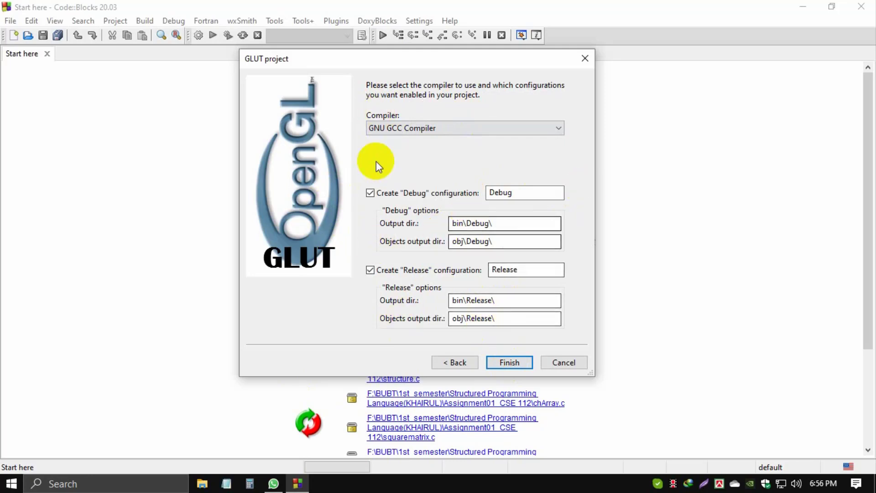
mouse_move(357, 148)
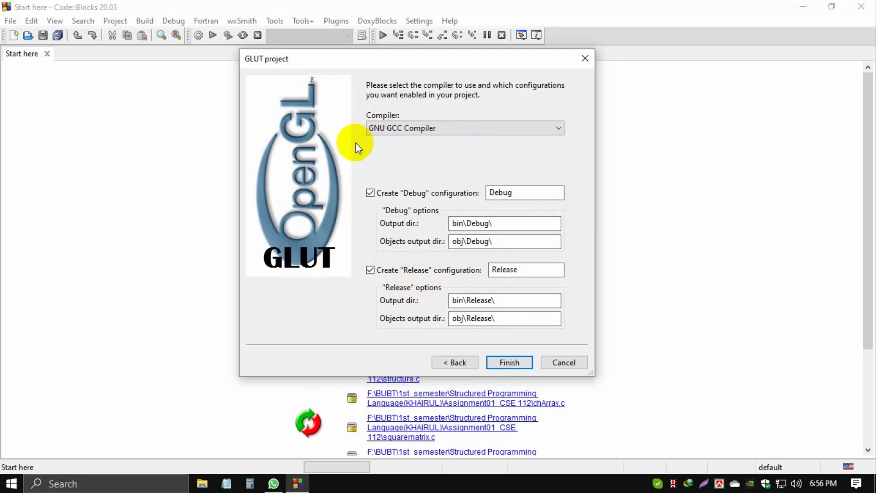
mouse_move(508, 362)
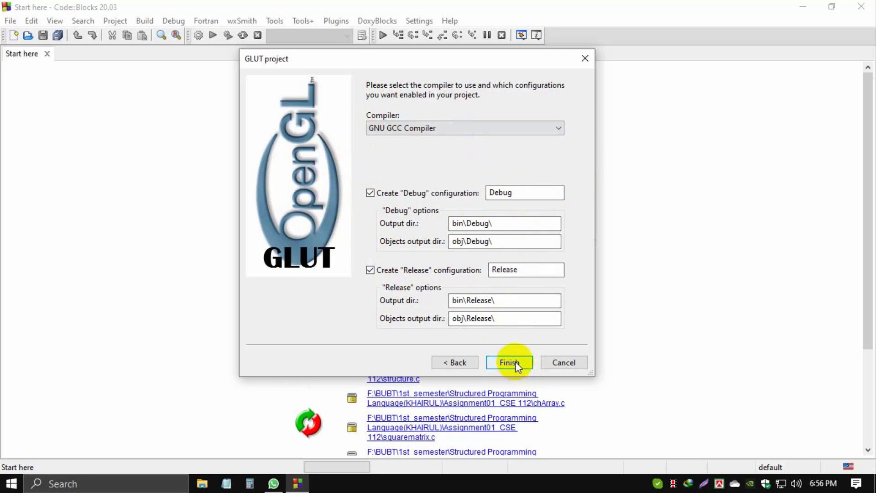
click(508, 362)
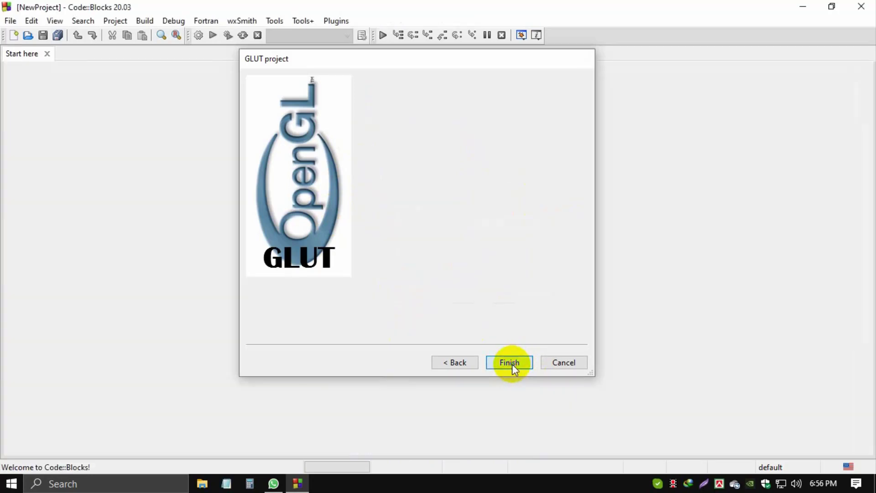
click(509, 362)
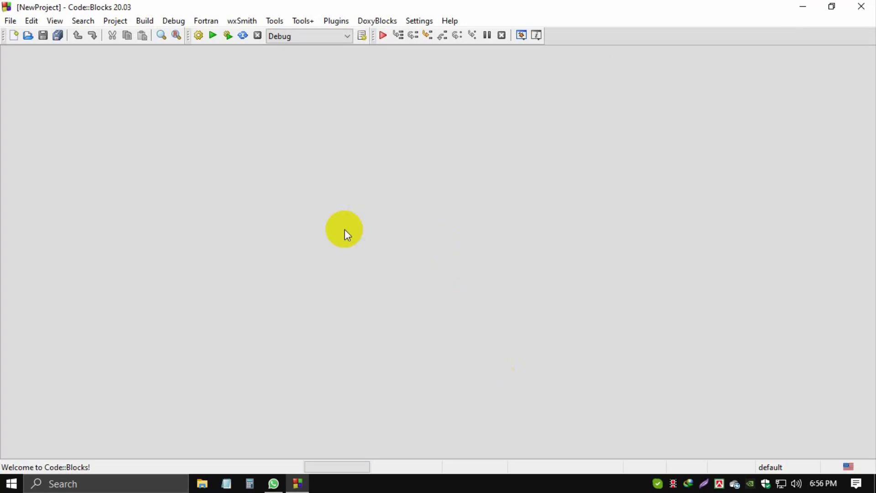
mouse_move(85, 72)
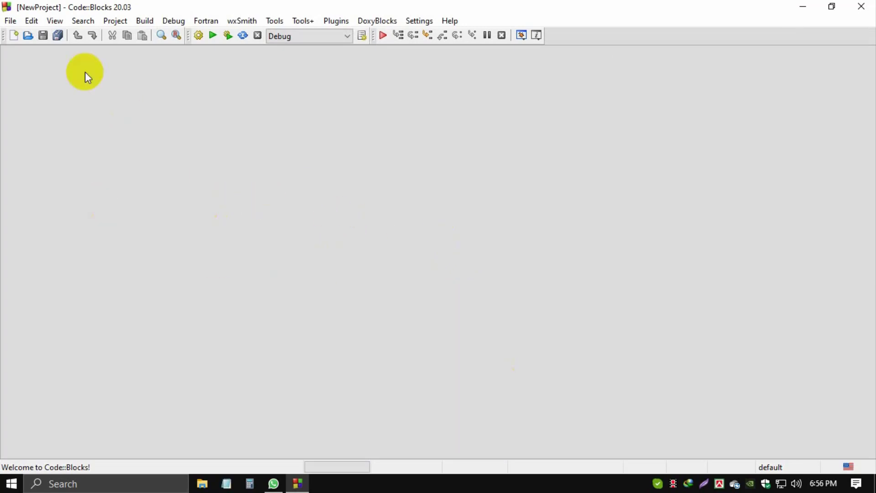
mouse_move(67, 274)
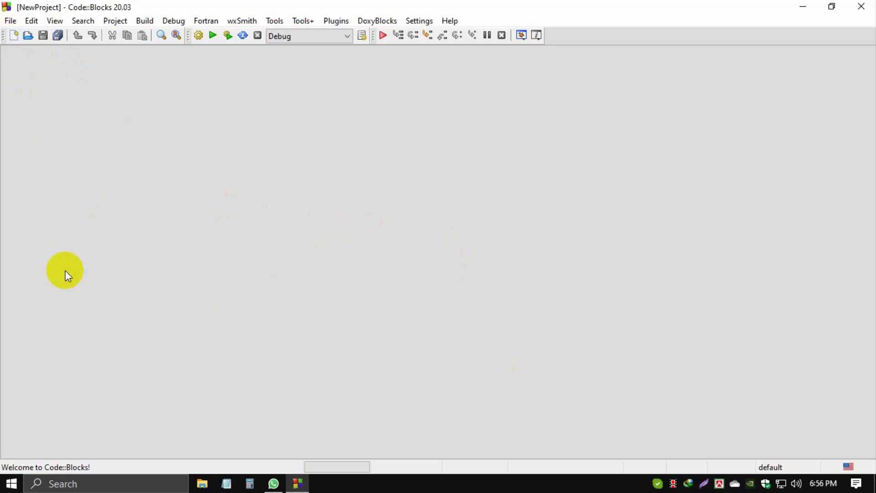
mouse_move(138, 166)
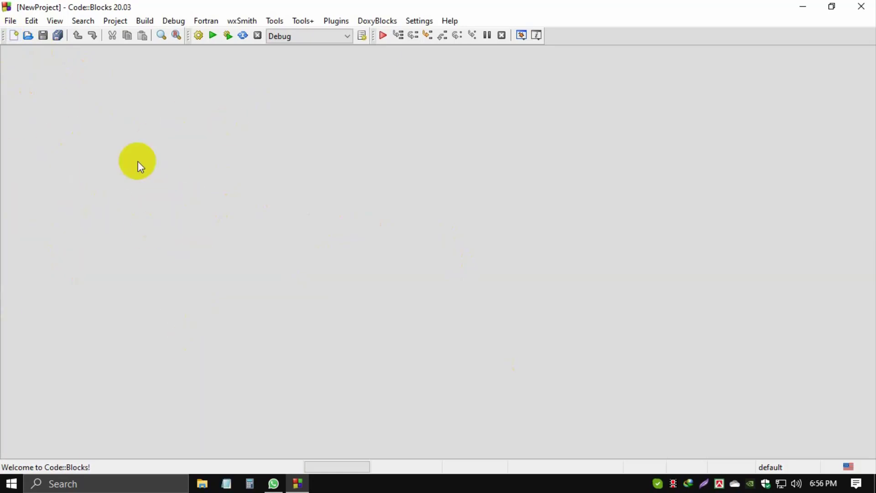
mouse_move(107, 187)
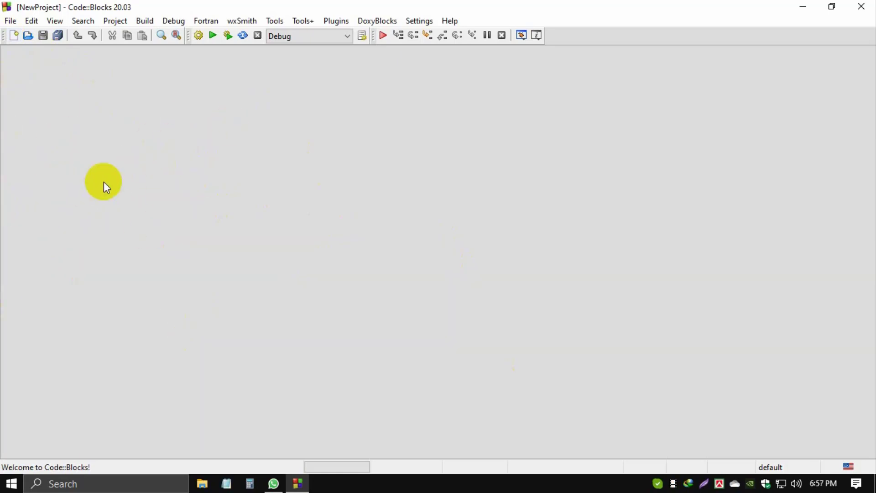
mouse_move(59, 122)
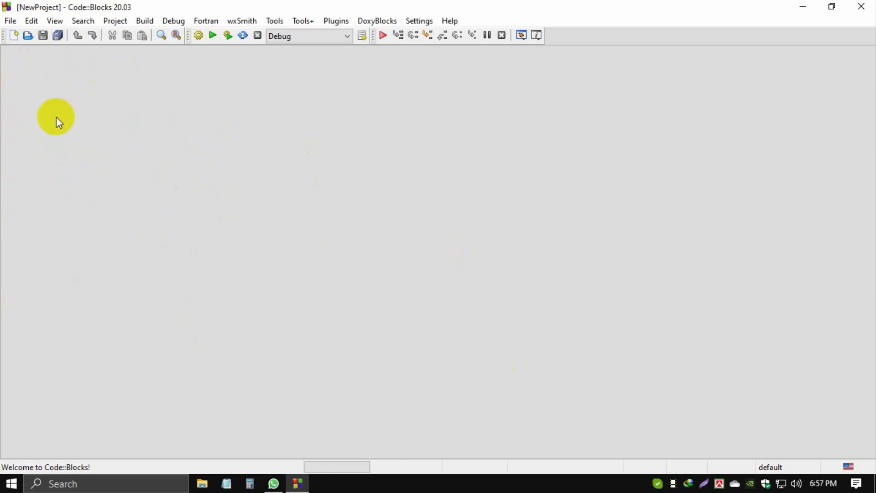
mouse_move(259, 223)
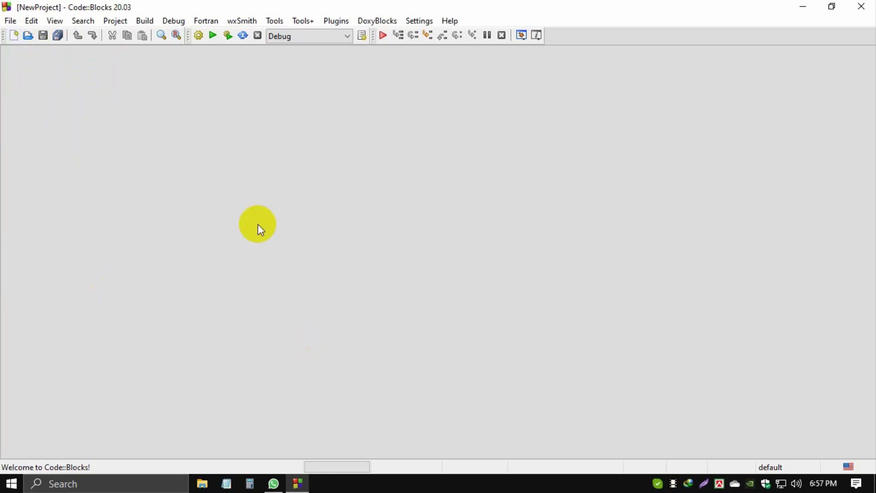
mouse_move(54, 20)
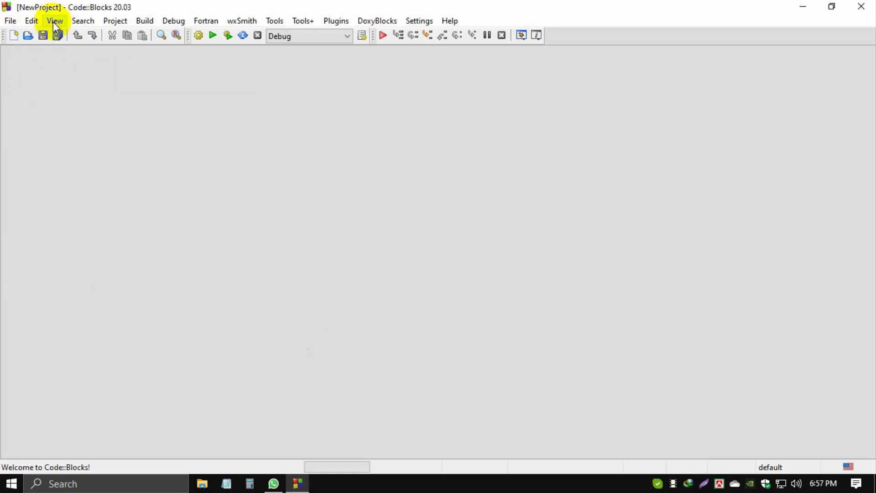
Show the Management panel's Projects tree and select main.cpp under Sources.
click(54, 21)
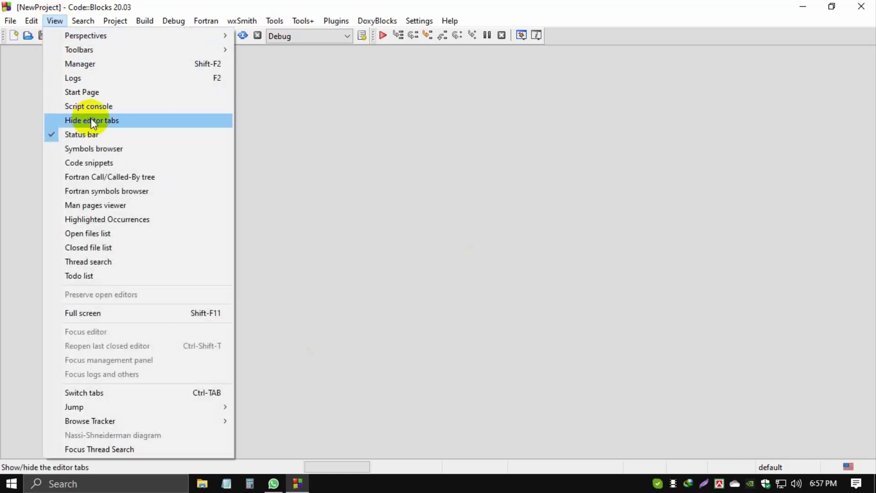
mouse_move(80, 64)
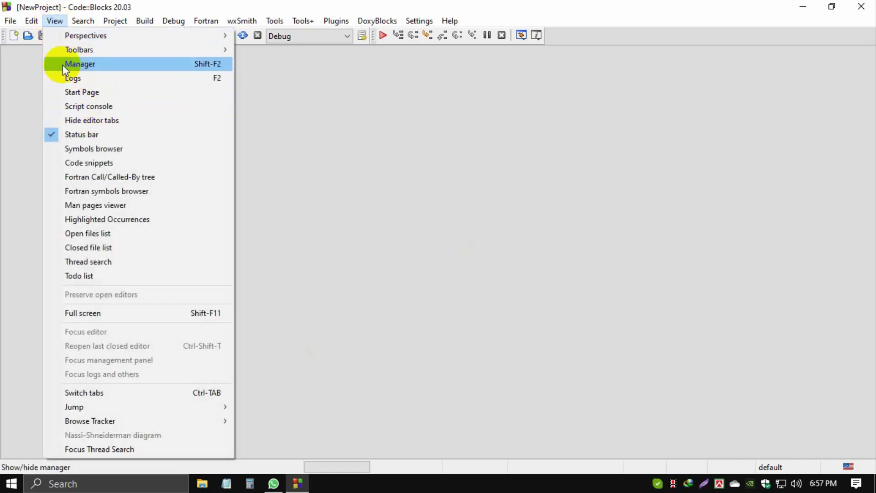
click(80, 64)
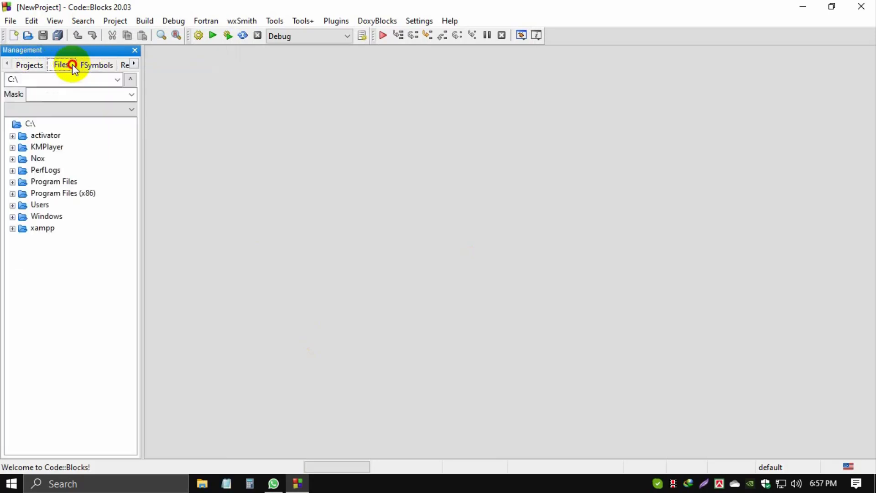
click(6, 64)
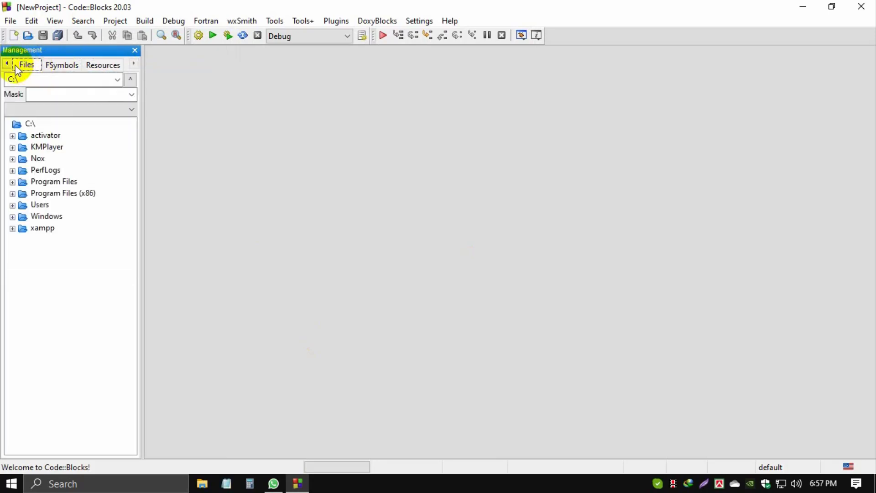
click(29, 64)
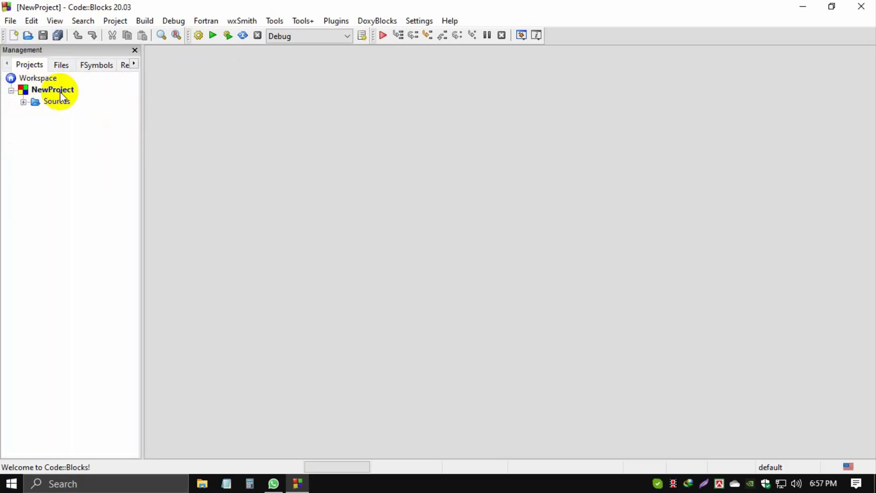
mouse_move(28, 112)
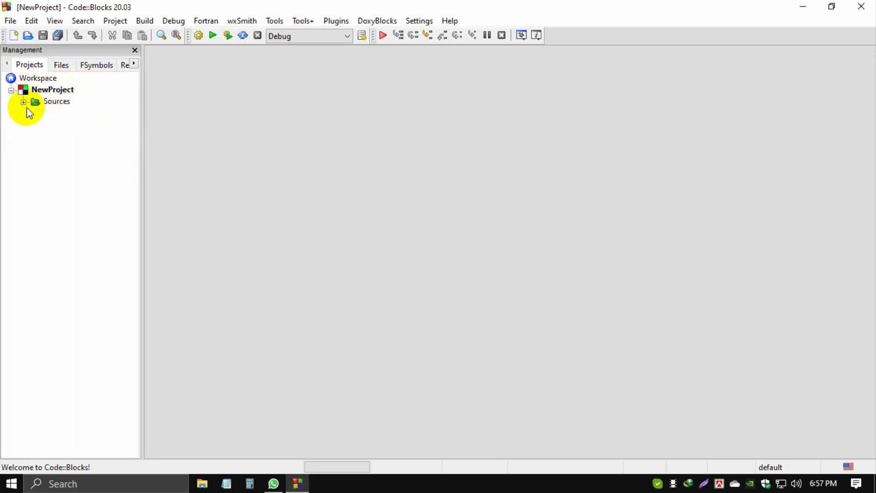
click(24, 101)
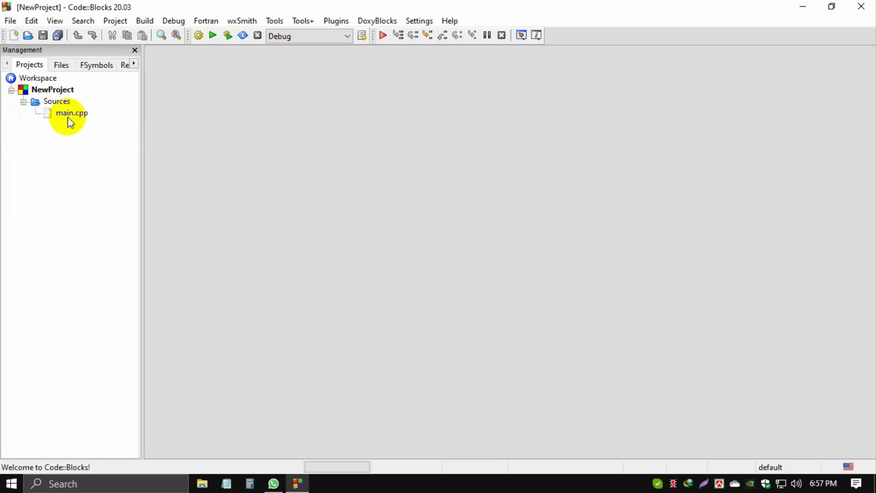
click(71, 112)
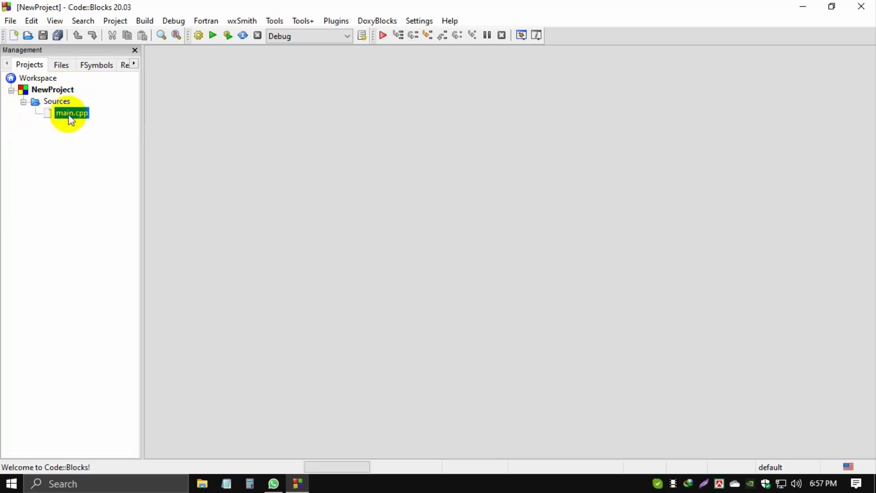
Open main.cpp, build and run the GLUT Shapes demo, then close its window.
double_click(71, 112)
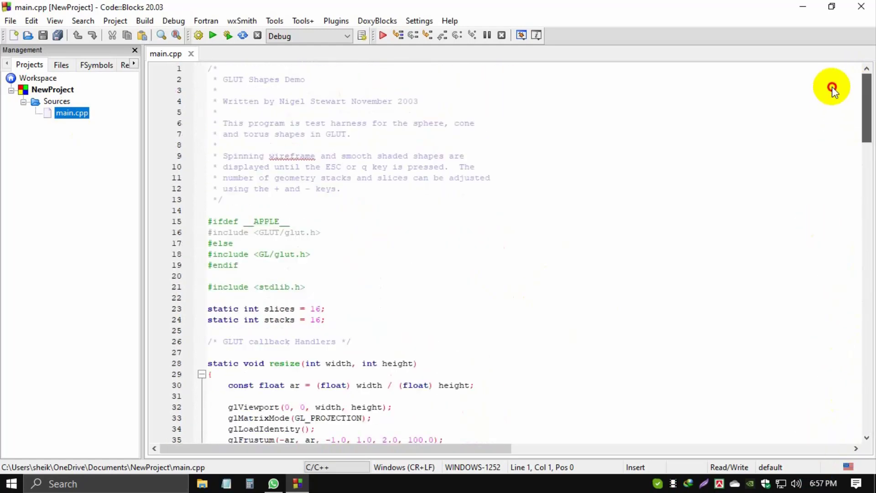
mouse_move(228, 36)
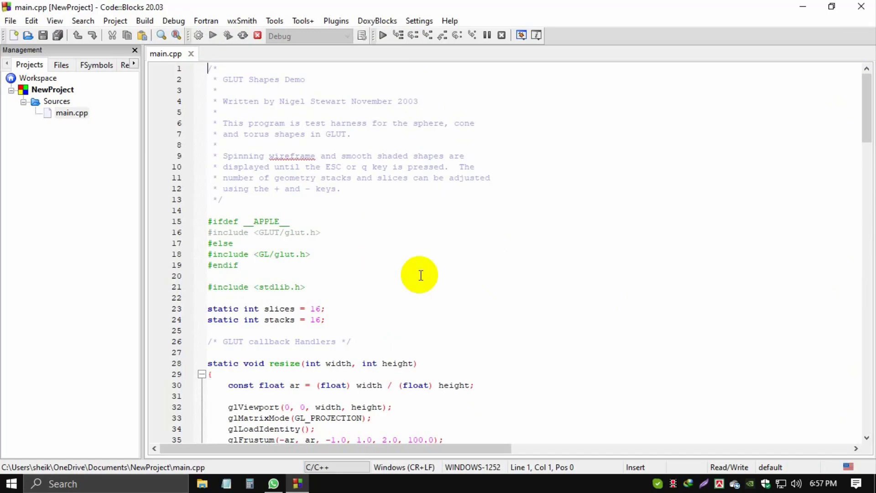
click(213, 35)
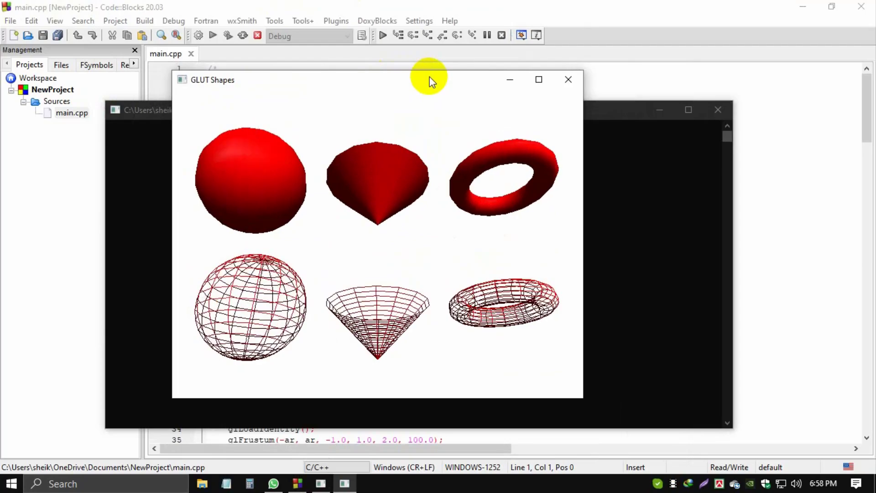
click(568, 80)
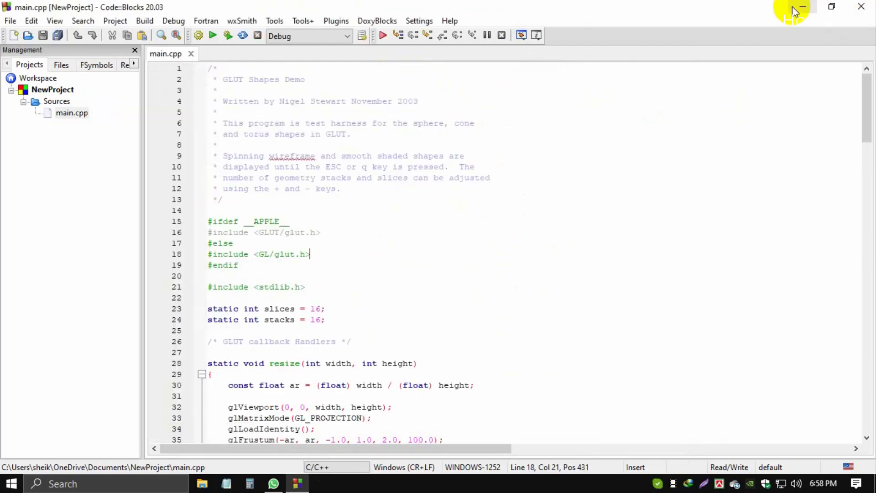
Reopen the Bangladesh Flag 'main file' in Notepad and switch back to Code::Blocks.
click(801, 7)
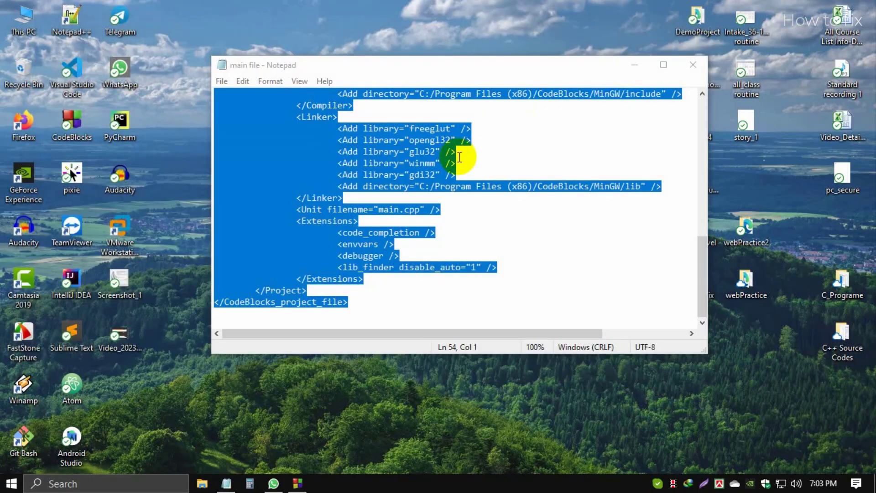
click(440, 267)
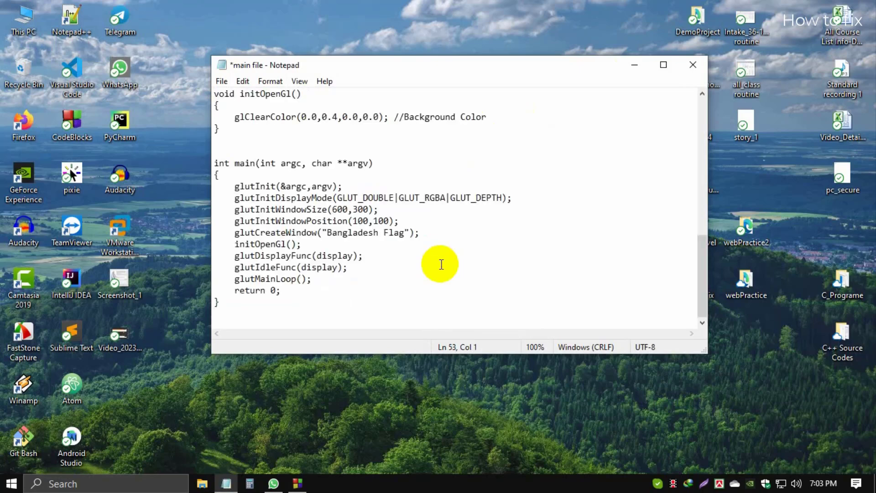
click(693, 64)
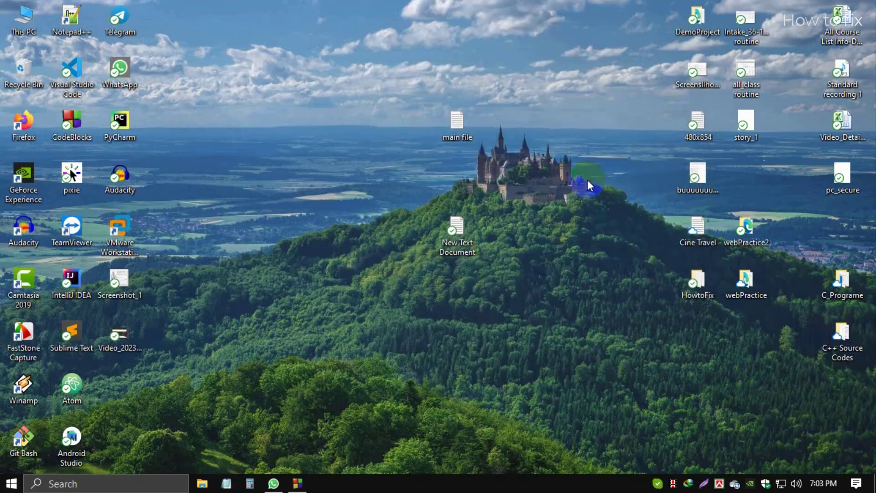
double_click(457, 119)
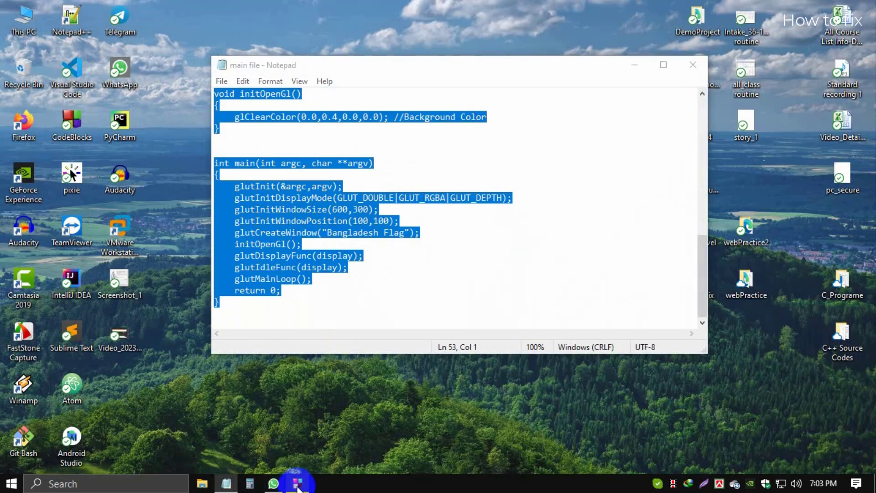
click(298, 483)
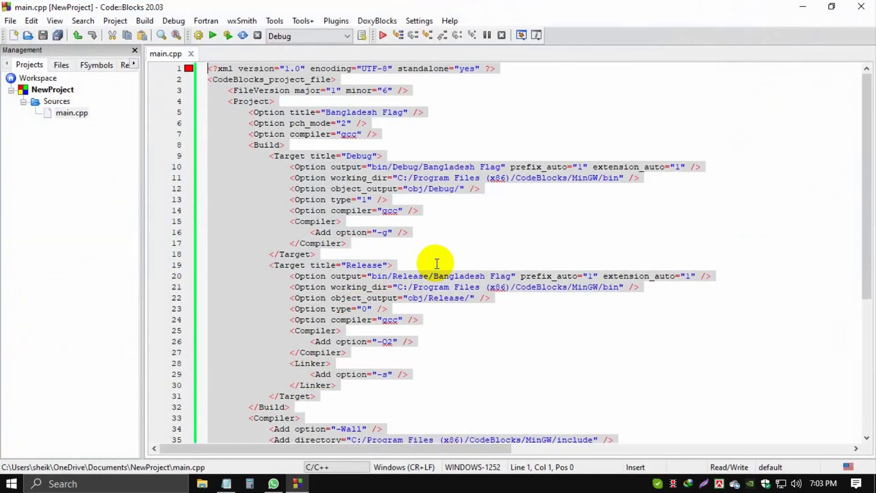
Build and run the pasted Bangladesh Flag code to show the green window with a red circle.
click(227, 35)
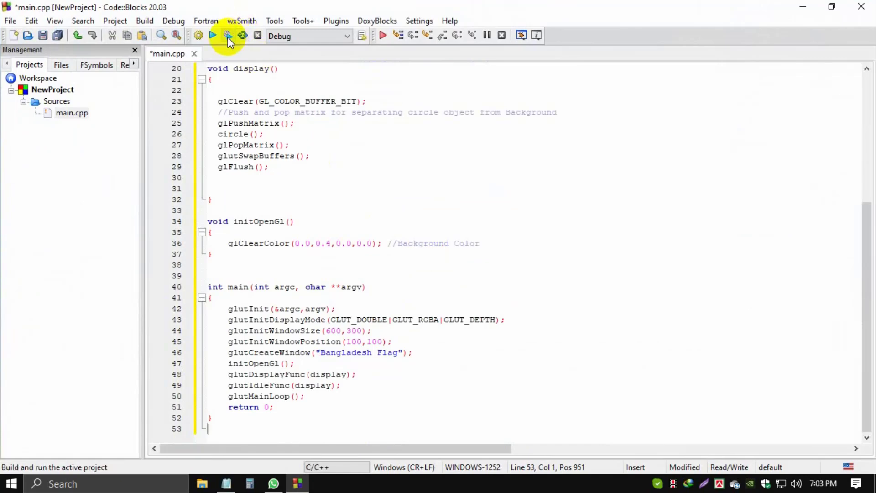
click(228, 36)
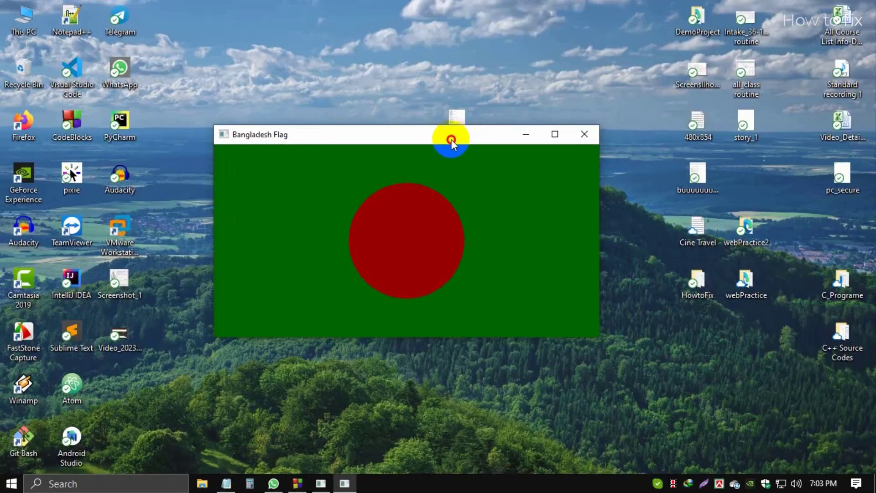
mouse_move(368, 311)
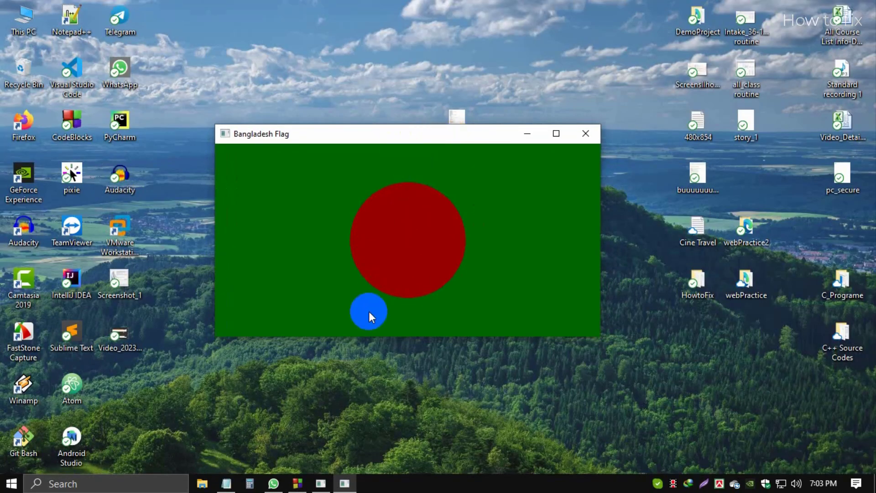